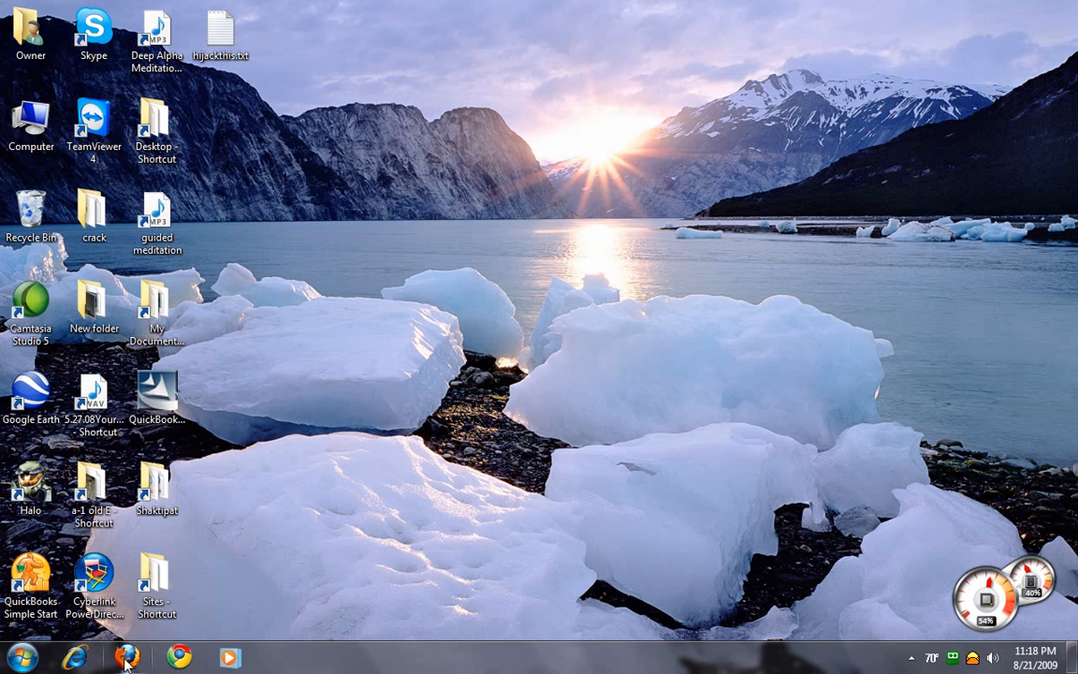
{"action": "mouse_move", "coordinate": [179, 657]}
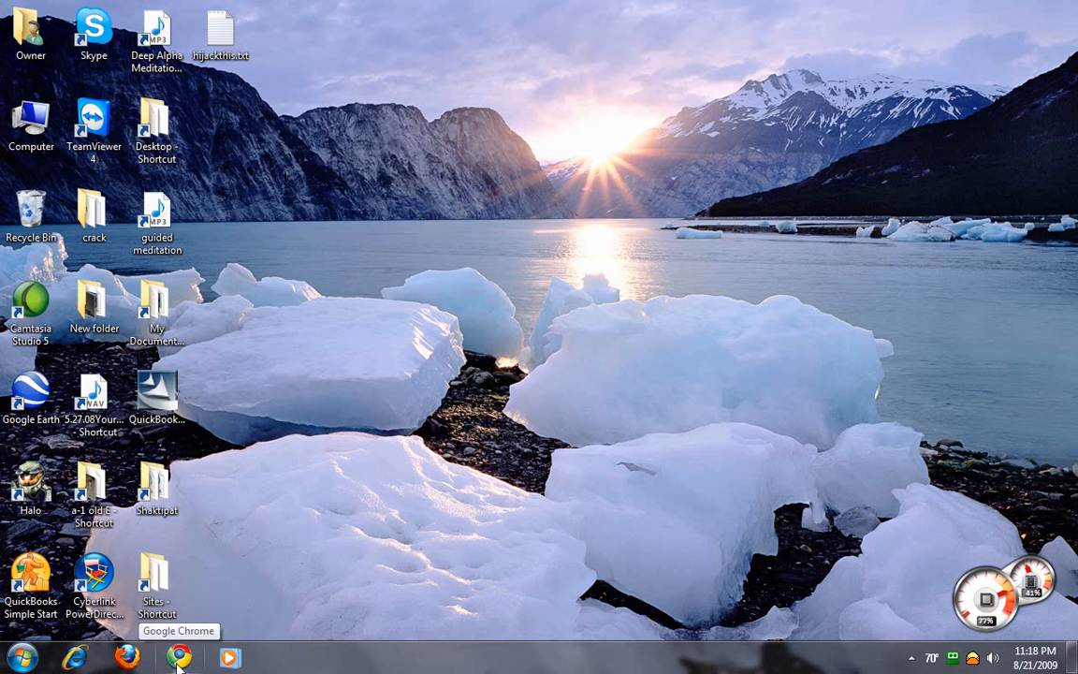
- Download the Avira AntiVir Personal installer via avira.com and CNET, keep the flagged file, and minimize Chrome
{"action": "left_click", "coordinate": [179, 656]}
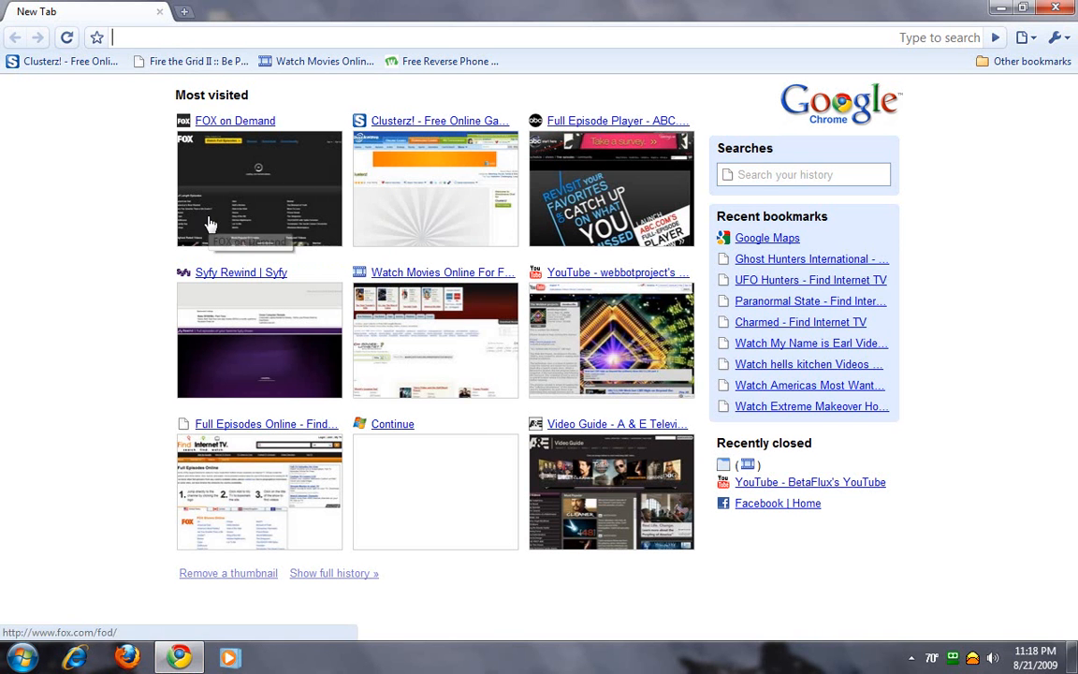
{"action": "type", "text": "avira.com/en/download/"}
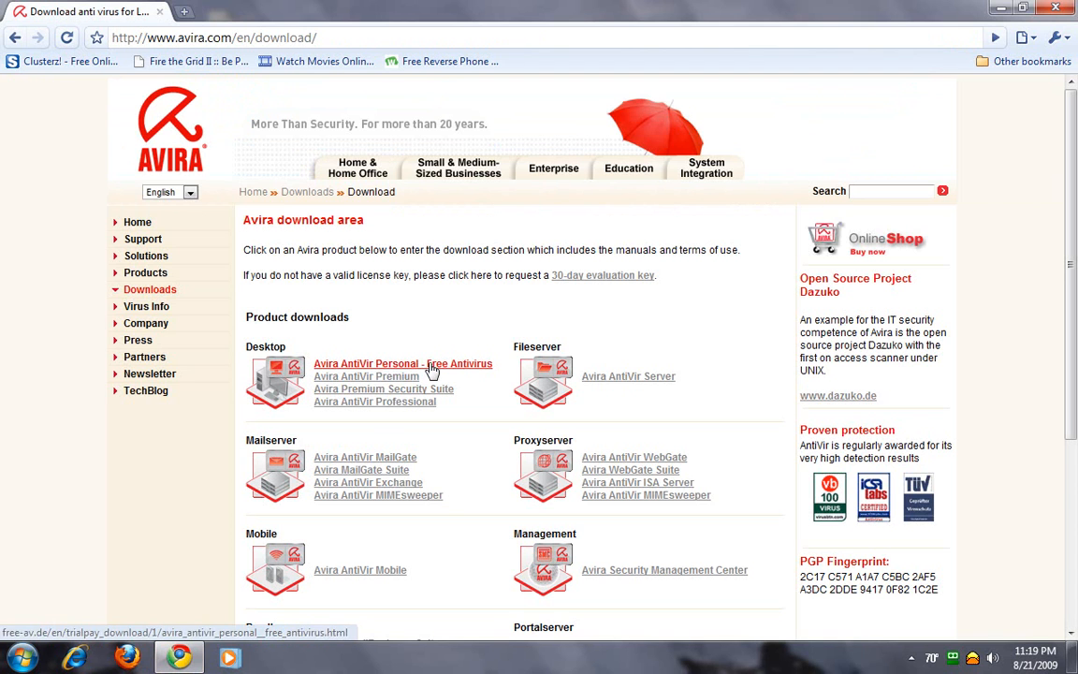
{"action": "left_click", "coordinate": [402, 363]}
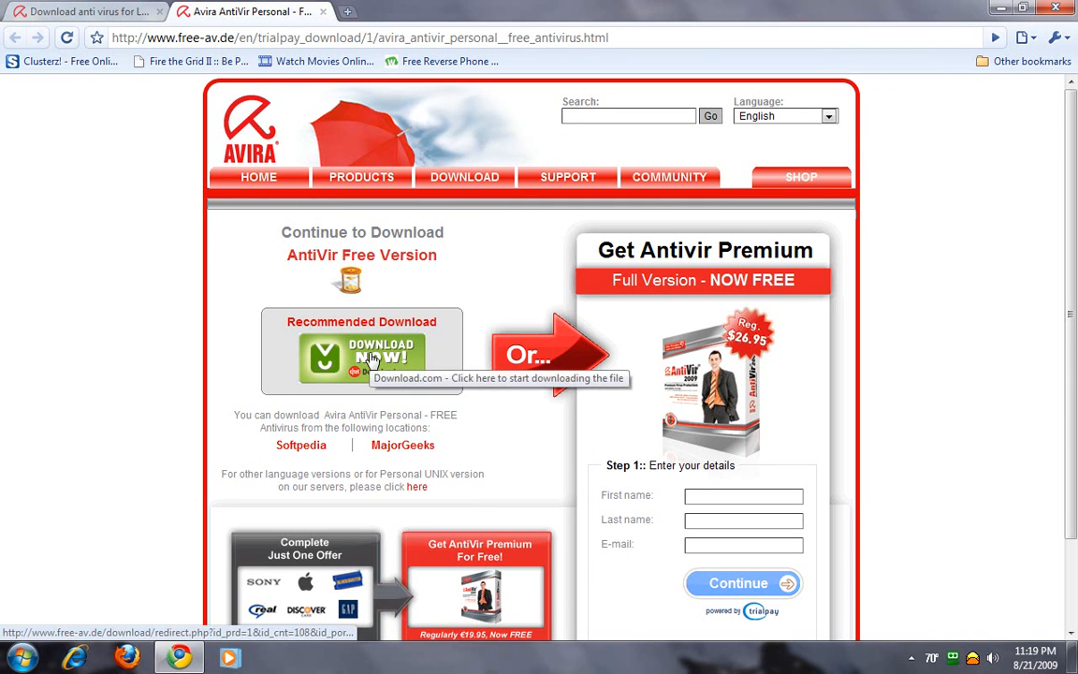
{"action": "left_click", "coordinate": [362, 361]}
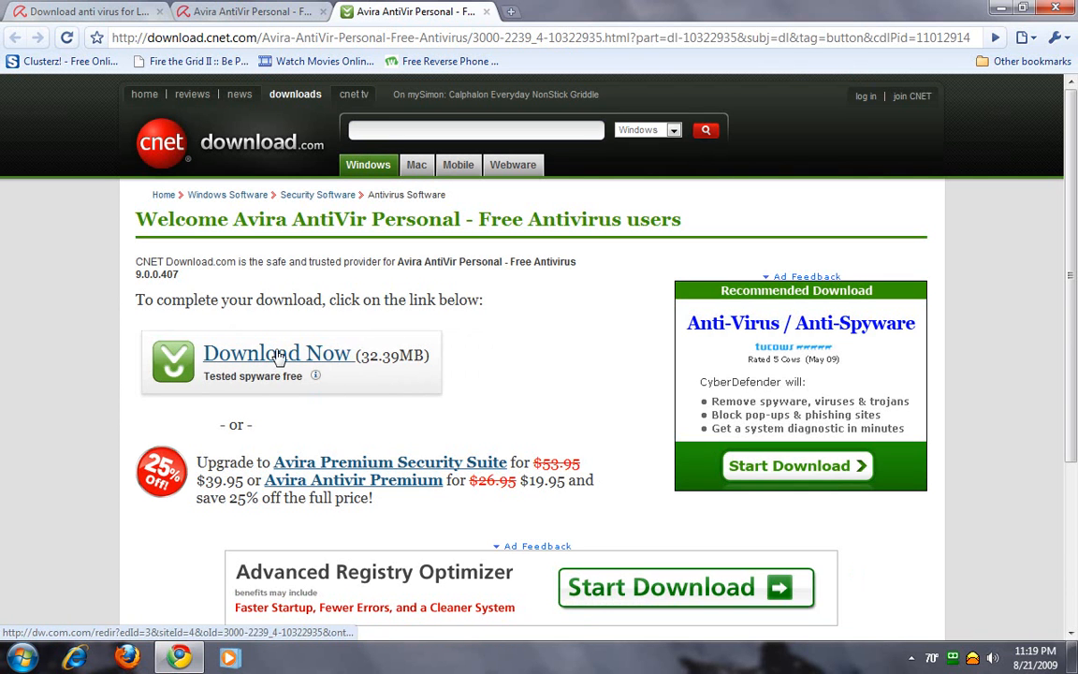
{"action": "left_click", "coordinate": [277, 354]}
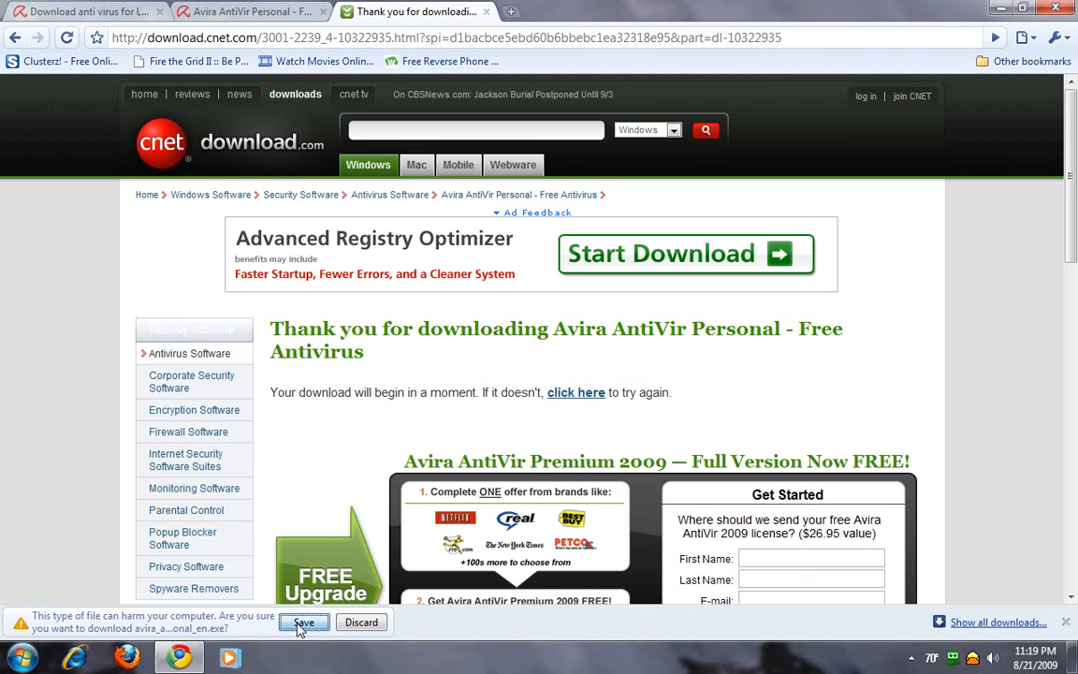
{"action": "left_click", "coordinate": [304, 622]}
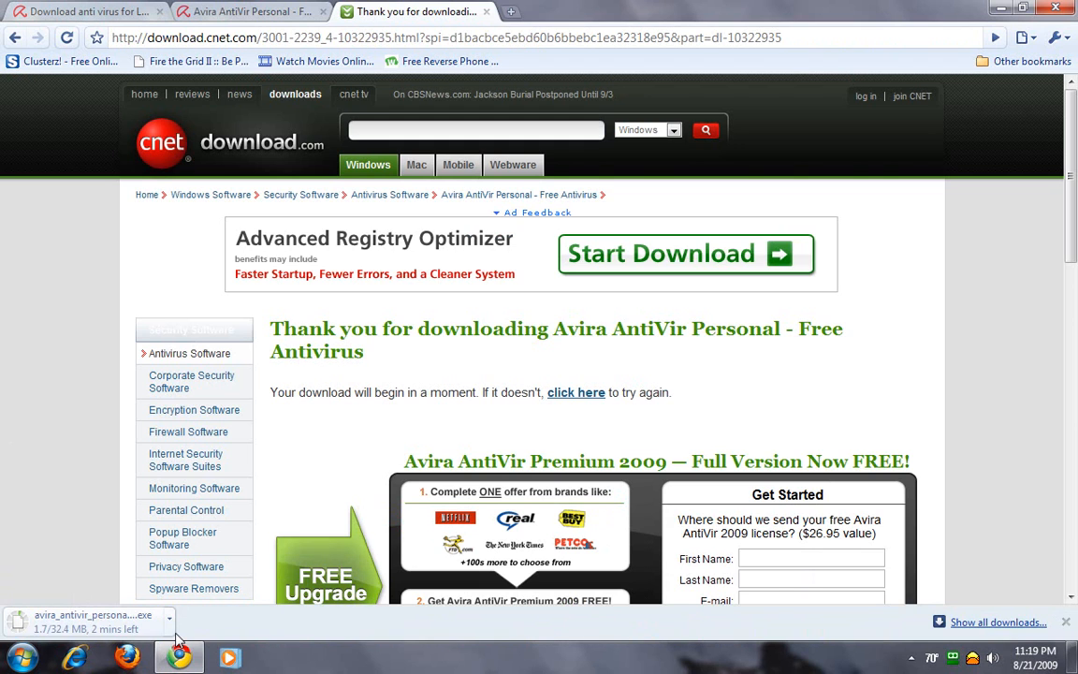
{"action": "left_click", "coordinate": [248, 12]}
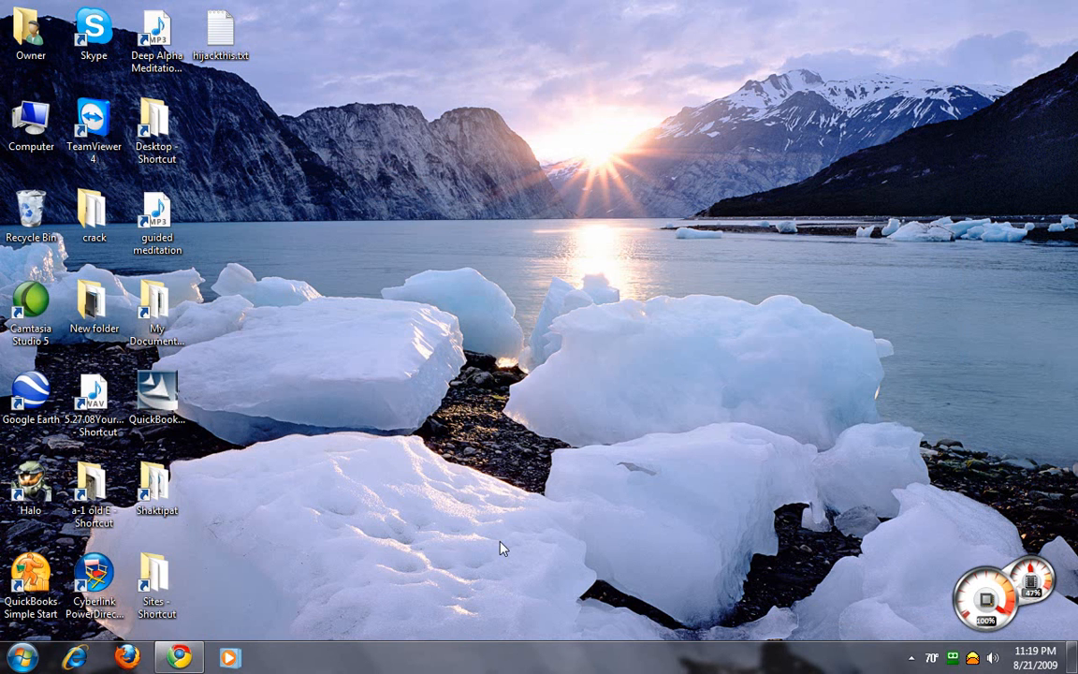
- Run the downloaded avira_antivir_personal_en.exe past the security warning and unpack it to the setup welcome page
{"action": "left_click", "coordinate": [911, 656]}
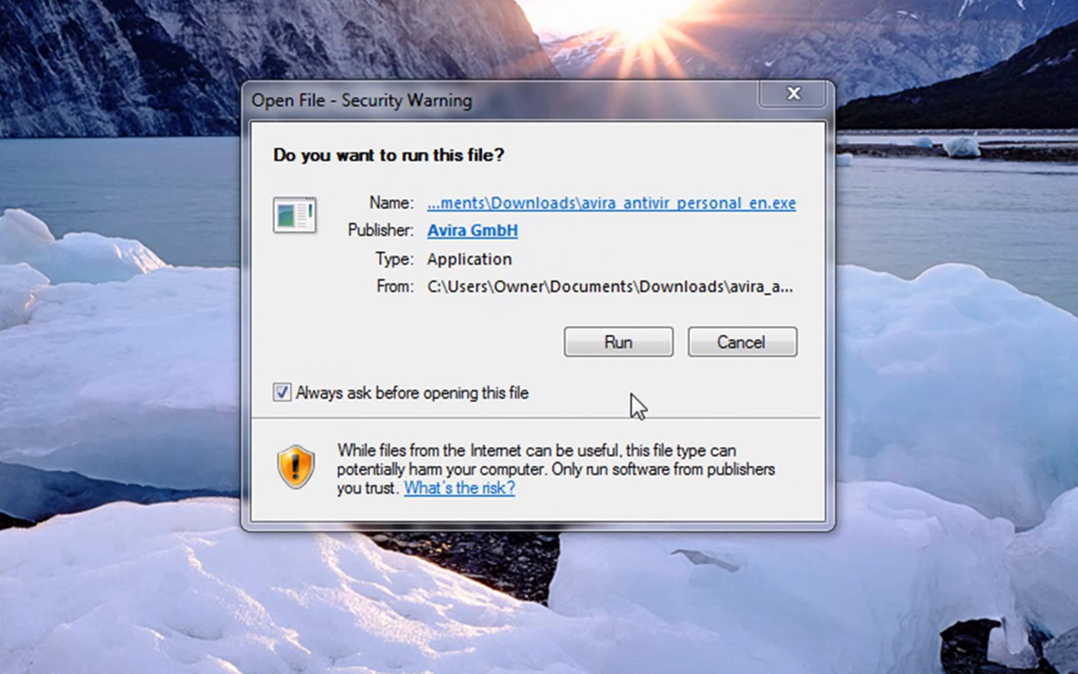
{"action": "mouse_move", "coordinate": [618, 341]}
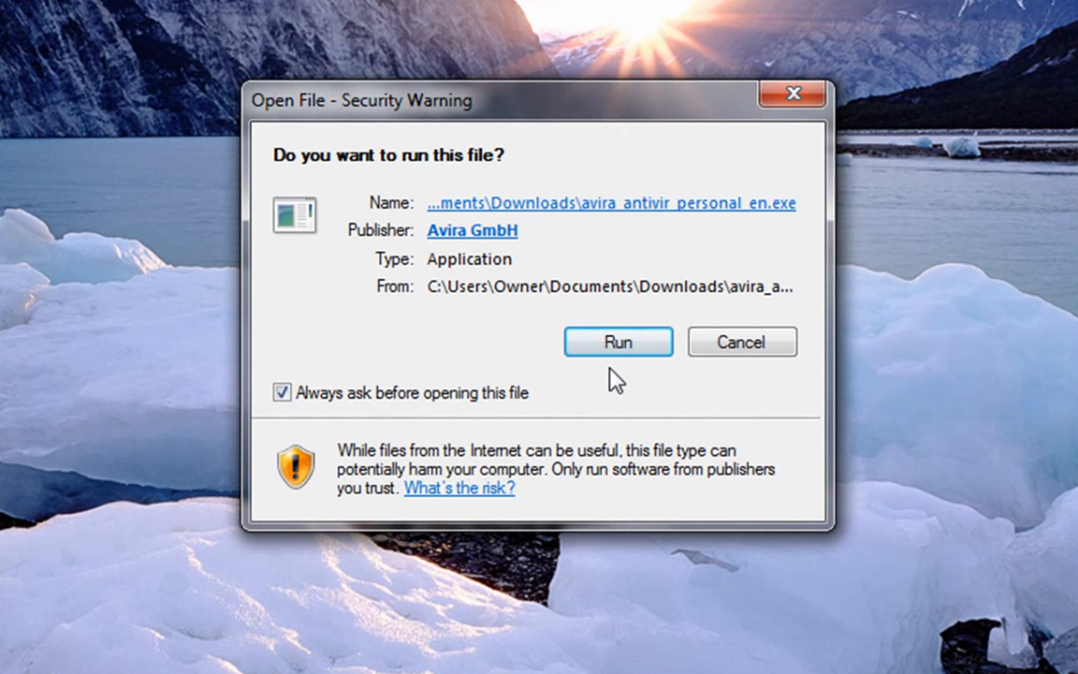
{"action": "left_click", "coordinate": [617, 342]}
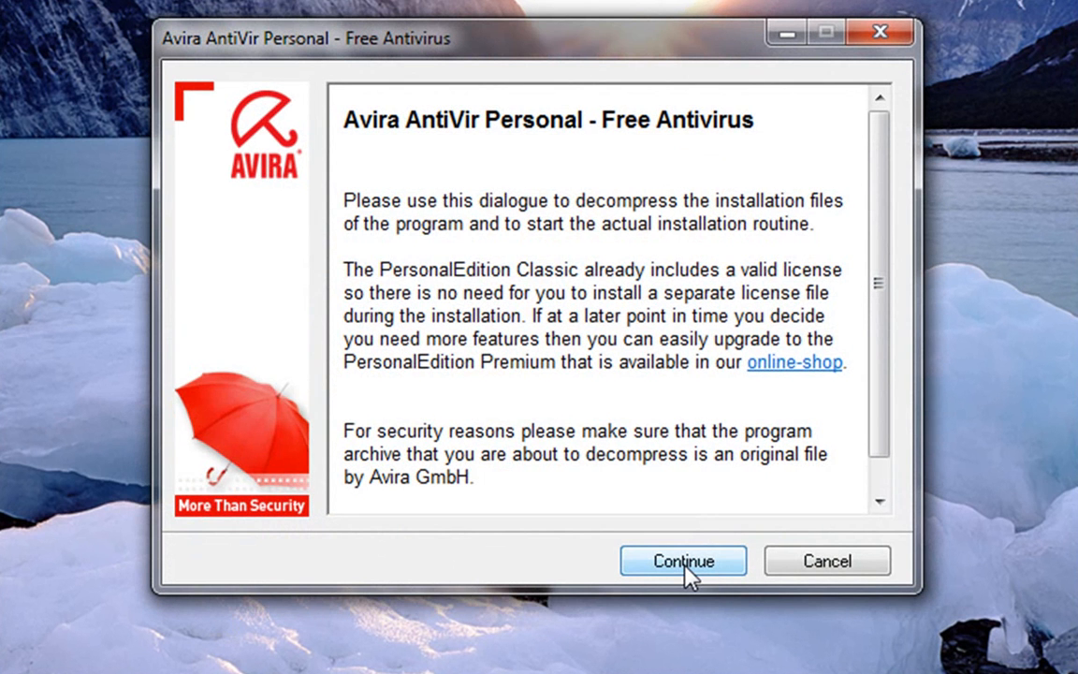
{"action": "left_click", "coordinate": [683, 560]}
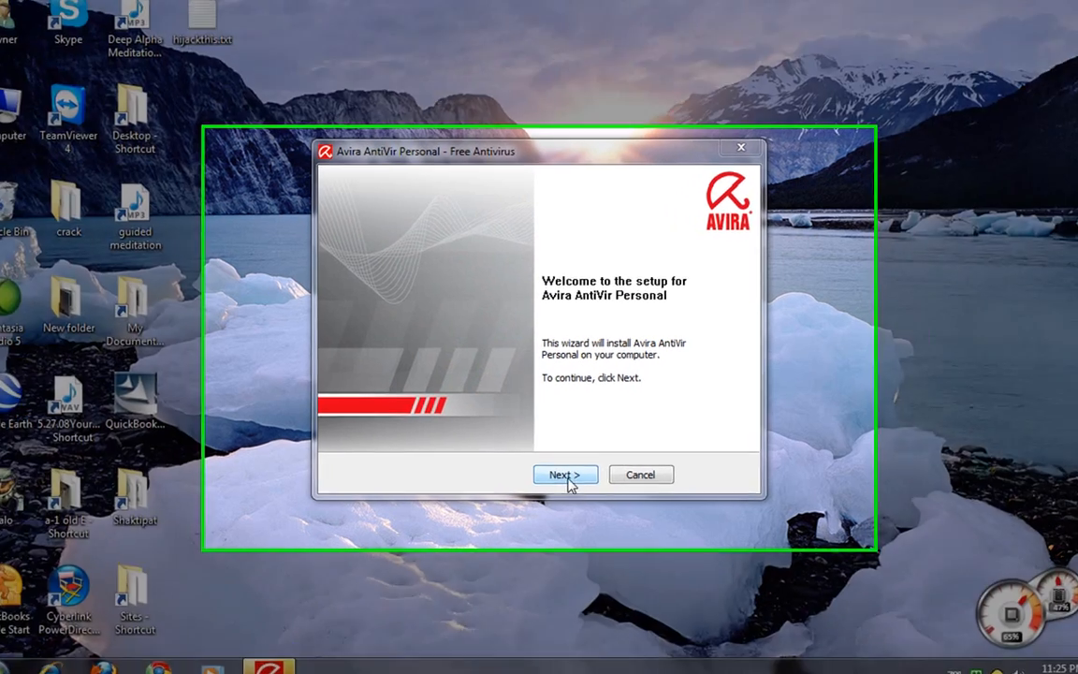
- Accept the license agreement and the private, non-commercial use terms, reaching the installation type choice
{"action": "left_click", "coordinate": [564, 475]}
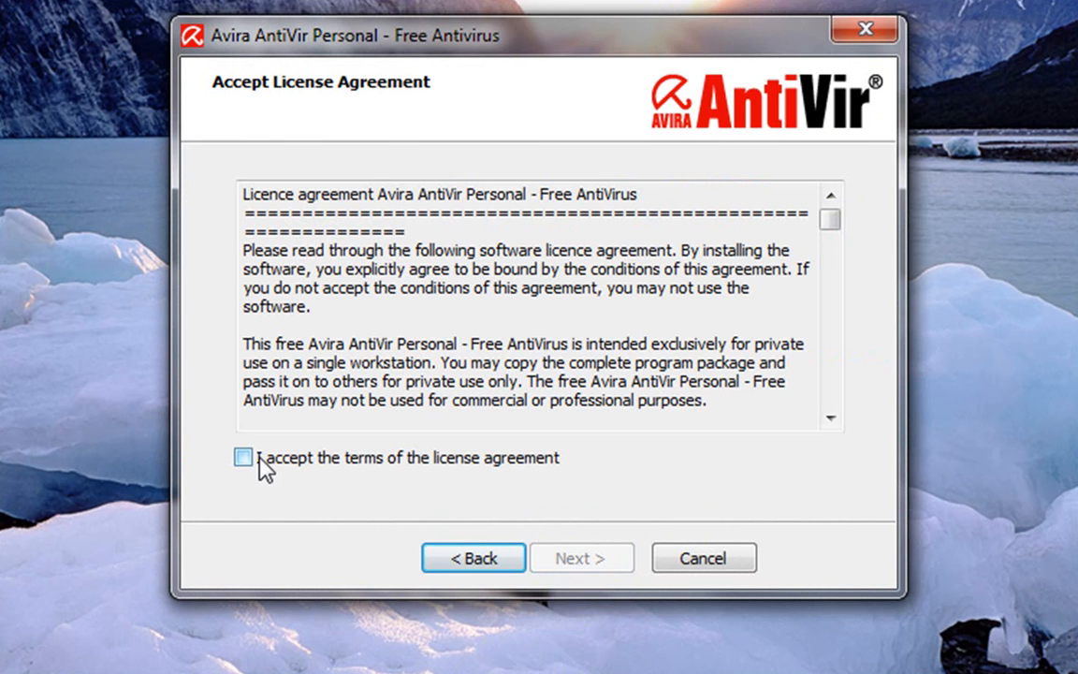
{"action": "left_click", "coordinate": [243, 457]}
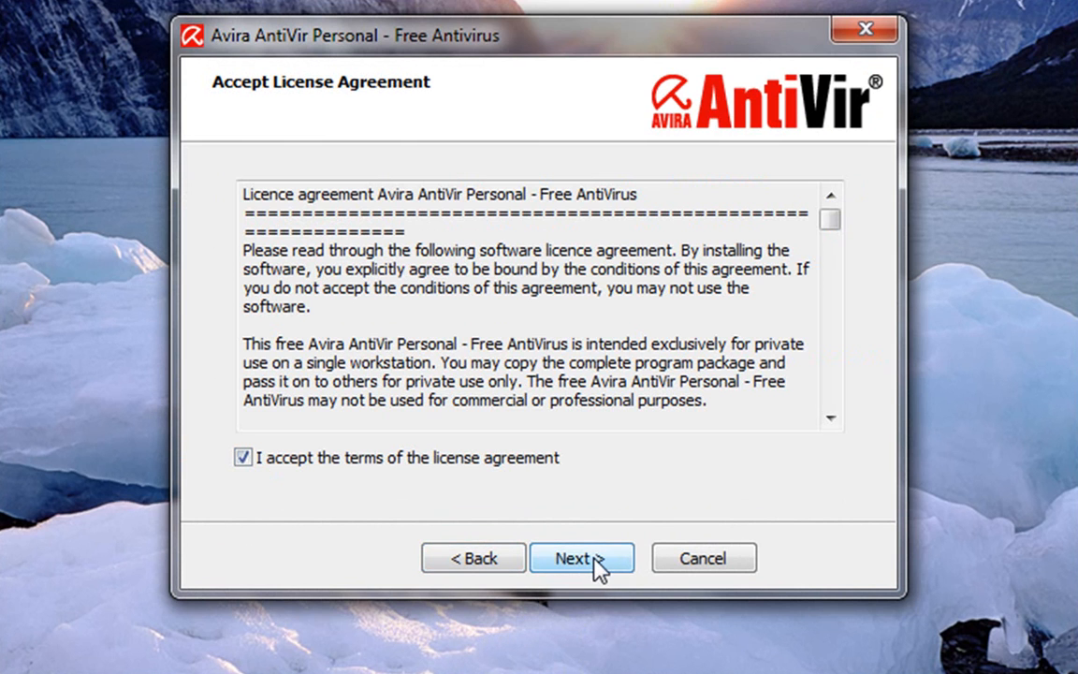
{"action": "left_click", "coordinate": [581, 558]}
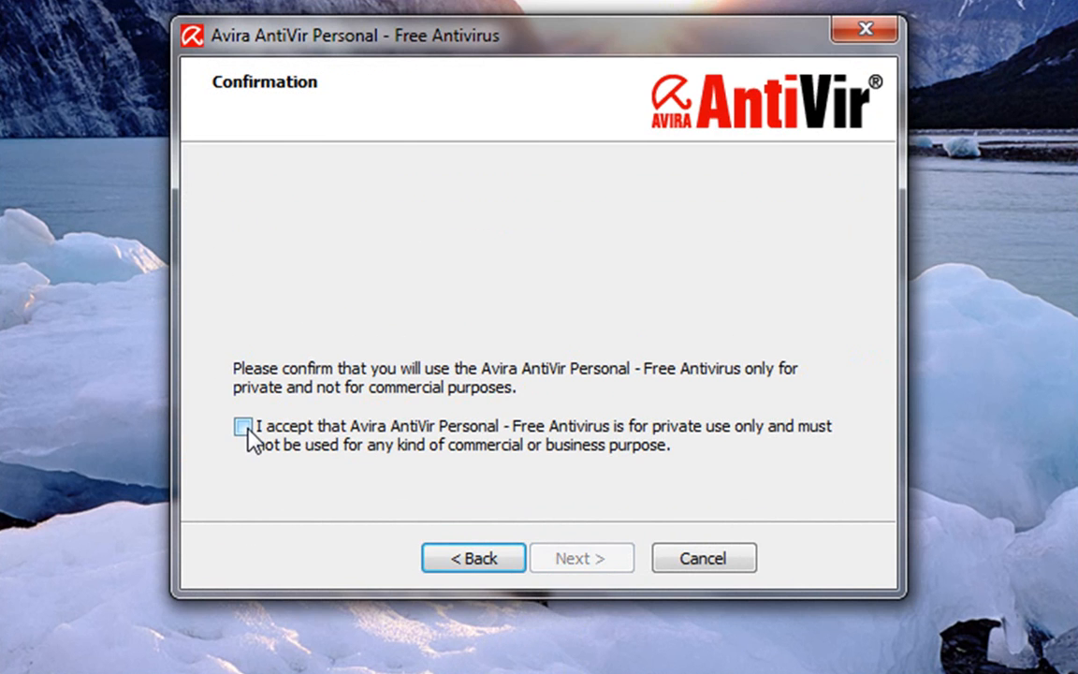
{"action": "left_click", "coordinate": [242, 426]}
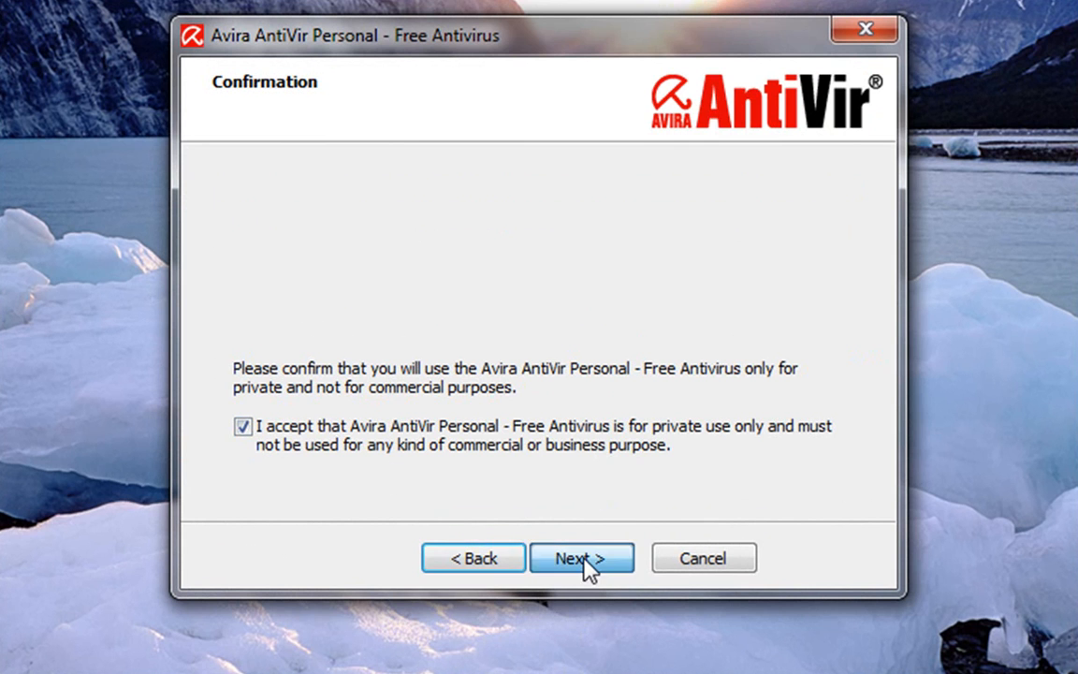
{"action": "left_click", "coordinate": [581, 558]}
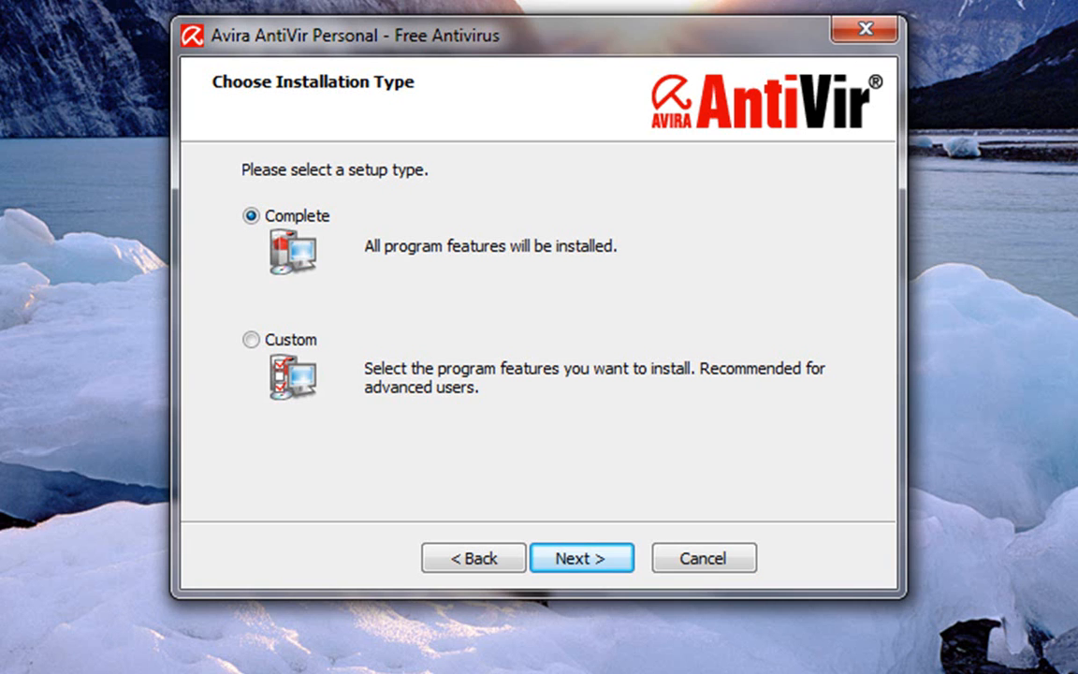
{"action": "mouse_move", "coordinate": [76, 369]}
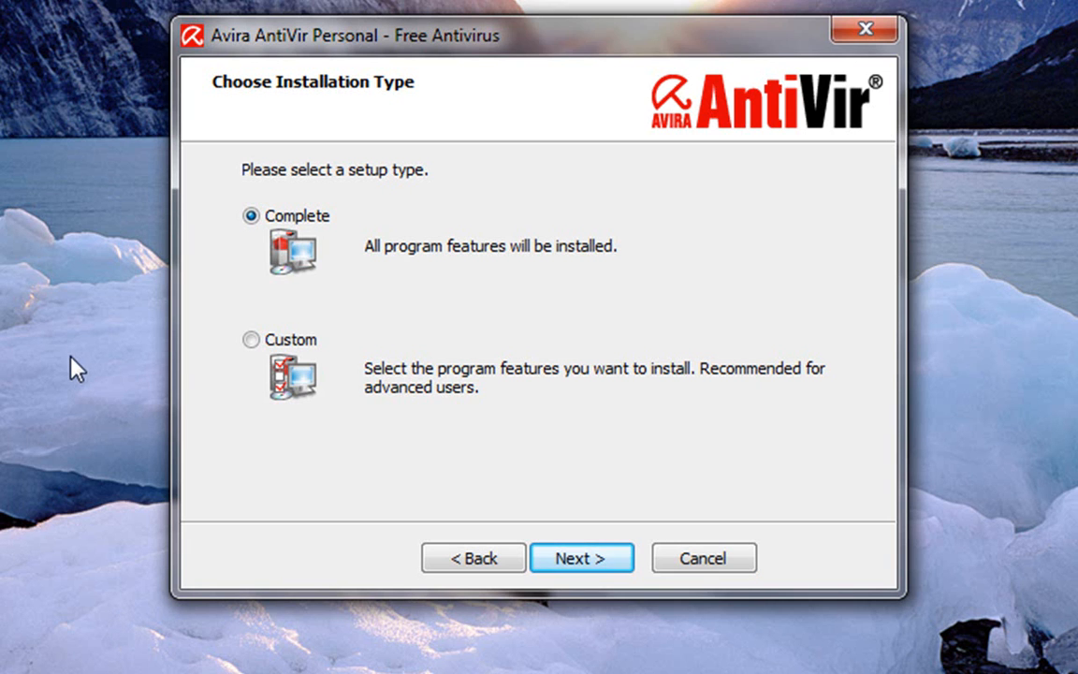
{"action": "mouse_move", "coordinate": [133, 286]}
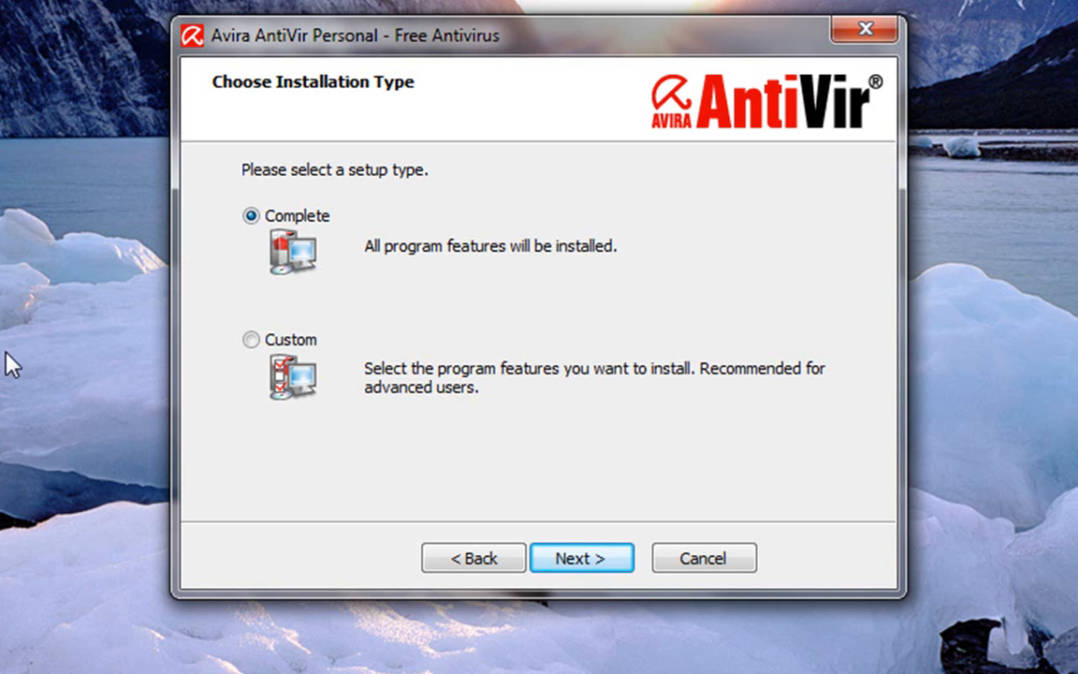
{"action": "mouse_move", "coordinate": [251, 338]}
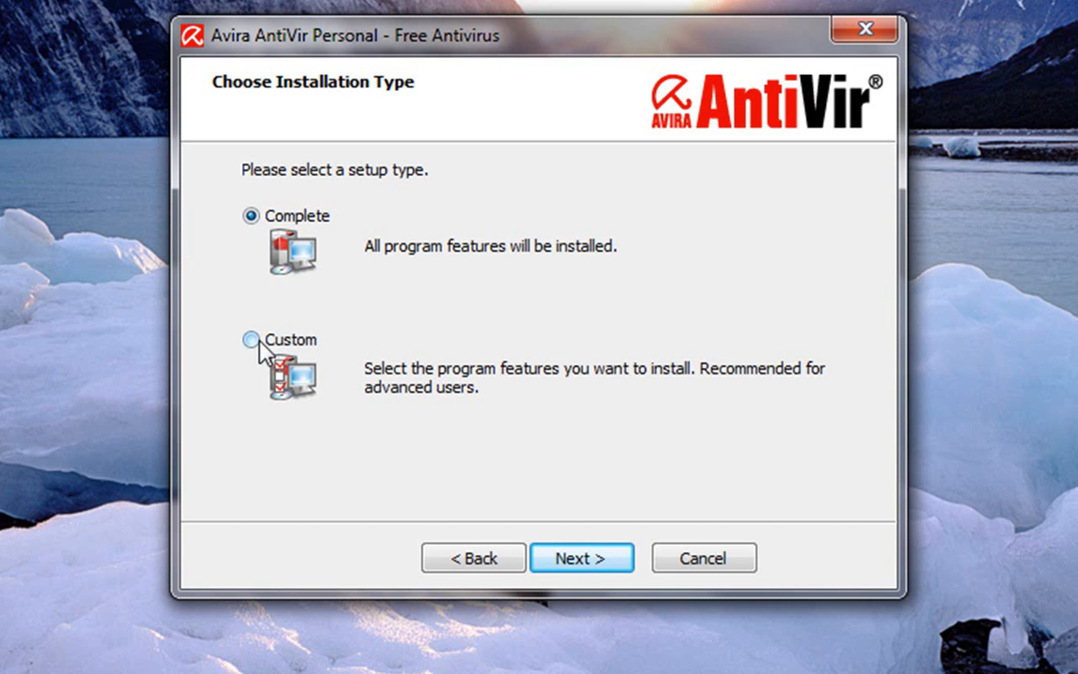
- Choose custom installation with the default destination folder, reaching the component list with all components ticked
{"action": "left_click", "coordinate": [251, 338]}
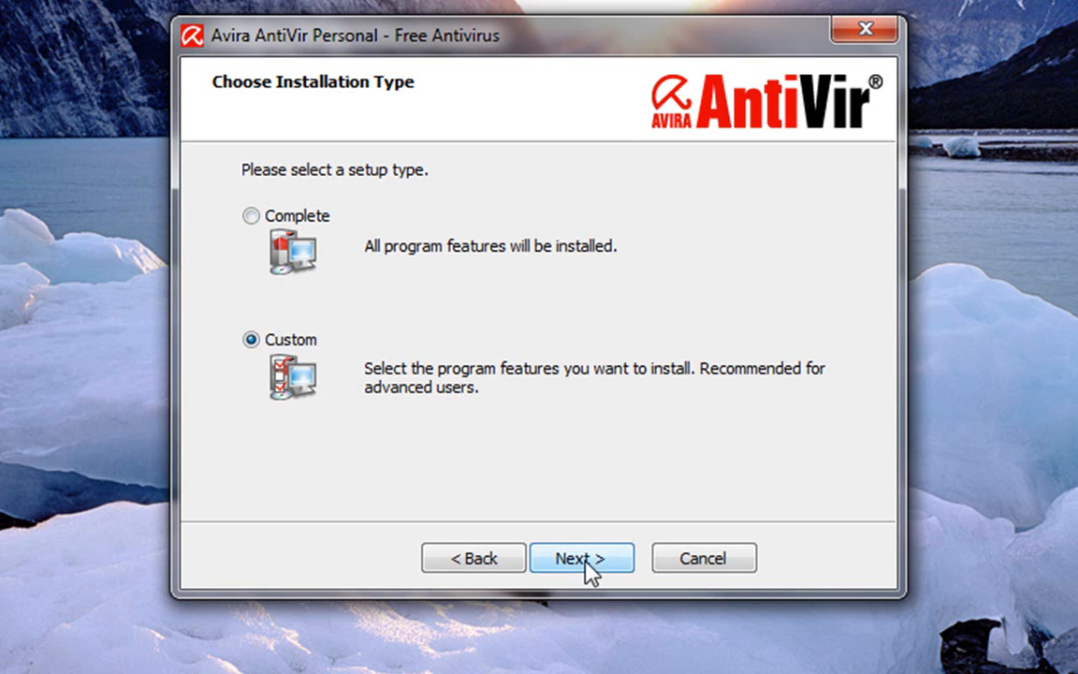
{"action": "left_click", "coordinate": [581, 558]}
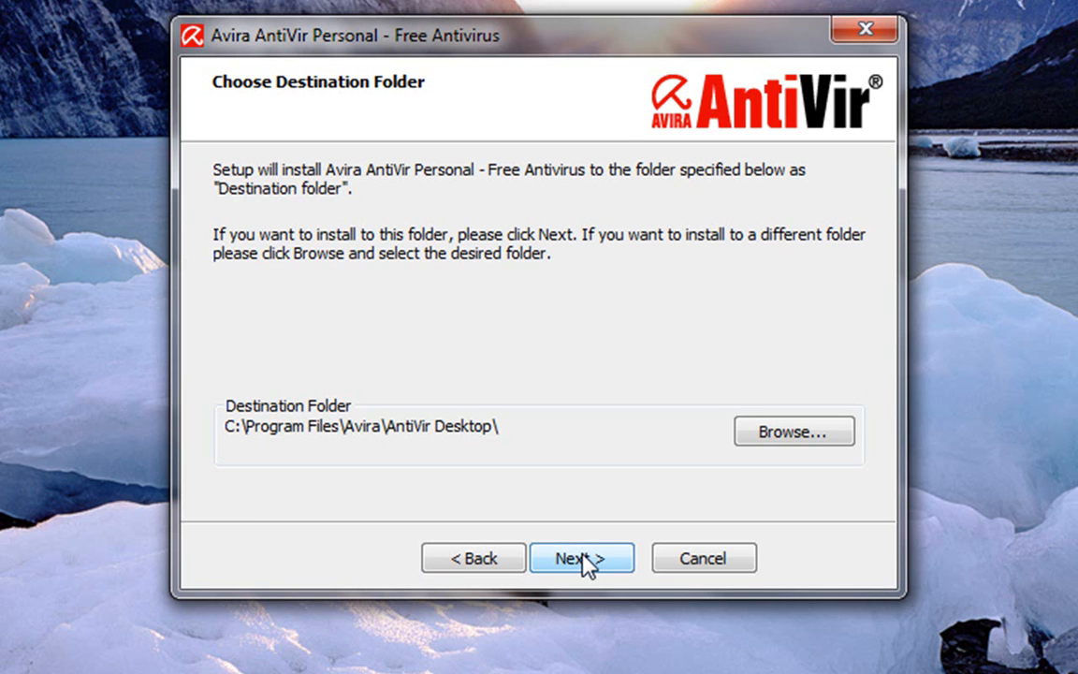
{"action": "left_click", "coordinate": [581, 558]}
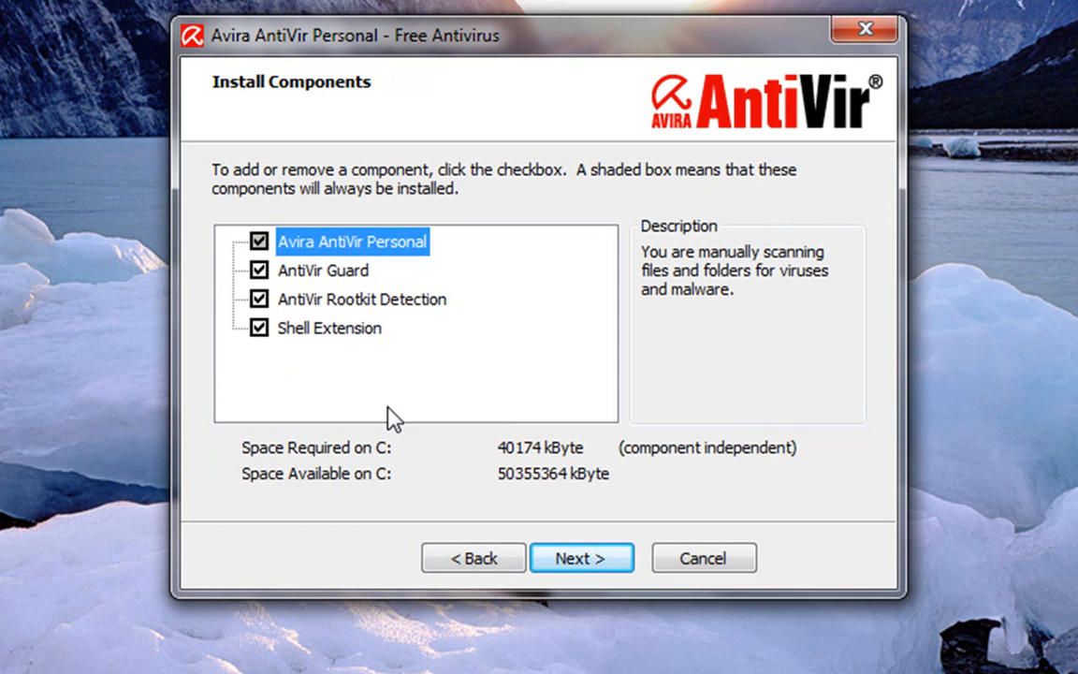
{"action": "mouse_move", "coordinate": [496, 391]}
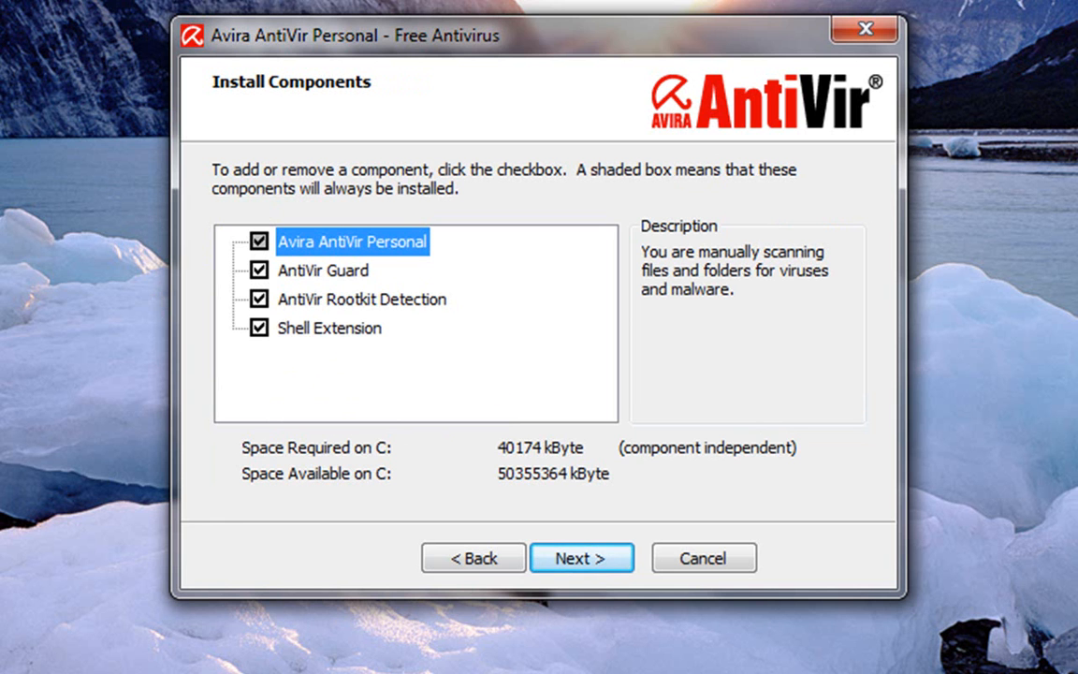
{"action": "mouse_move", "coordinate": [328, 246]}
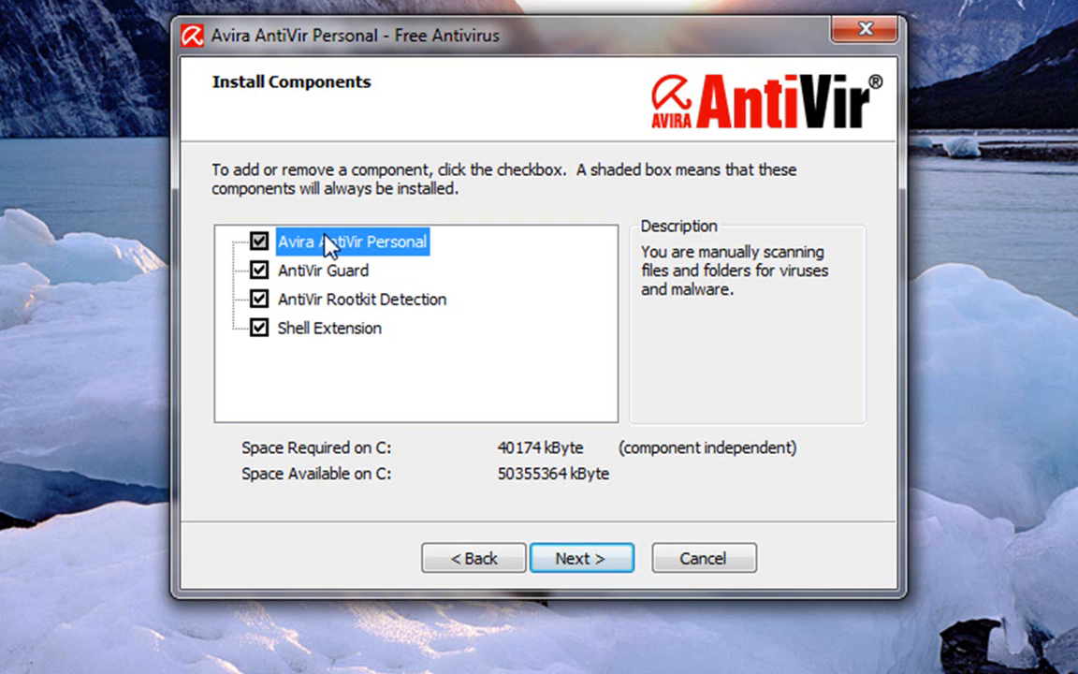
{"action": "mouse_move", "coordinate": [576, 655]}
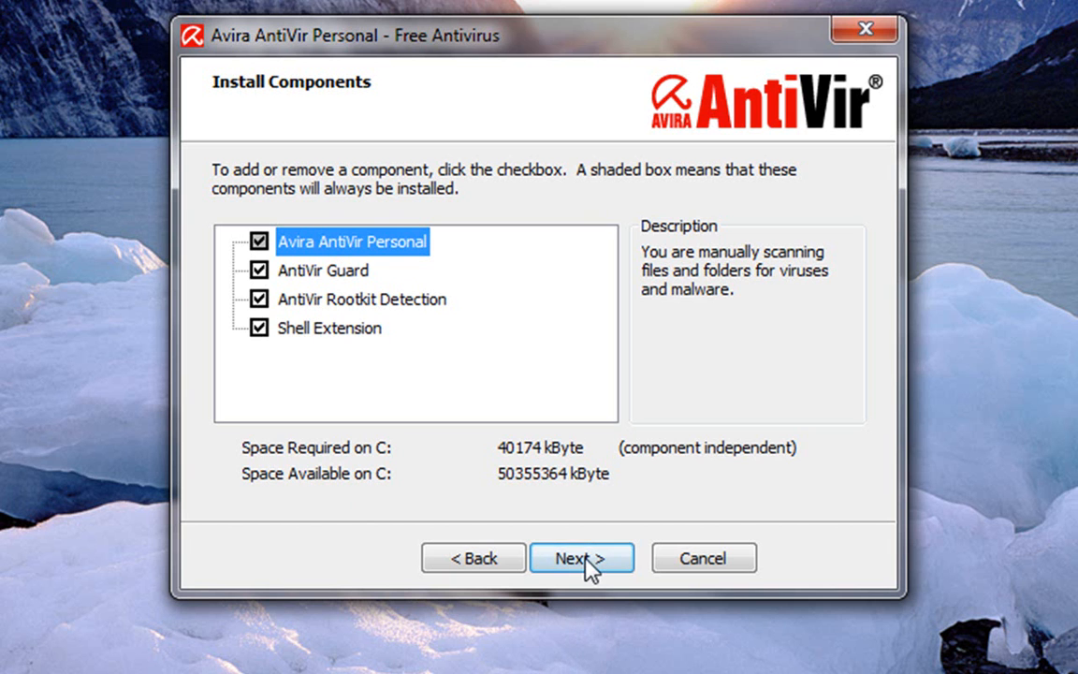
- Keep all components and the random serial number, skip the desktop icon and Start menu group, and continue to registration
{"action": "left_click", "coordinate": [582, 557]}
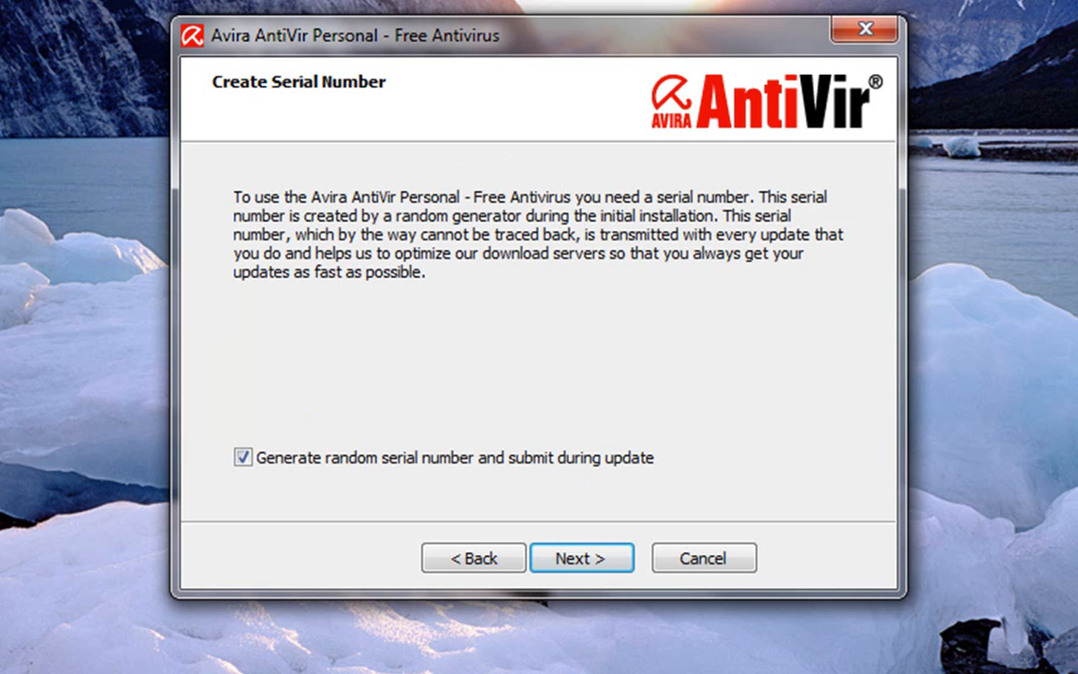
{"action": "mouse_move", "coordinate": [558, 489]}
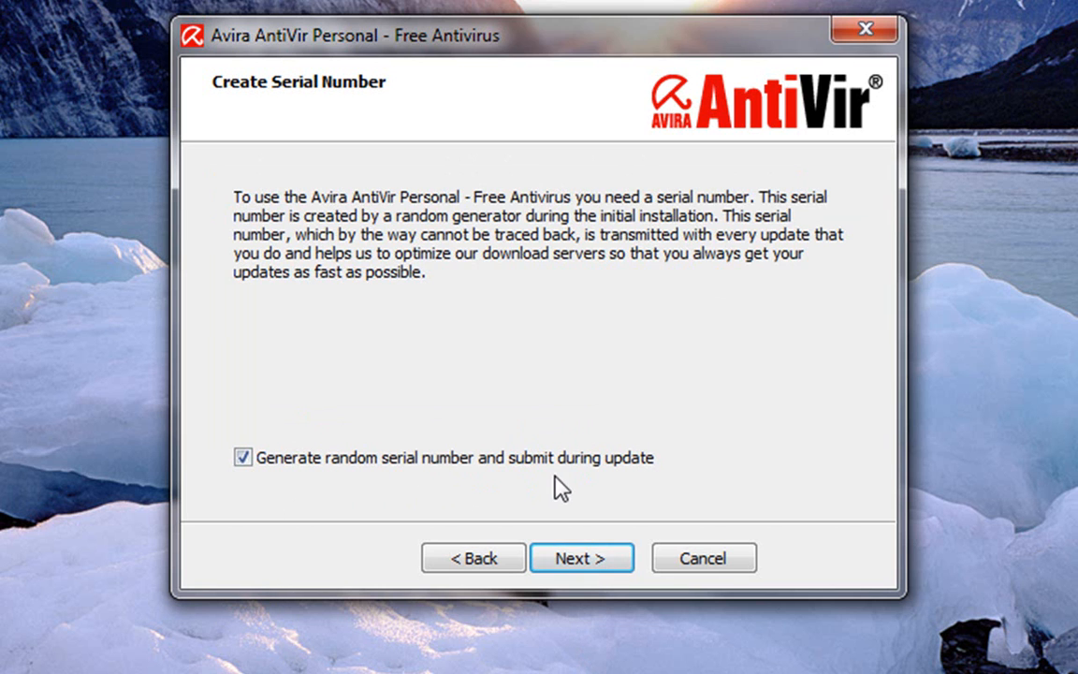
{"action": "mouse_move", "coordinate": [599, 665]}
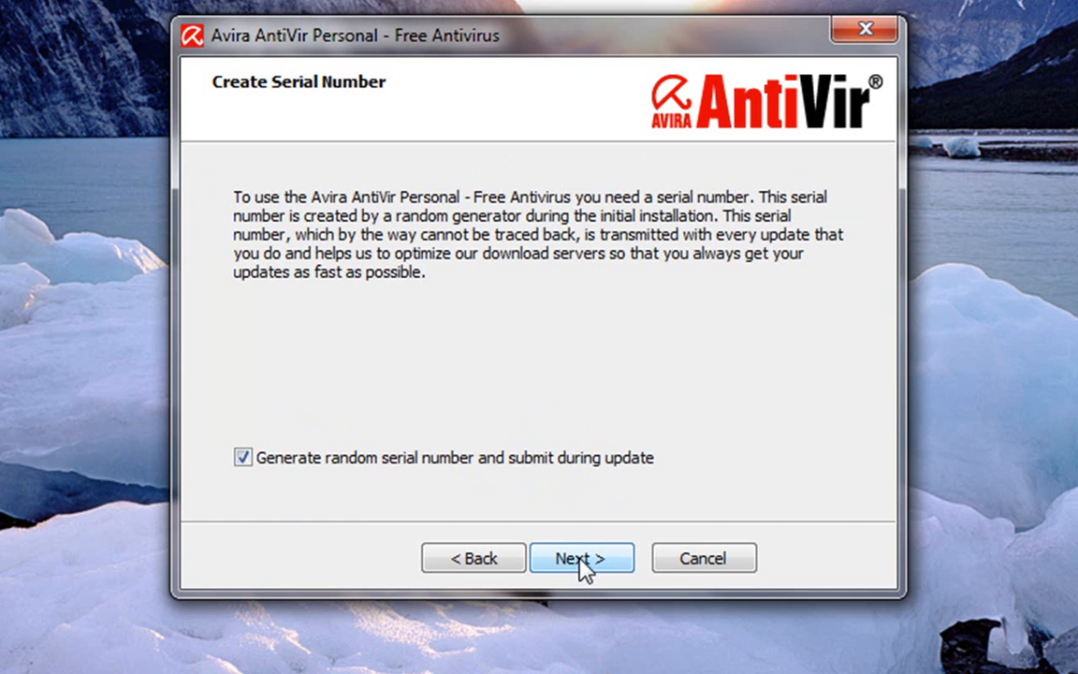
{"action": "left_click", "coordinate": [581, 558]}
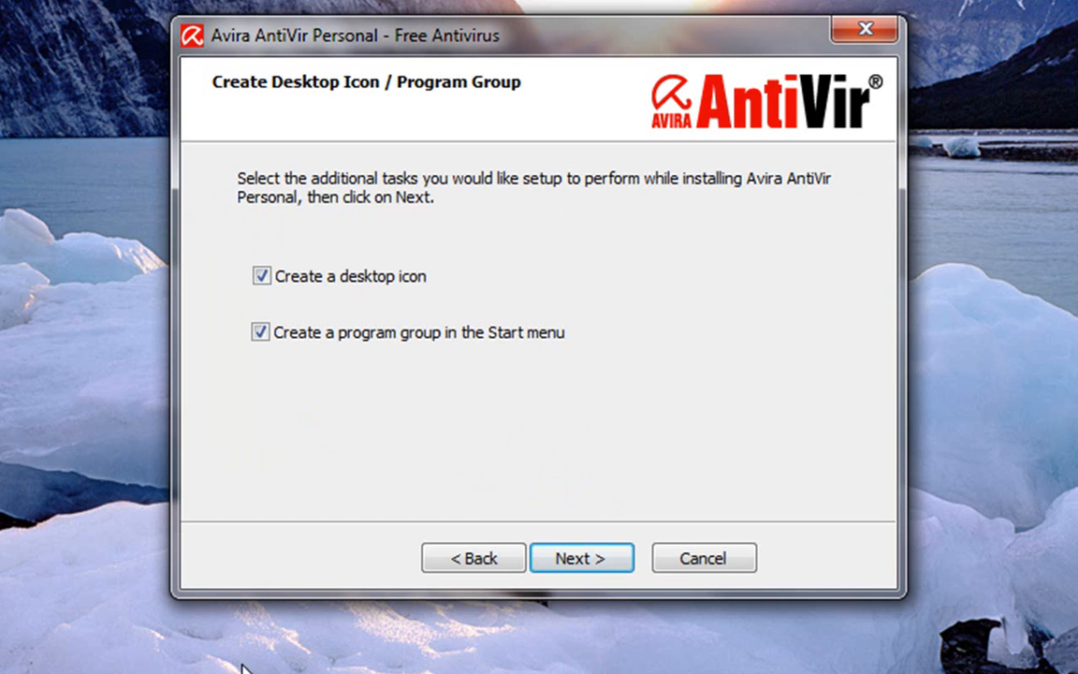
{"action": "left_click", "coordinate": [261, 333]}
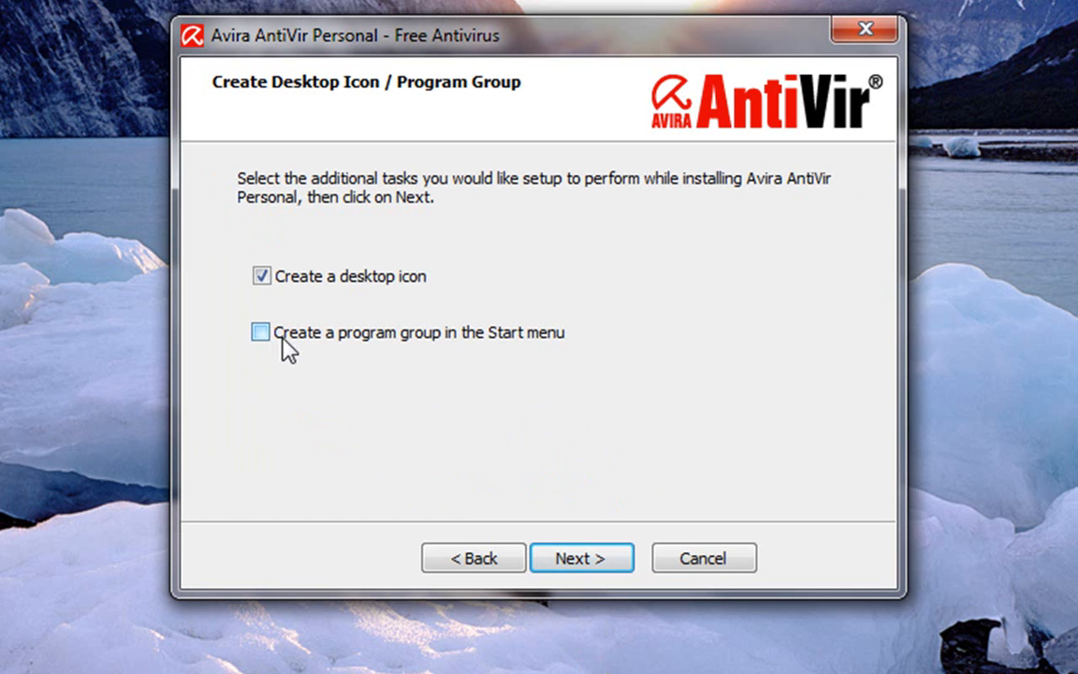
{"action": "left_click", "coordinate": [261, 332]}
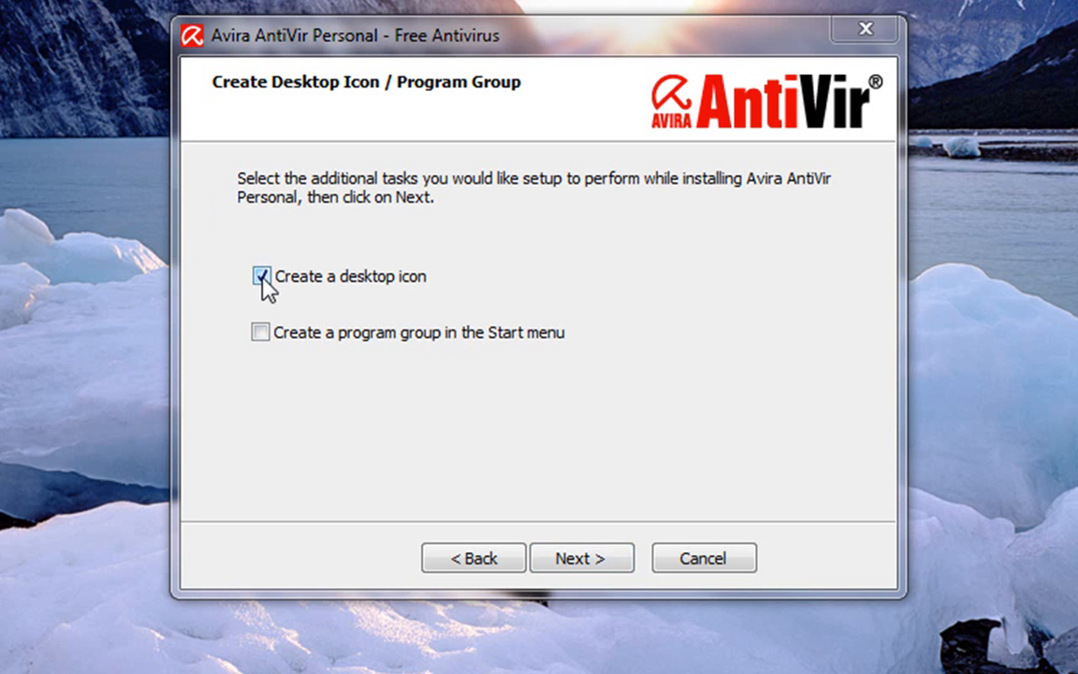
{"action": "left_click", "coordinate": [262, 276]}
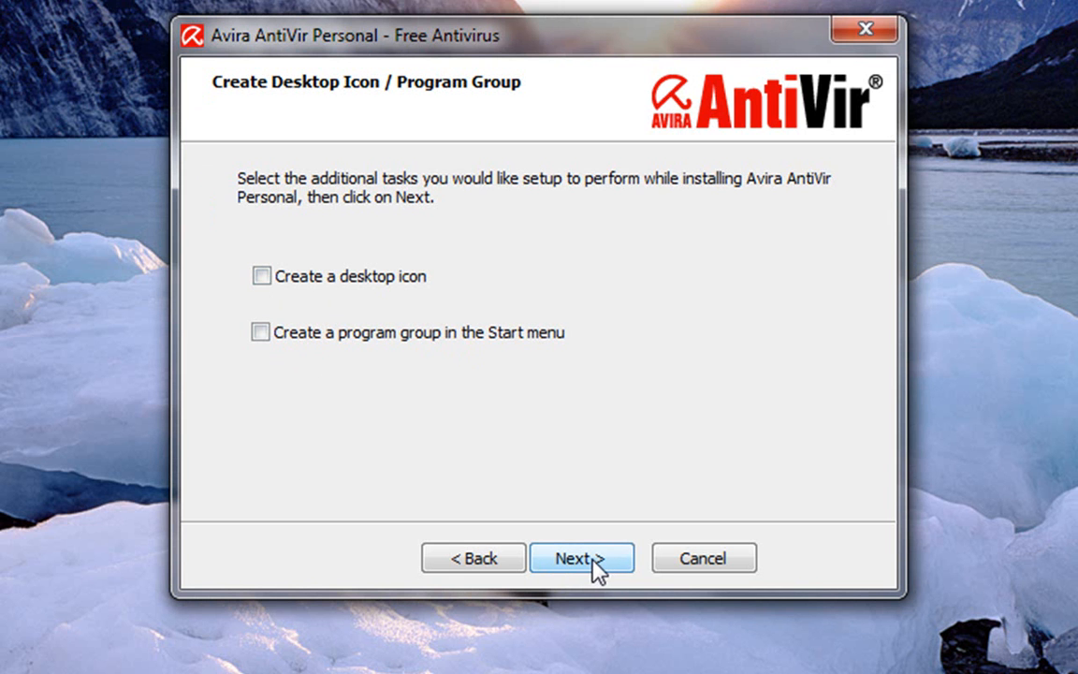
{"action": "left_click", "coordinate": [580, 557]}
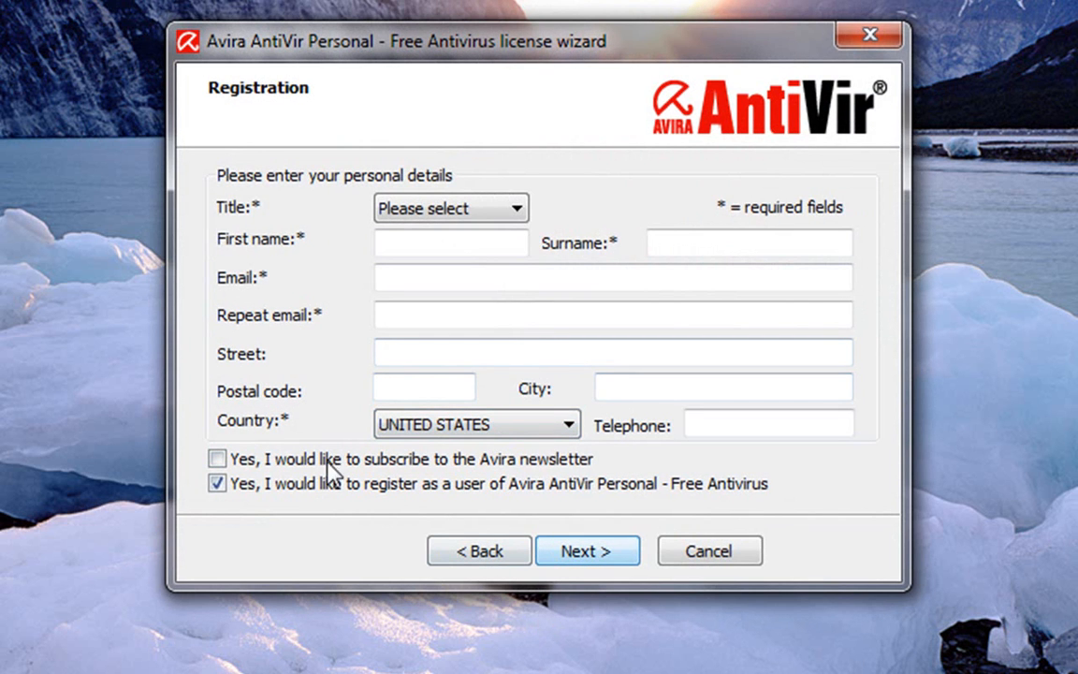
- Decline user registration and finish installation without showing readme.txt, launching the configuration wizard
{"action": "left_click", "coordinate": [217, 483]}
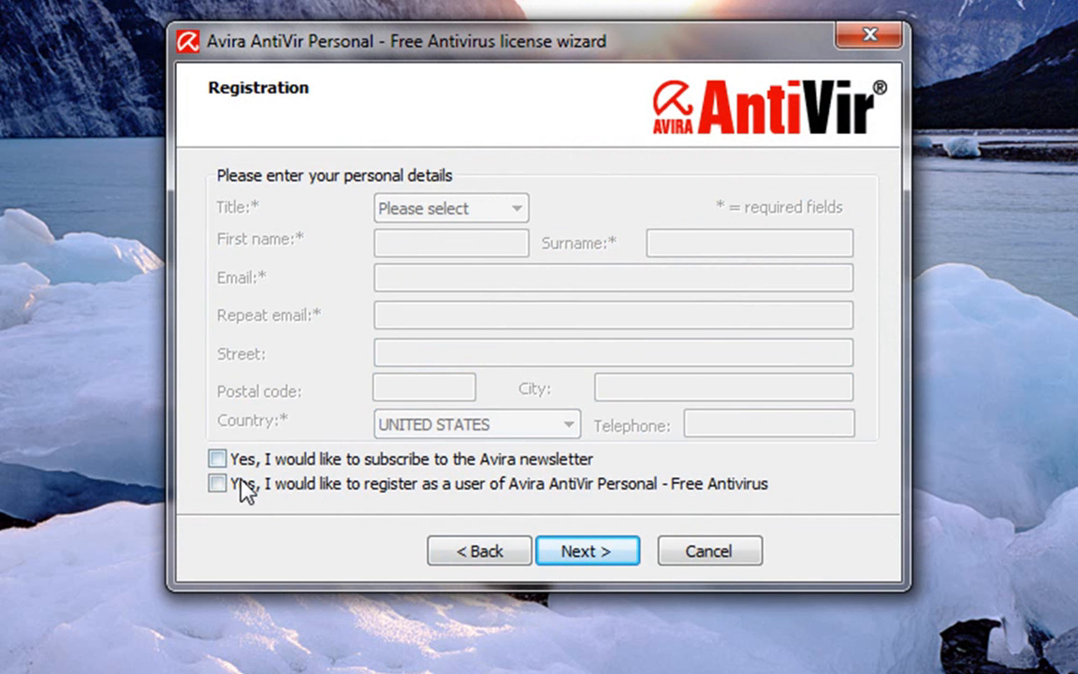
{"action": "left_click", "coordinate": [586, 550]}
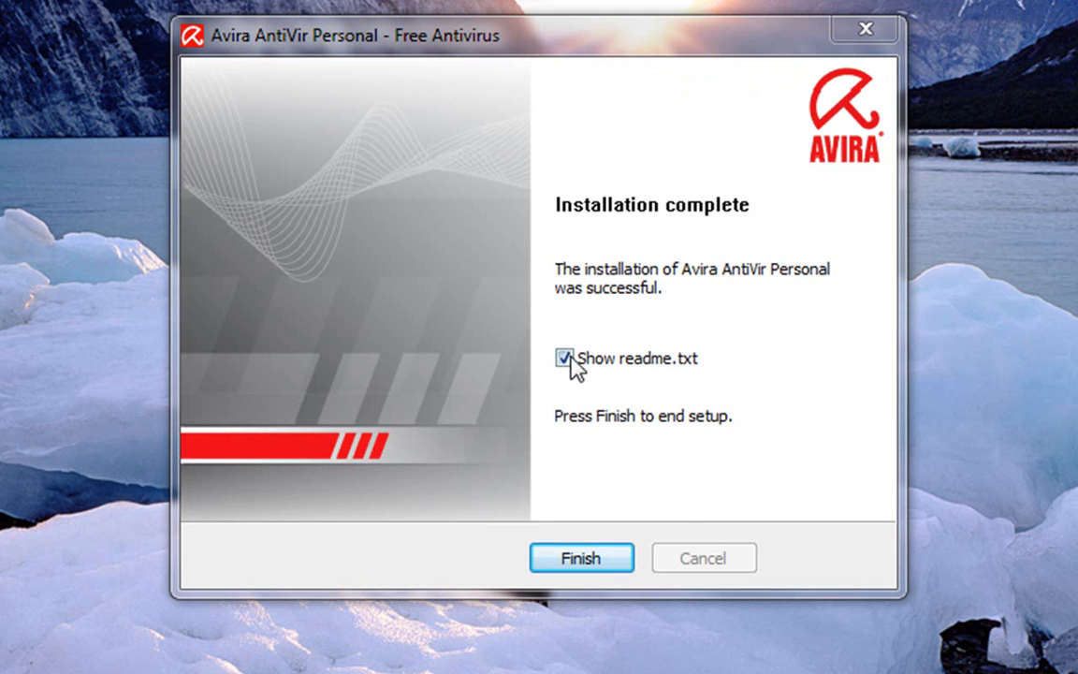
{"action": "left_click", "coordinate": [564, 358]}
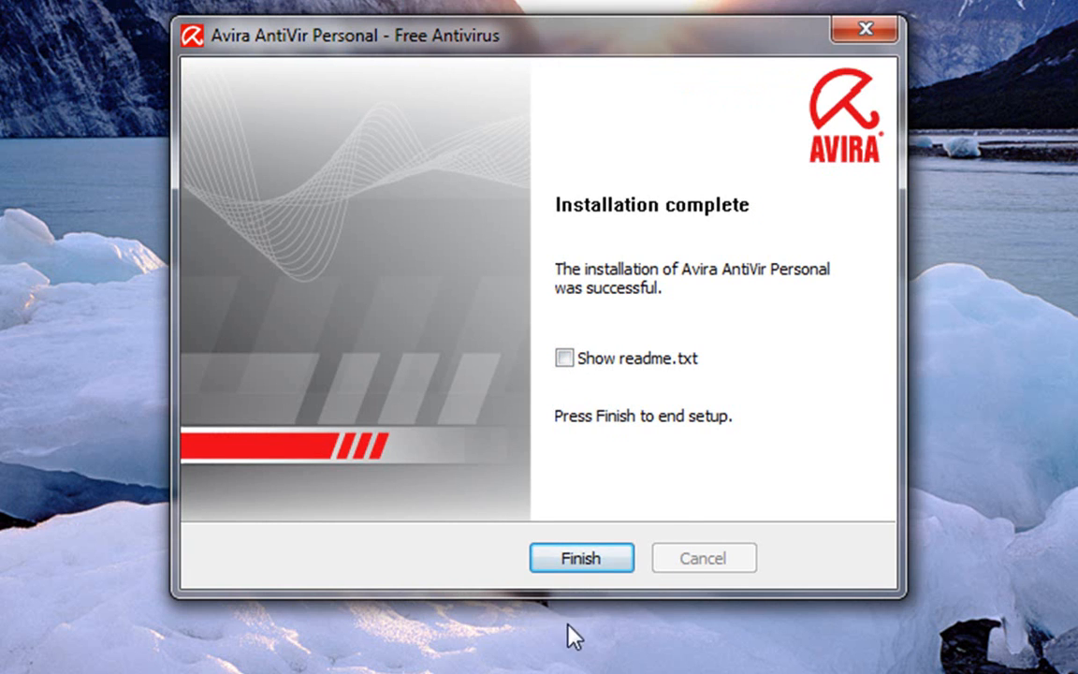
{"action": "left_click", "coordinate": [580, 558]}
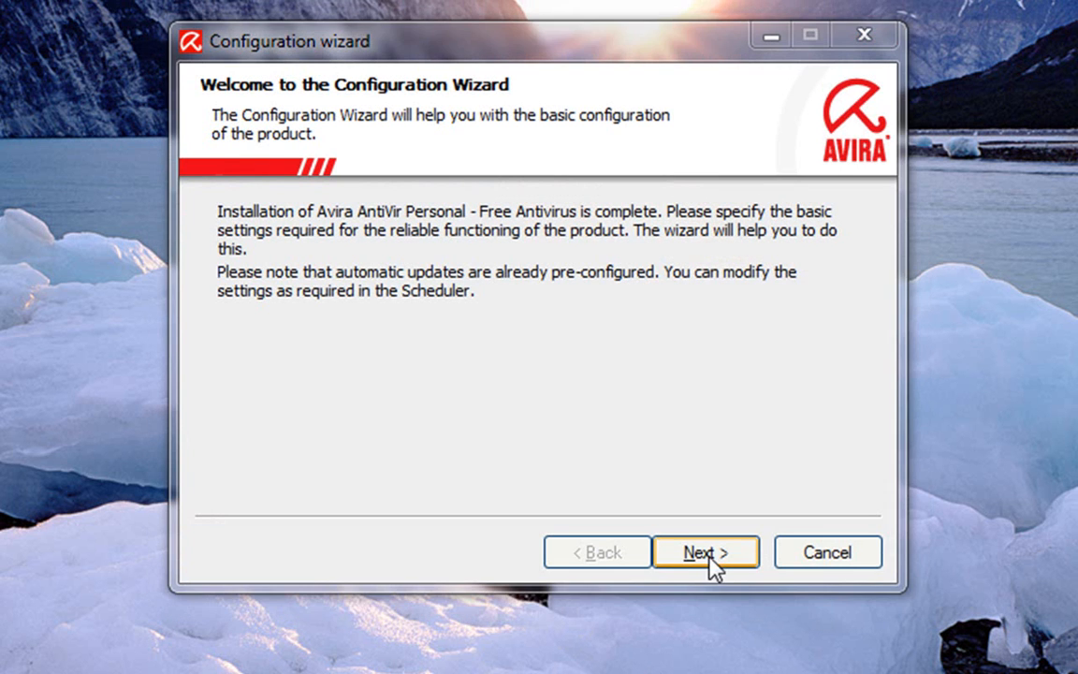
- Move past the wizard welcome to the AHeAD heuristics page, leaving medium detection selected
{"action": "left_click", "coordinate": [705, 553]}
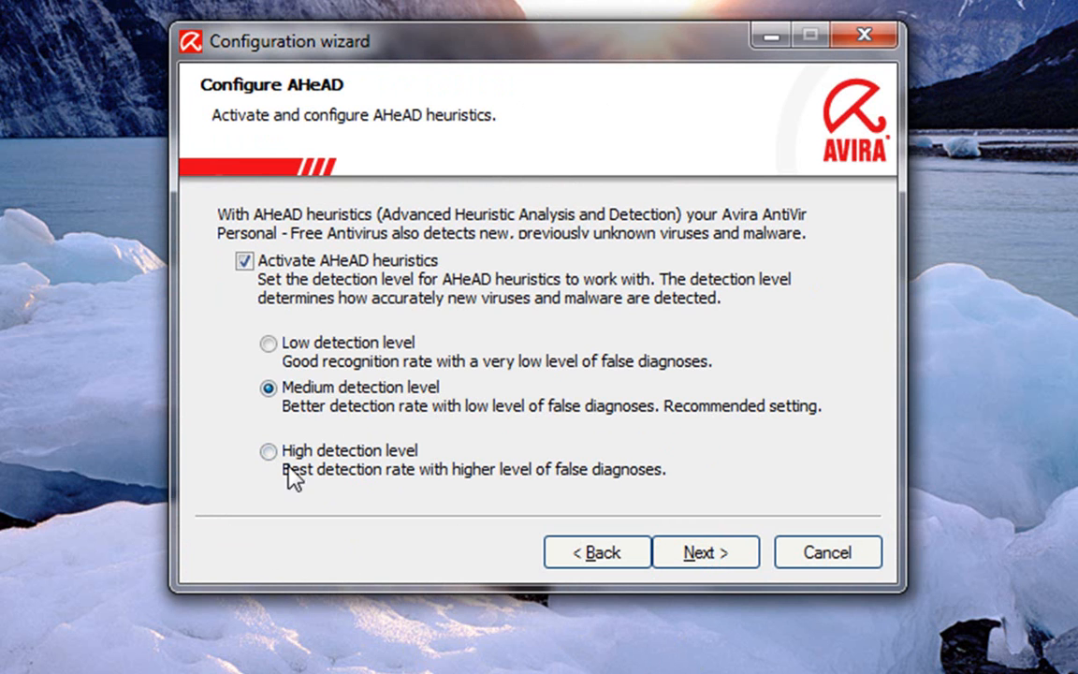
{"action": "mouse_move", "coordinate": [389, 645]}
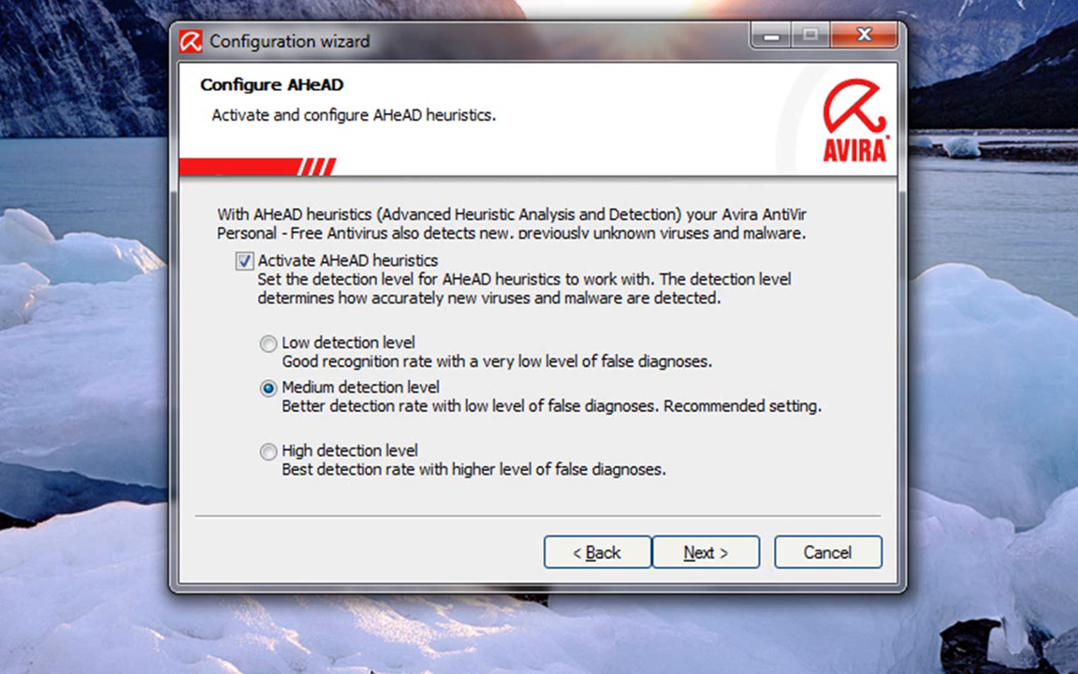
{"action": "mouse_move", "coordinate": [726, 608]}
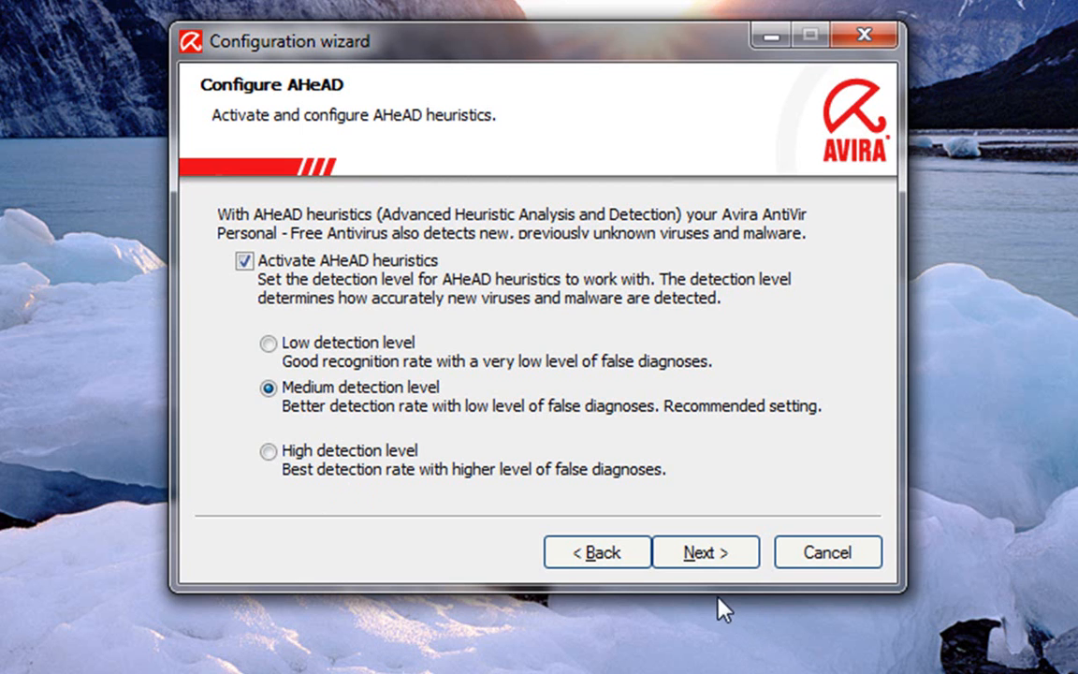
{"action": "mouse_move", "coordinate": [706, 607]}
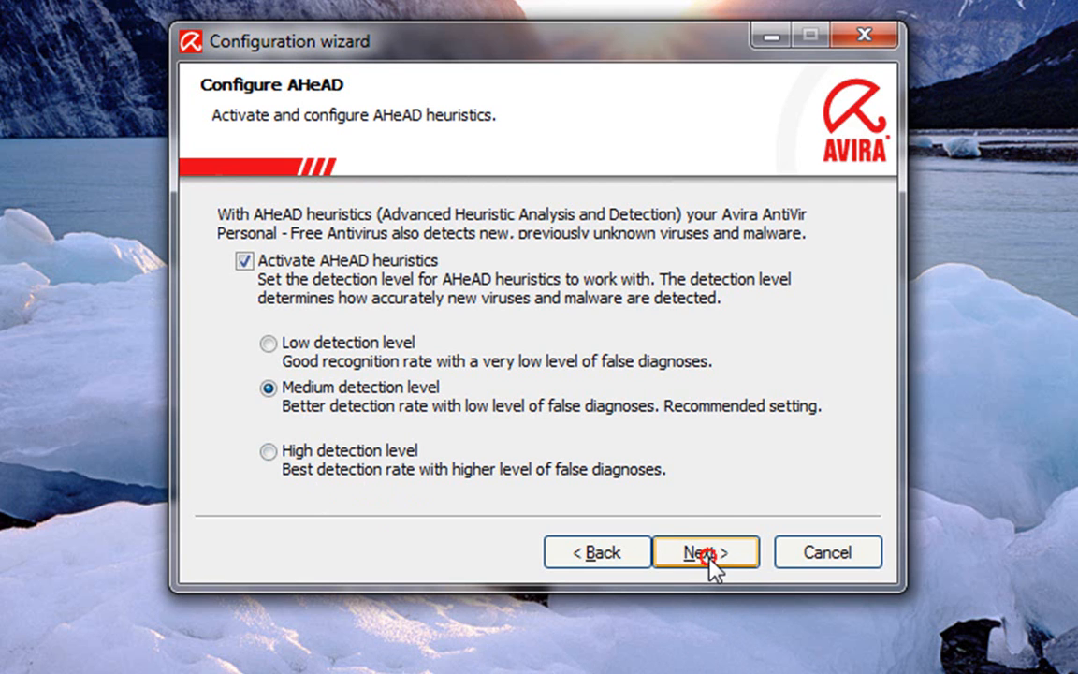
- Keep AHeAD at medium and include every extended threat category in scans via 'Select all'
{"action": "left_click", "coordinate": [706, 552]}
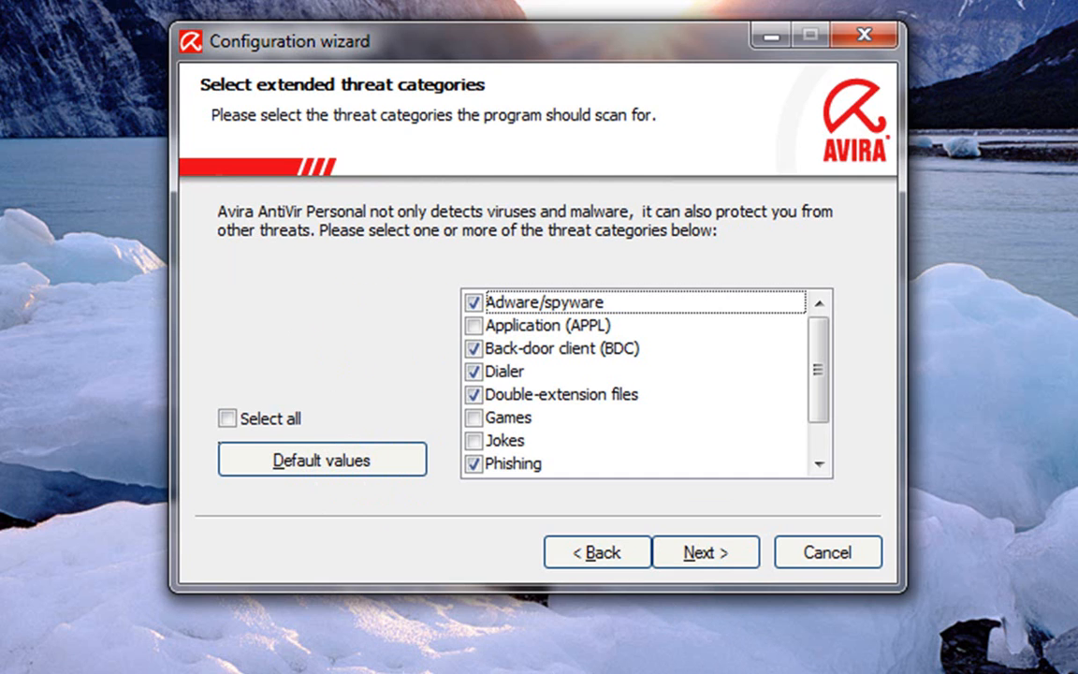
{"action": "left_click", "coordinate": [227, 418]}
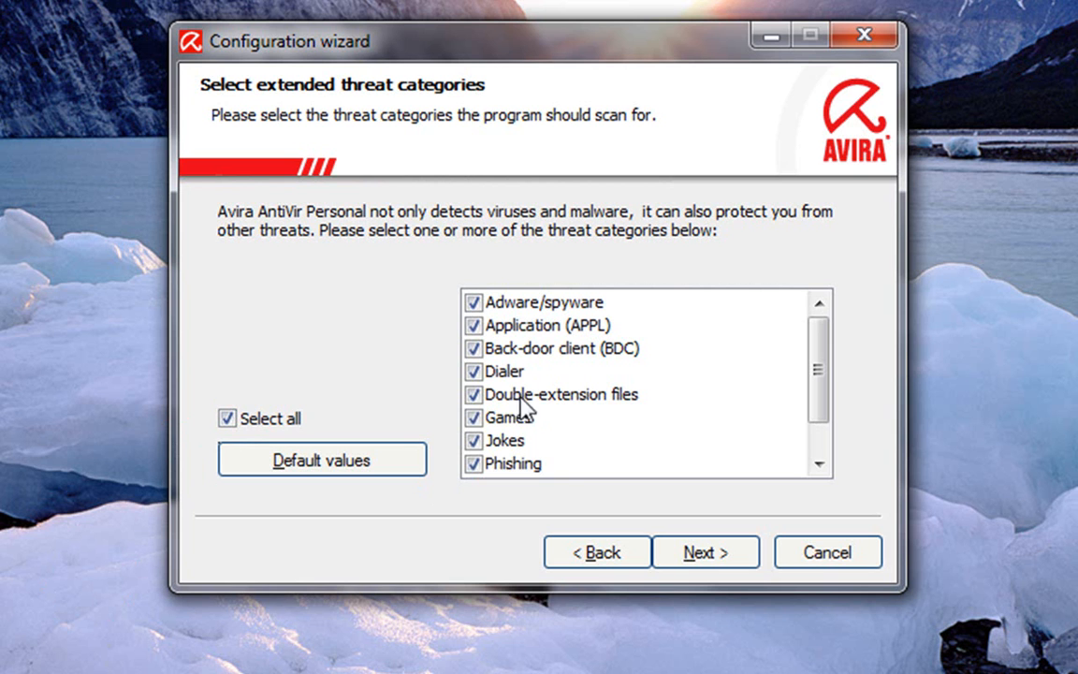
{"action": "mouse_move", "coordinate": [503, 440]}
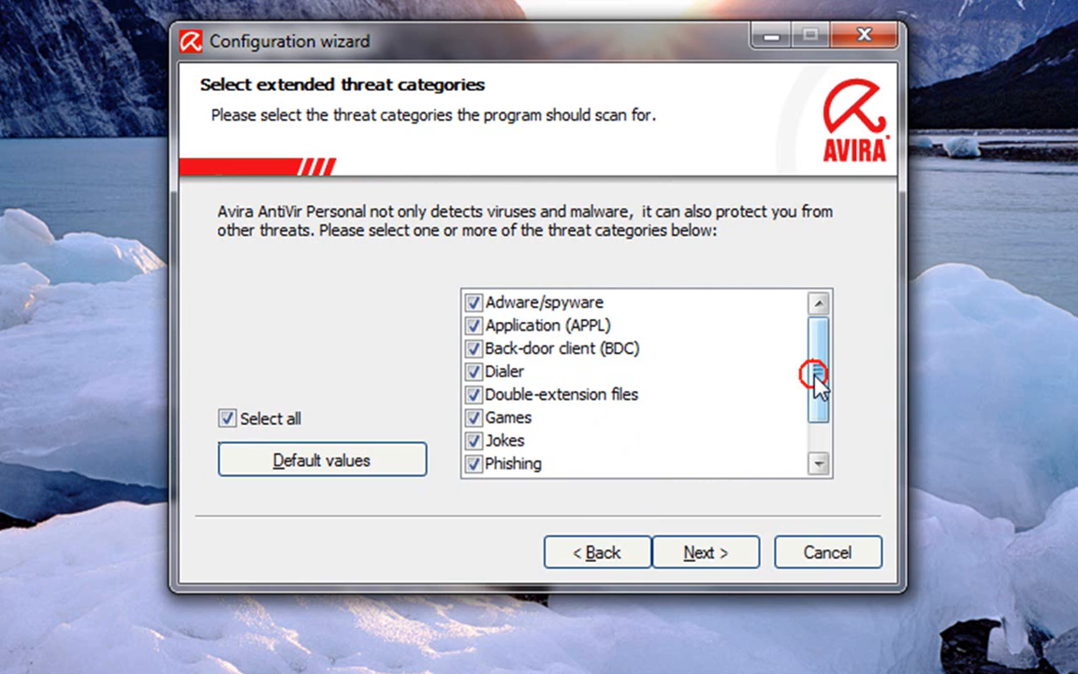
{"action": "scroll", "scroll_direction": "down", "scroll_amount": 3}
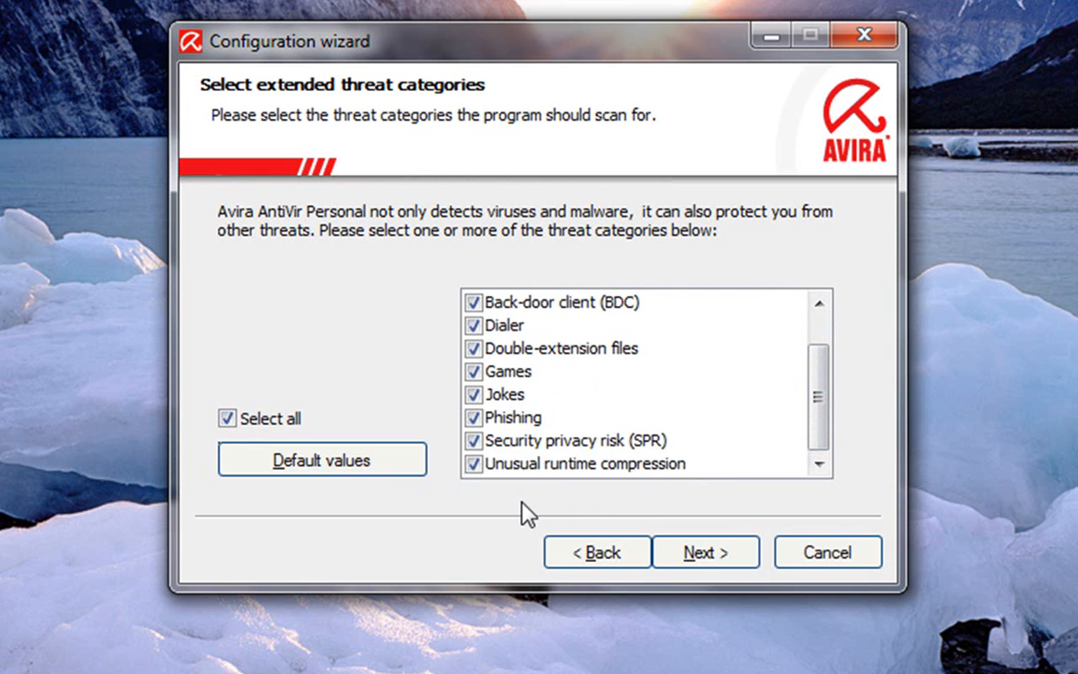
{"action": "mouse_move", "coordinate": [314, 665]}
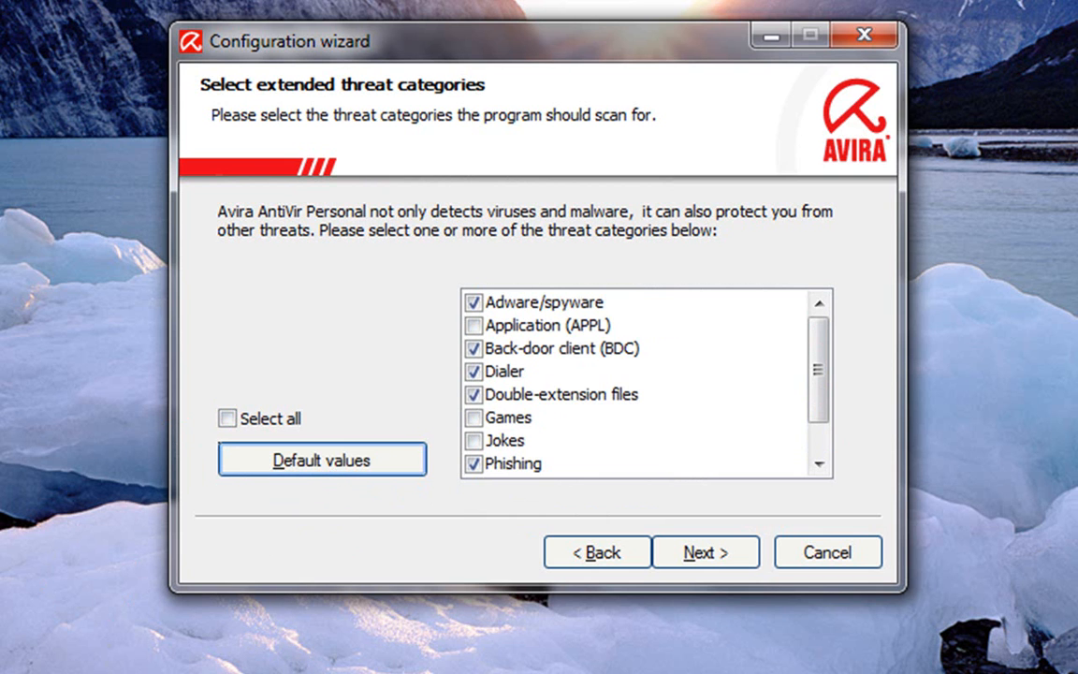
{"action": "left_click", "coordinate": [227, 418]}
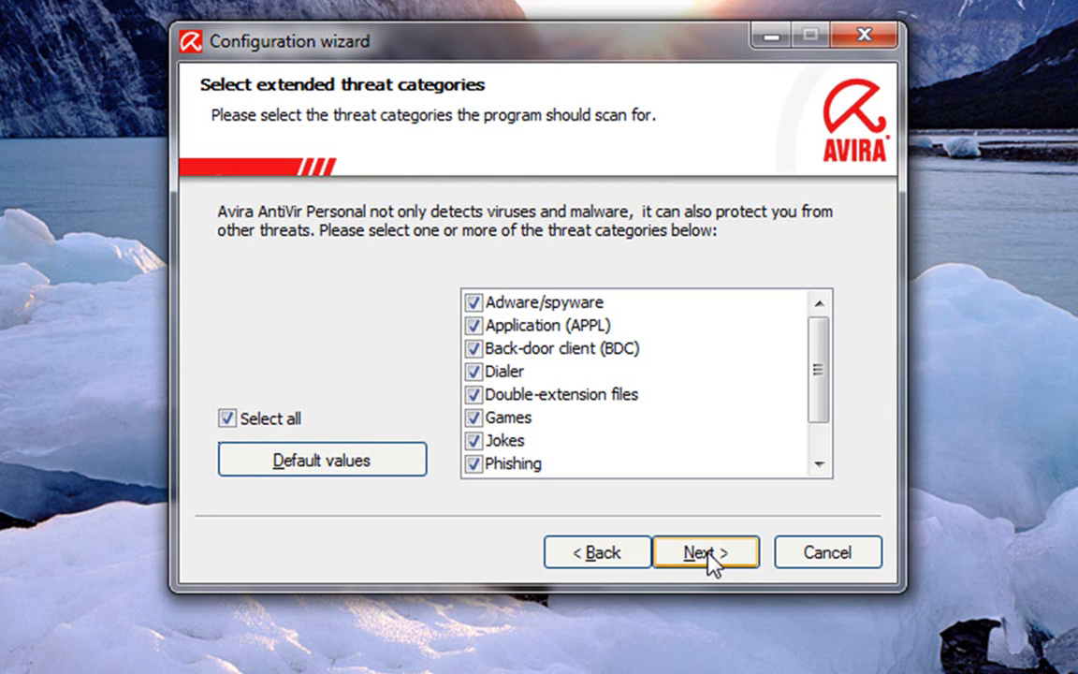
- Keep Normal start for AntiVir Guard and continue to the post-install system scan choice
{"action": "left_click", "coordinate": [705, 552]}
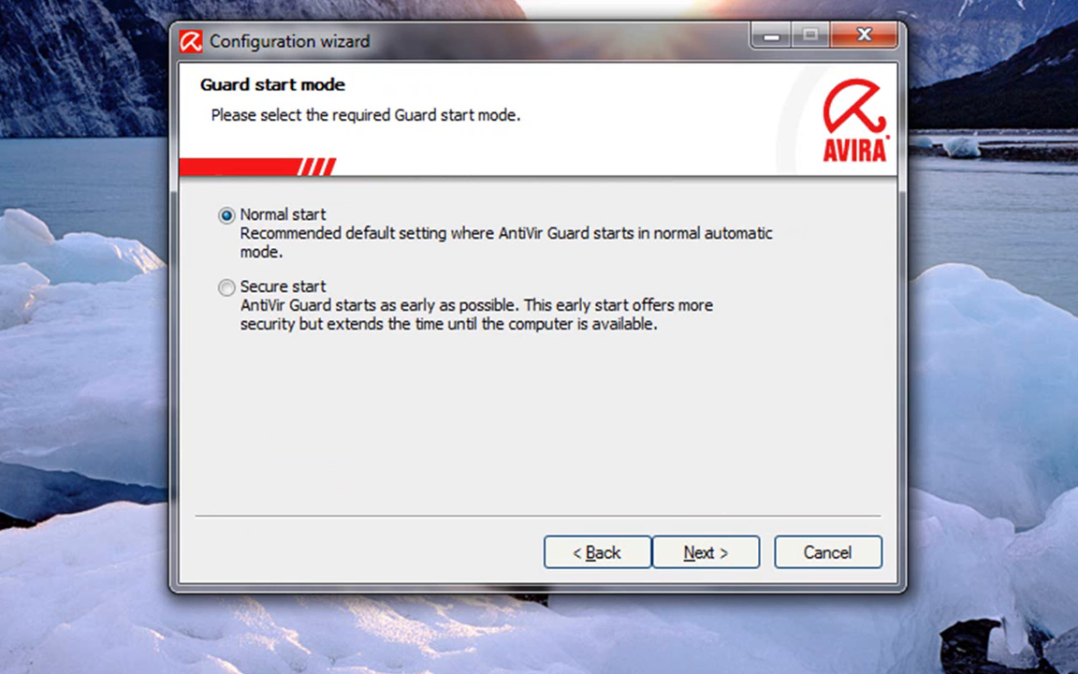
{"action": "mouse_move", "coordinate": [129, 373]}
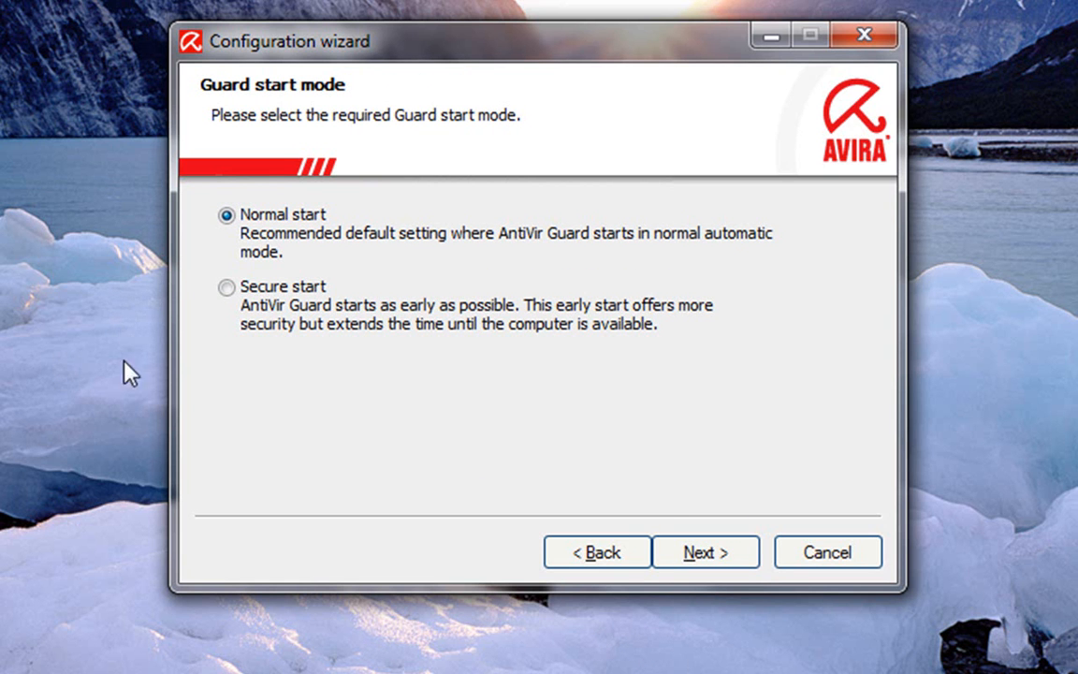
{"action": "mouse_move", "coordinate": [137, 393]}
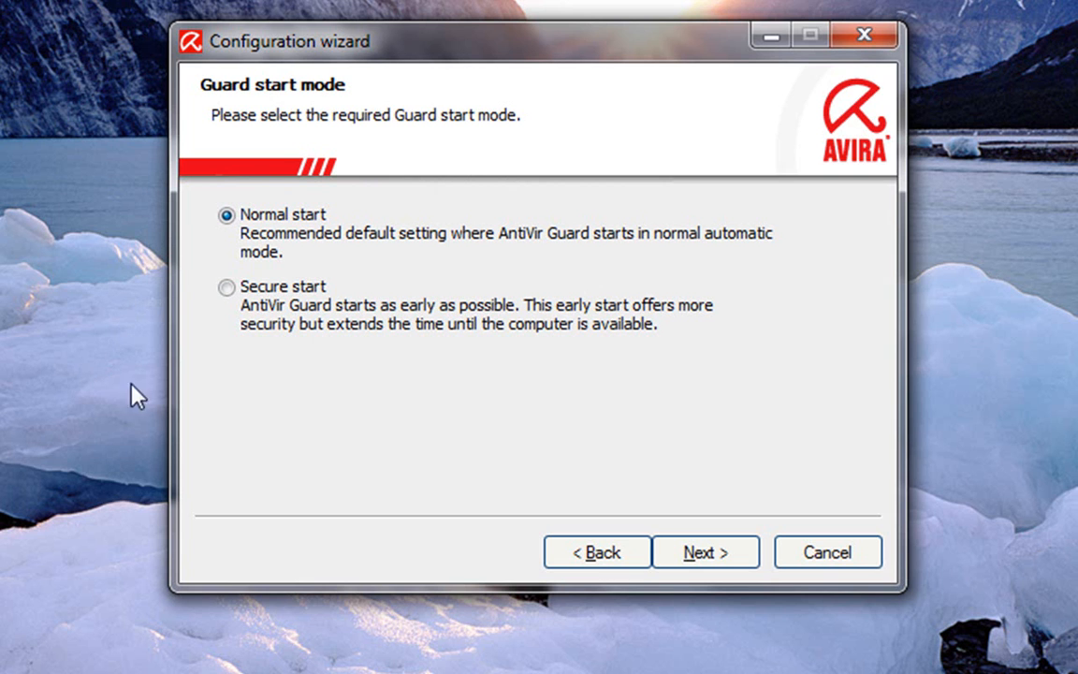
{"action": "mouse_move", "coordinate": [60, 521]}
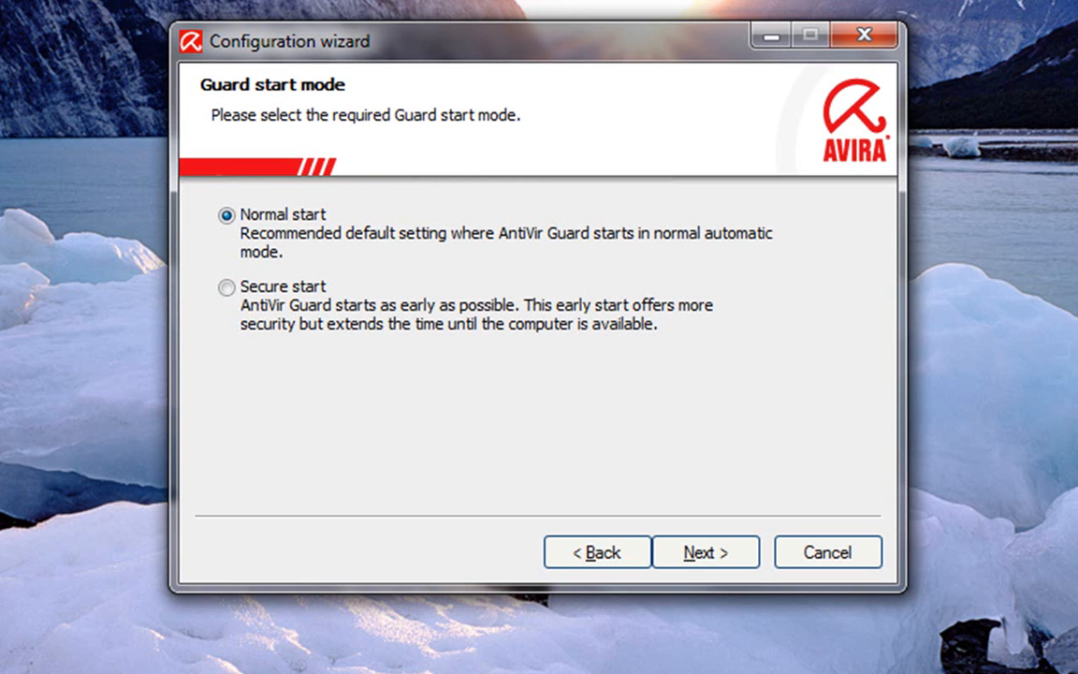
{"action": "mouse_move", "coordinate": [98, 353]}
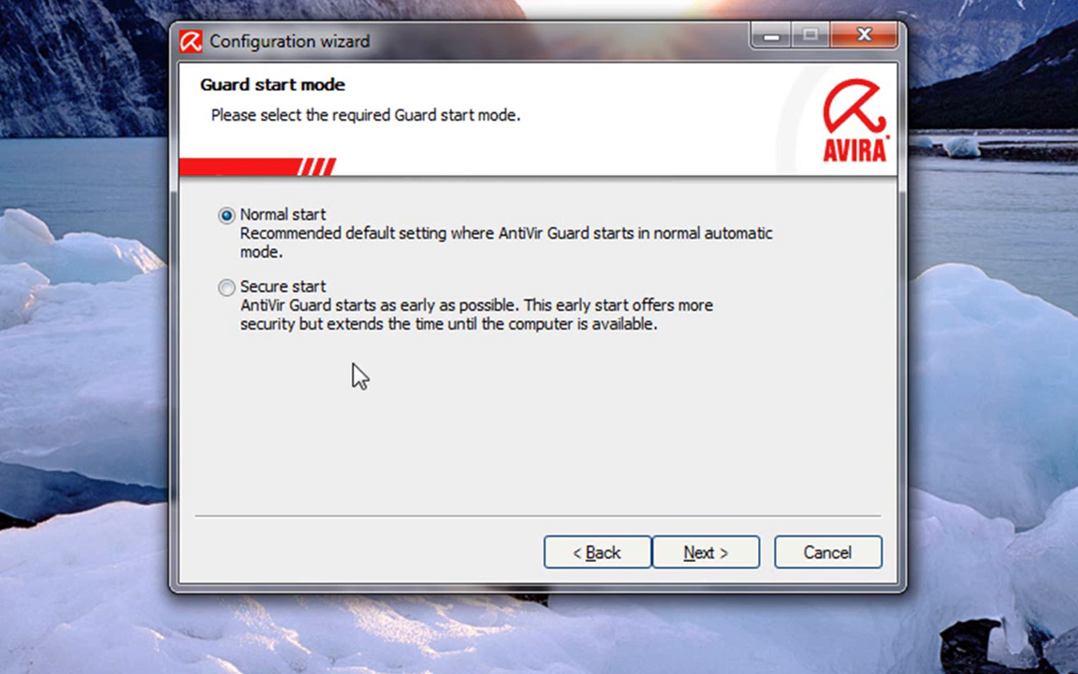
{"action": "left_click", "coordinate": [705, 552]}
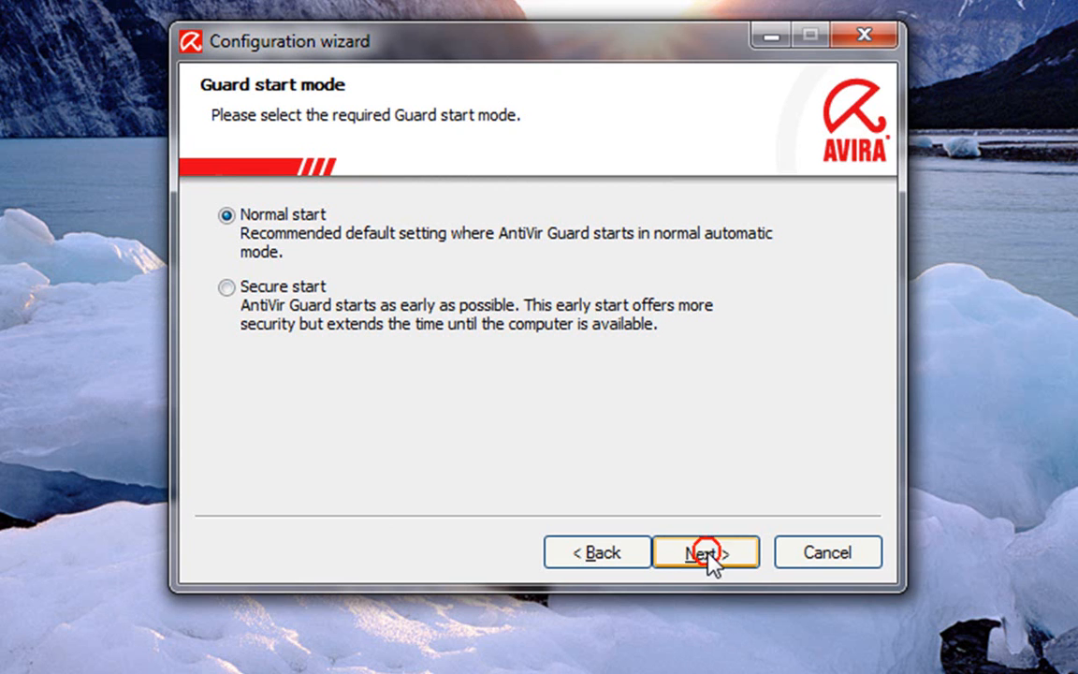
{"action": "left_click", "coordinate": [706, 552]}
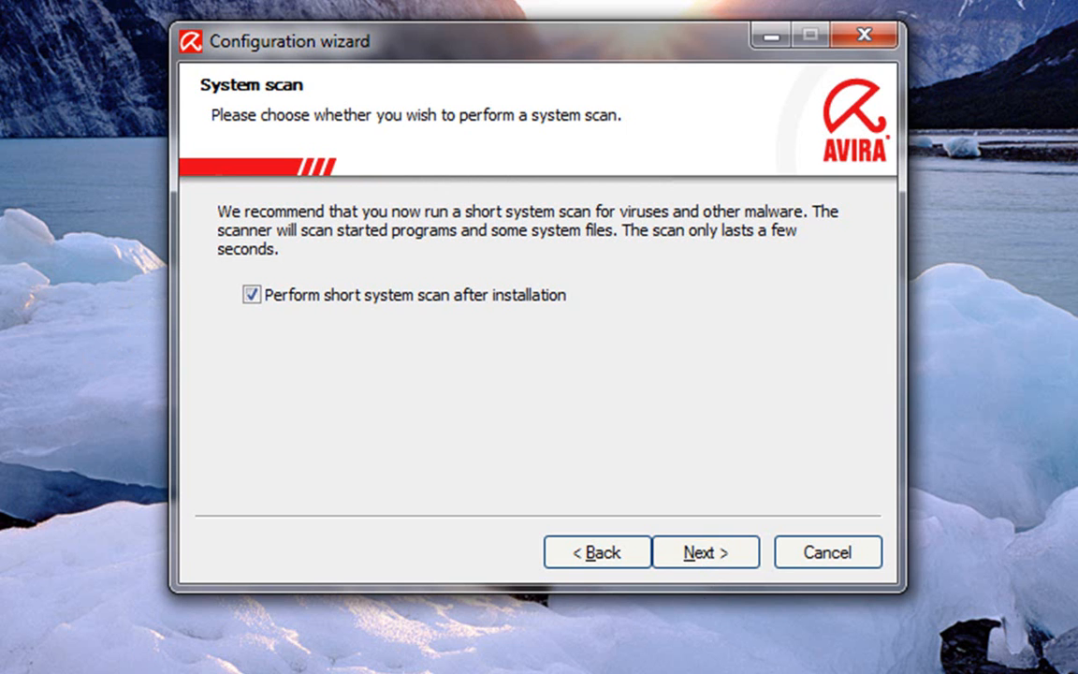
- Keep the short post-install system scan and finish the configuration wizard
{"action": "left_click", "coordinate": [706, 552]}
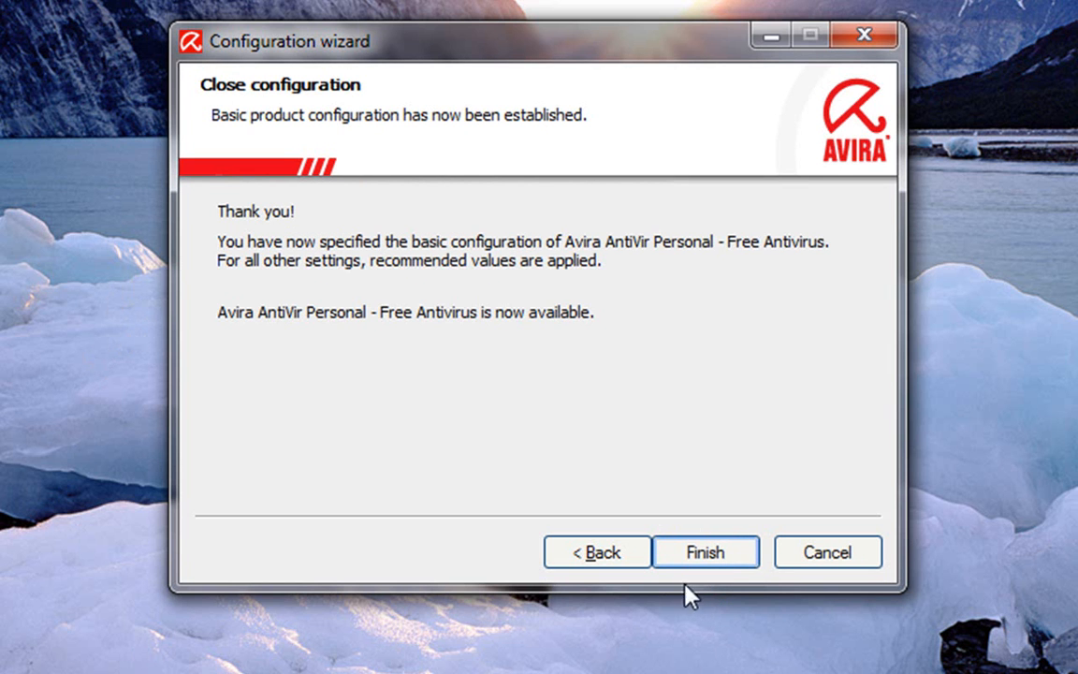
{"action": "left_click", "coordinate": [705, 552]}
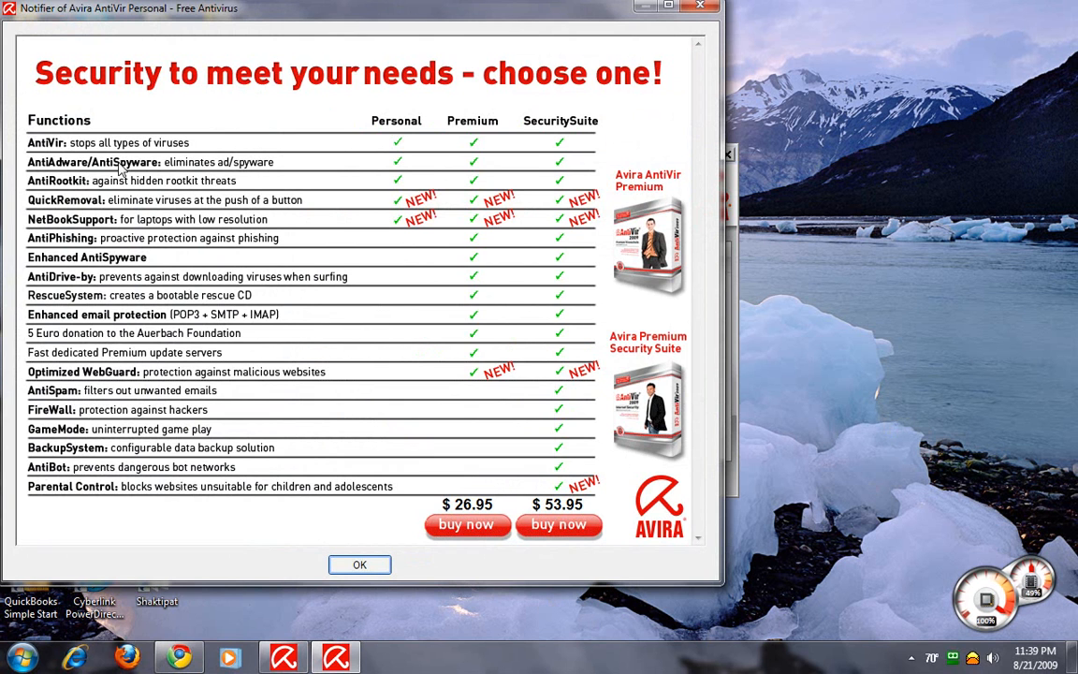
{"action": "mouse_move", "coordinate": [182, 134]}
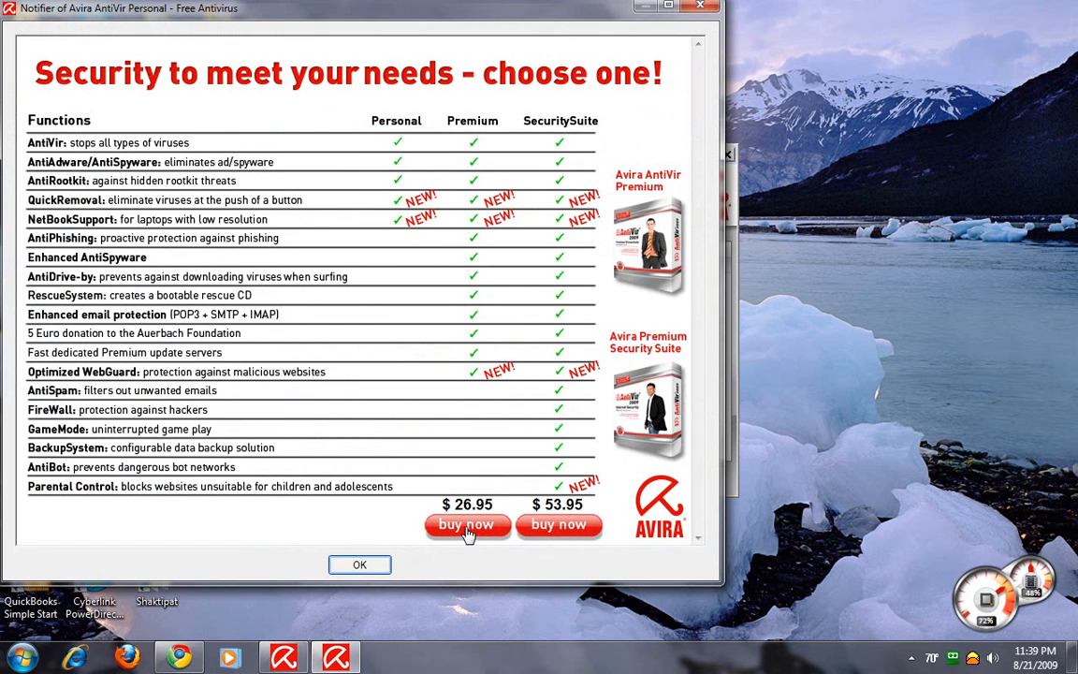
{"action": "mouse_move", "coordinate": [372, 631]}
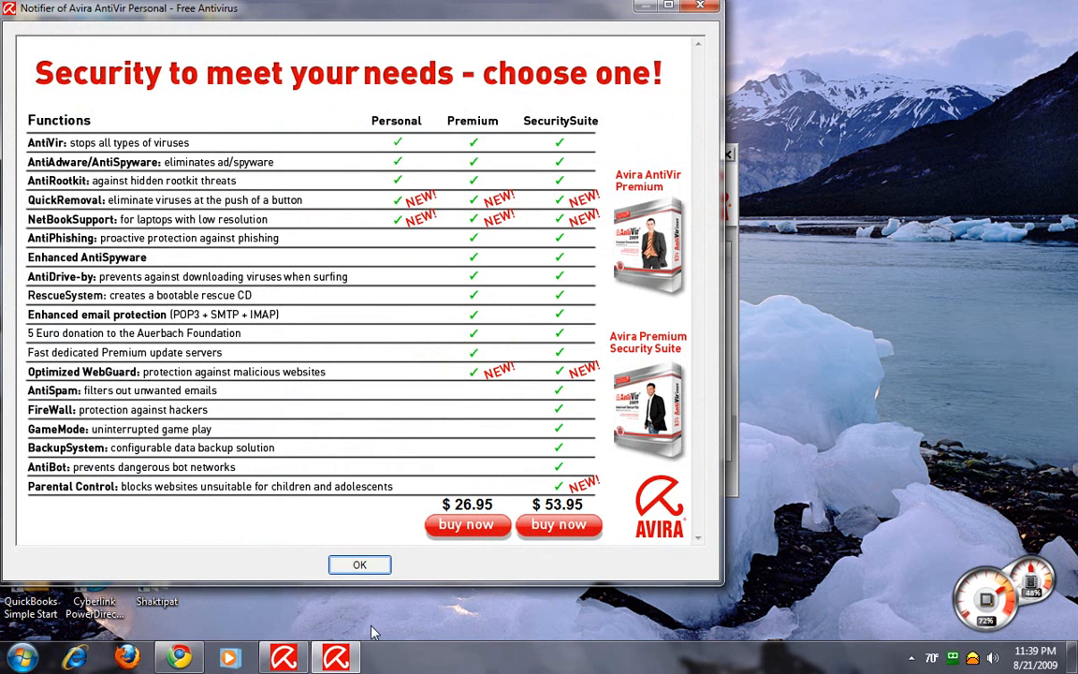
{"action": "mouse_move", "coordinate": [354, 616]}
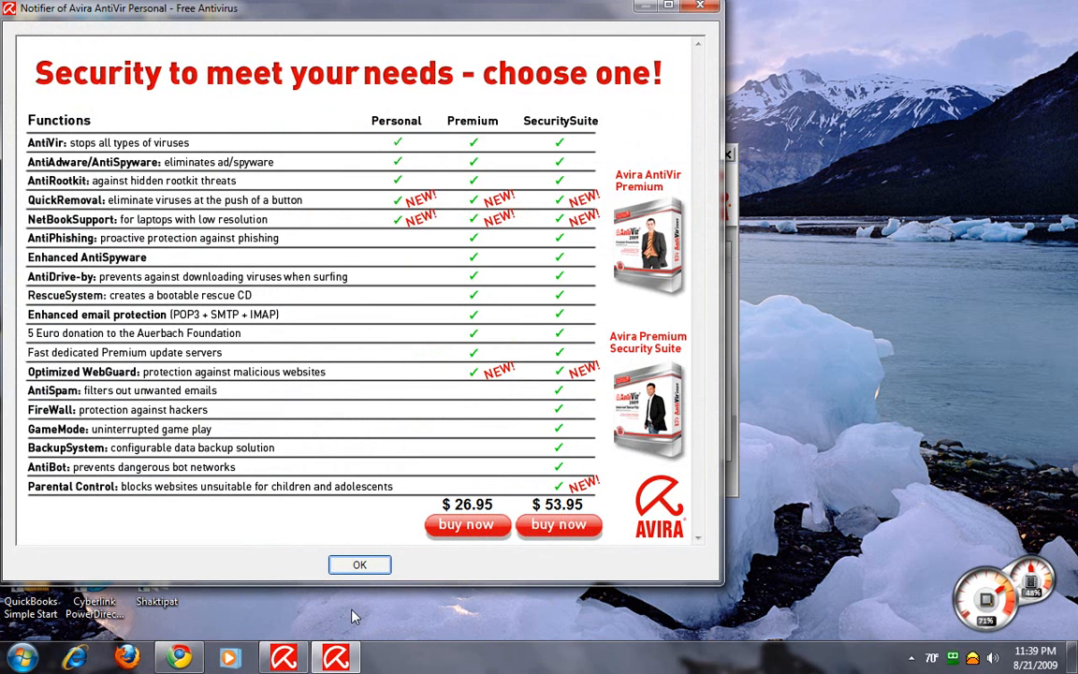
{"action": "mouse_move", "coordinate": [353, 613]}
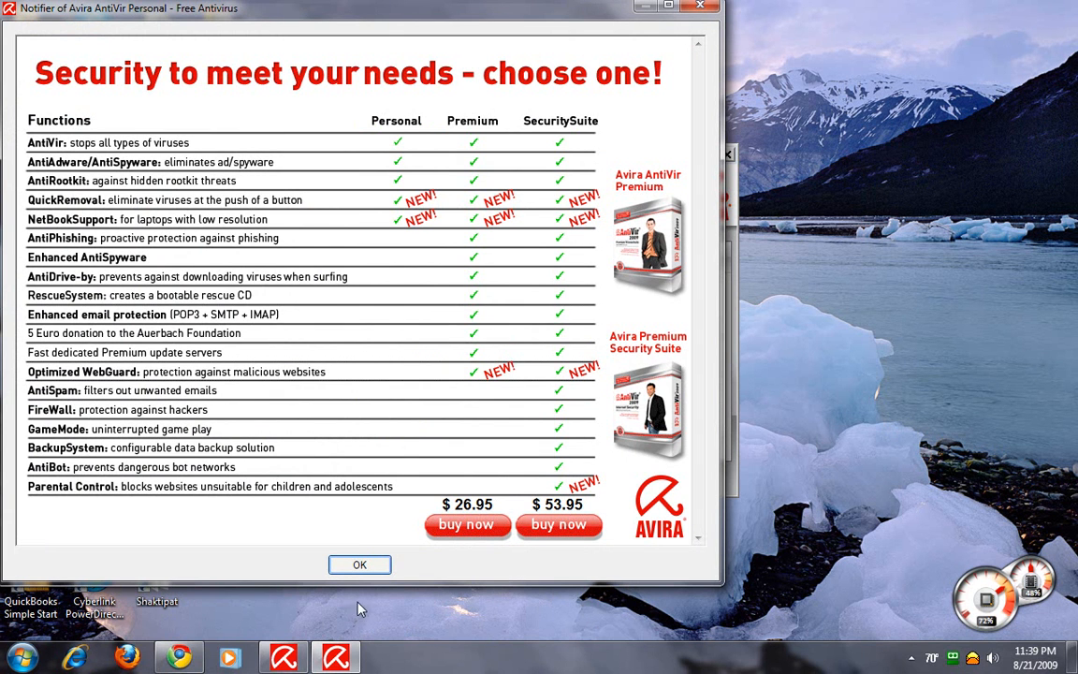
- Dismiss the edition comparison notifier and close the updater after its 7 files install
{"action": "left_click", "coordinate": [360, 565]}
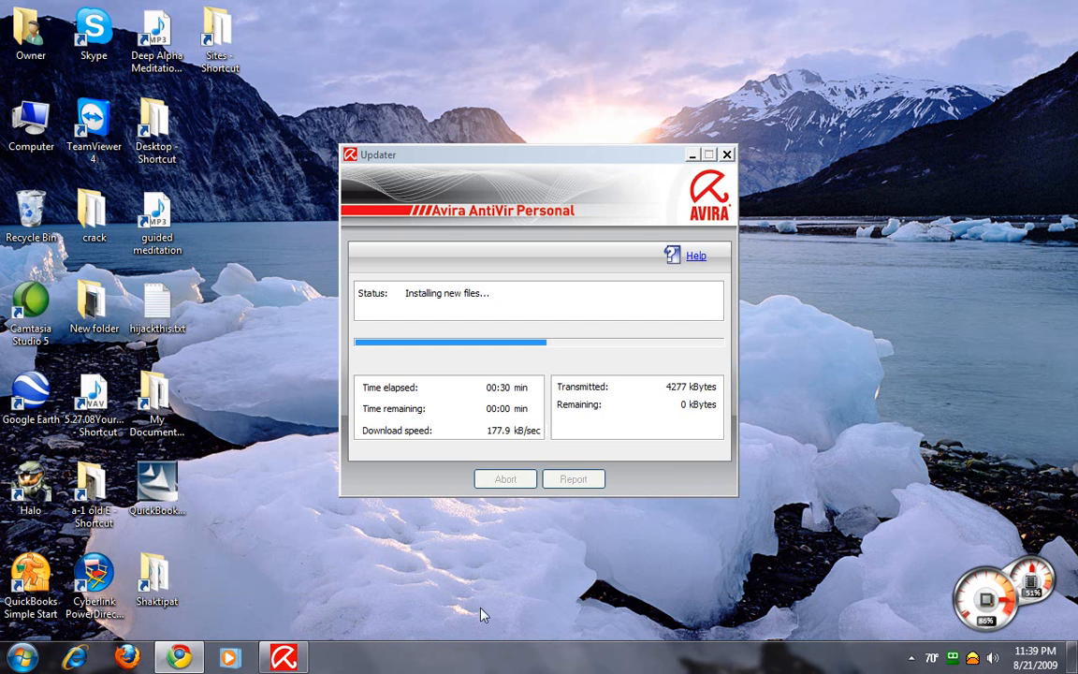
{"action": "mouse_move", "coordinate": [543, 568]}
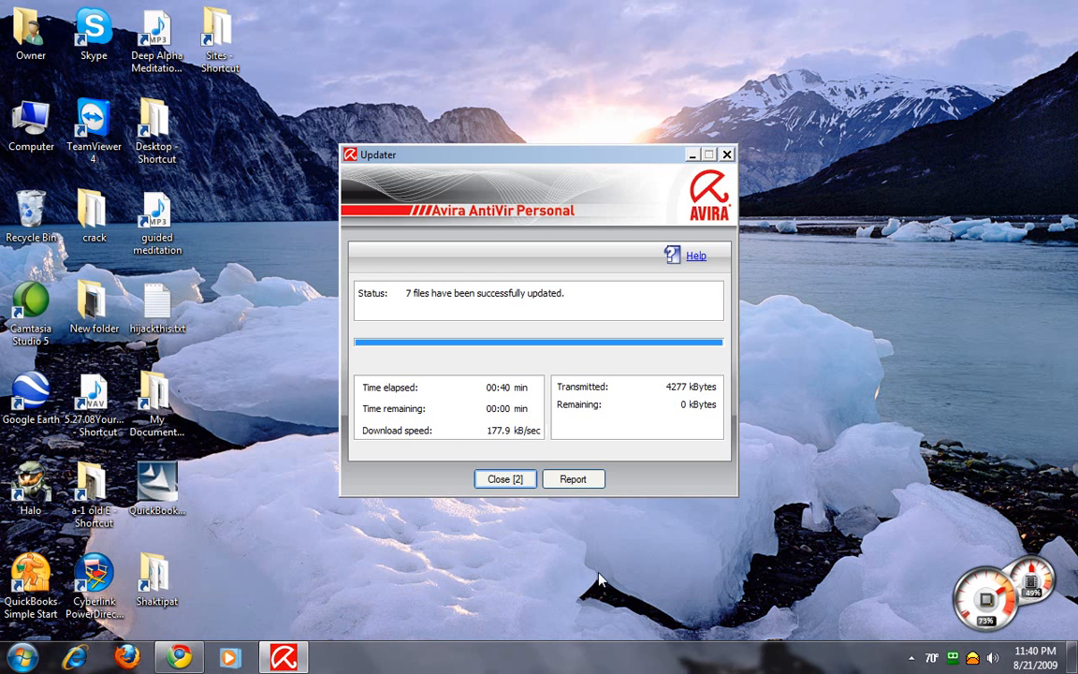
{"action": "left_click", "coordinate": [504, 478]}
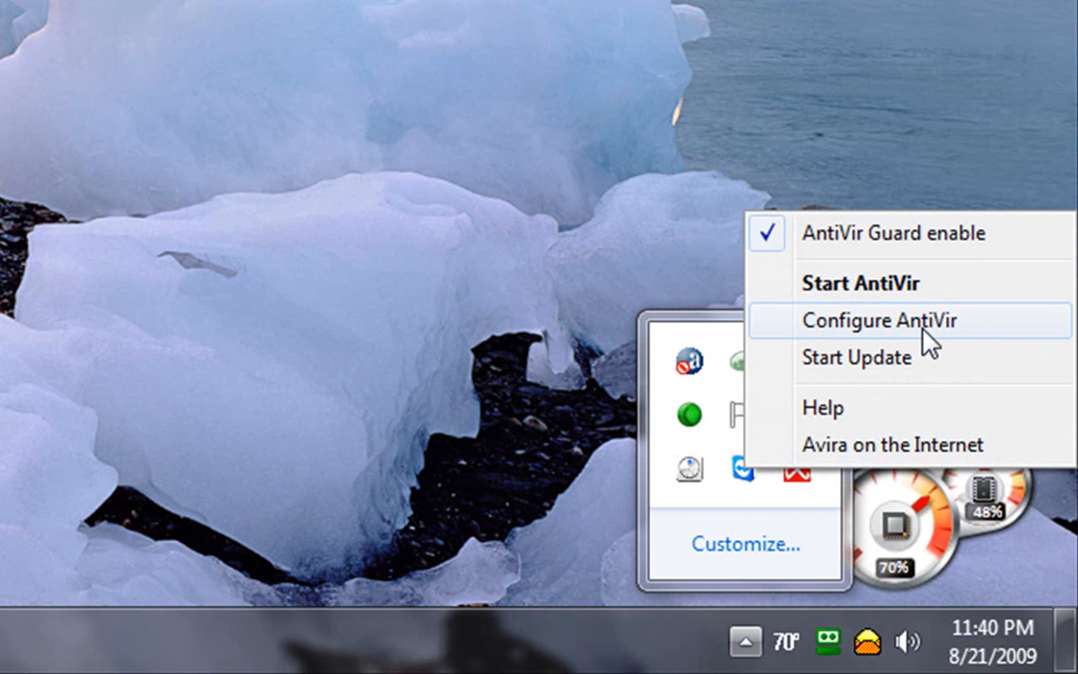
{"action": "mouse_move", "coordinate": [872, 372]}
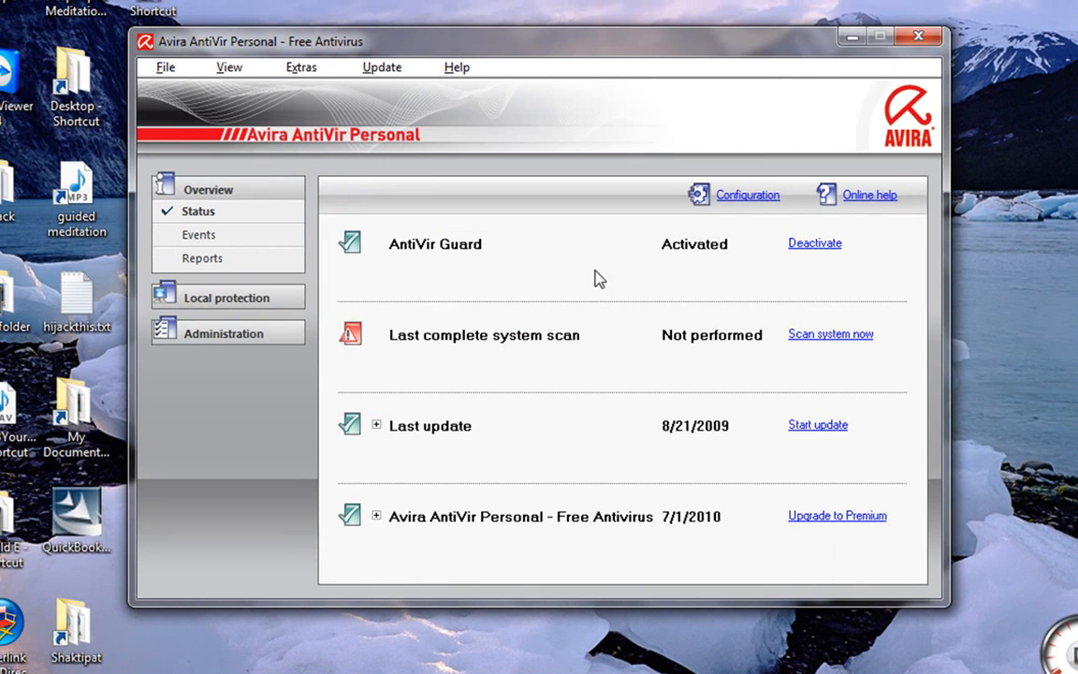
{"action": "mouse_move", "coordinate": [575, 375]}
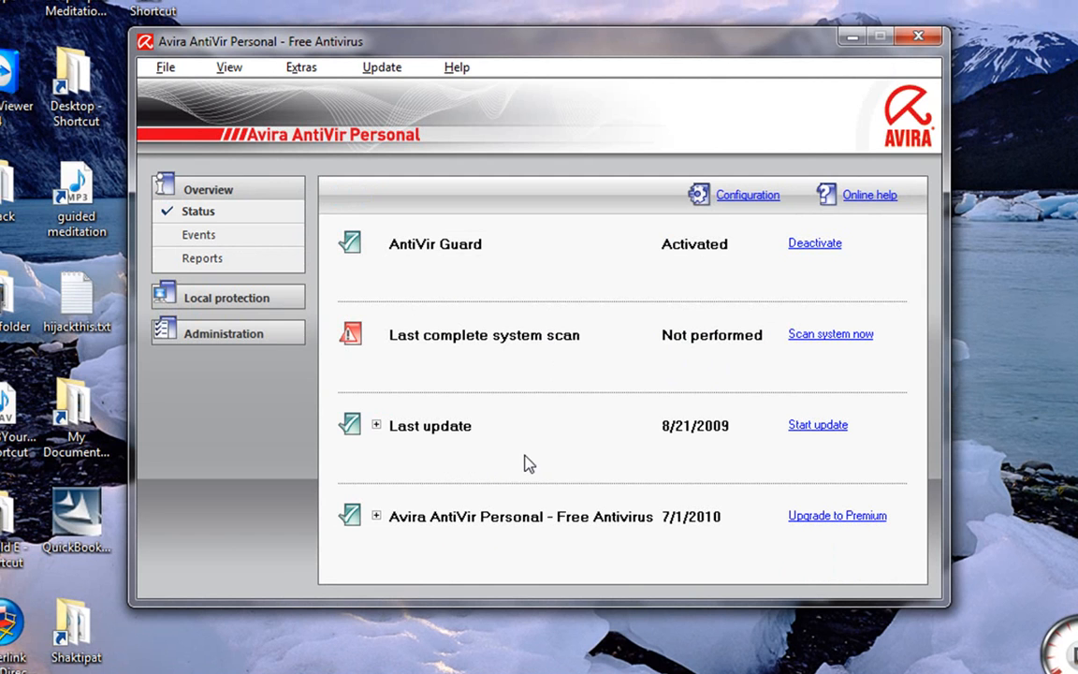
- Switch to the Administration section showing the empty Quarantine list
{"action": "left_click", "coordinate": [223, 260]}
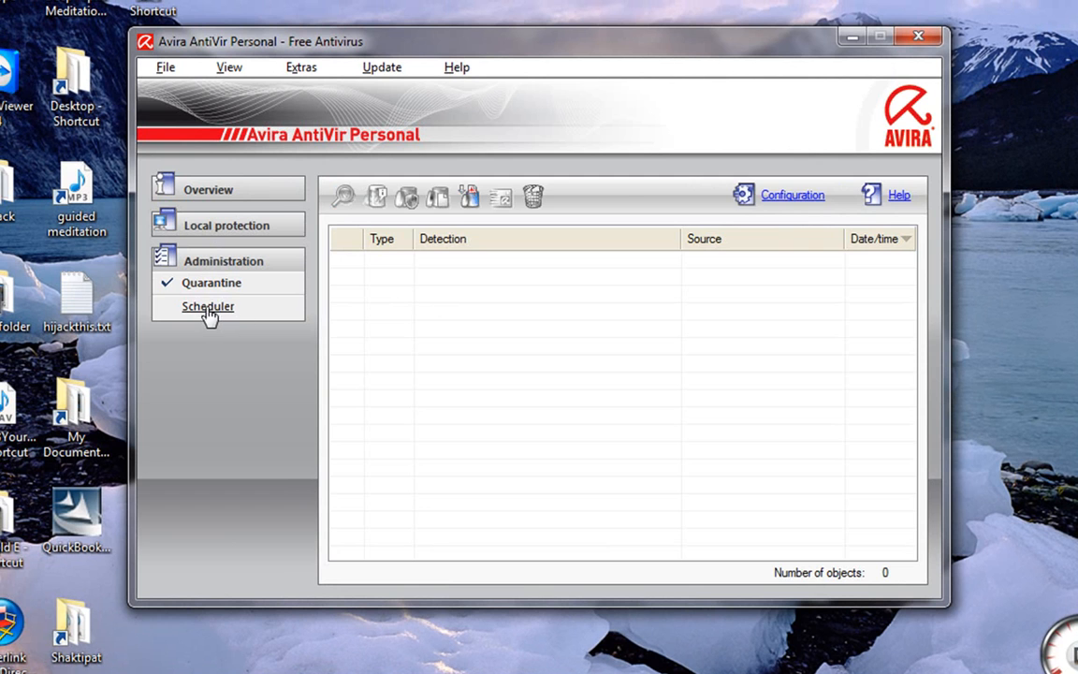
- Review the Daily Update job's properties in the Scheduler job list
{"action": "left_click", "coordinate": [207, 306]}
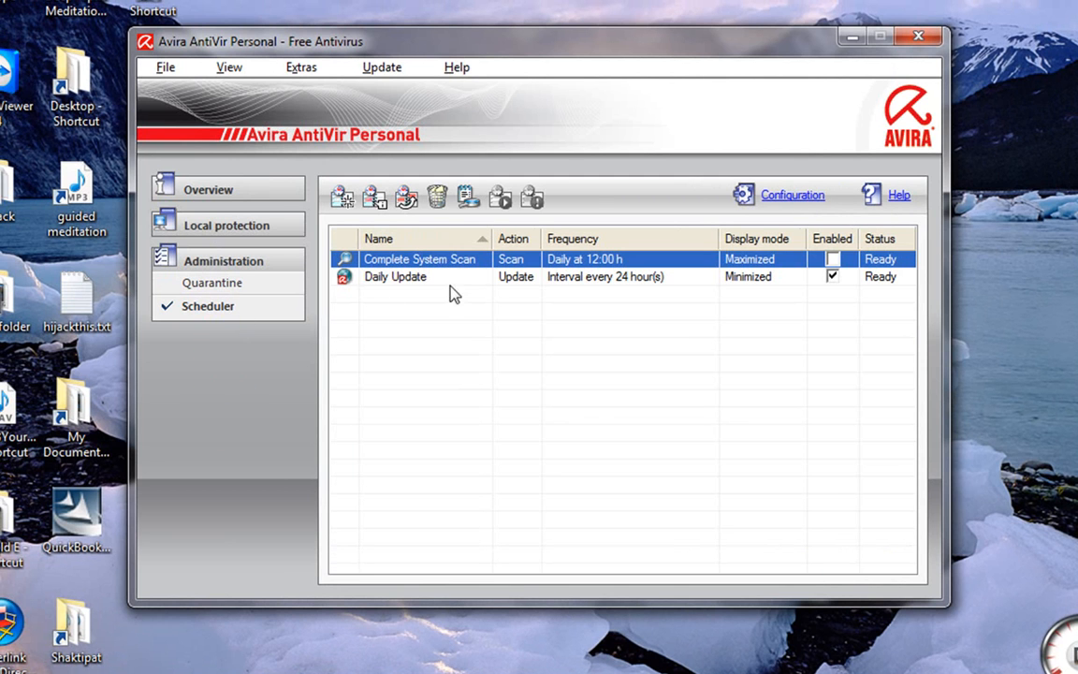
{"action": "left_click", "coordinate": [394, 276]}
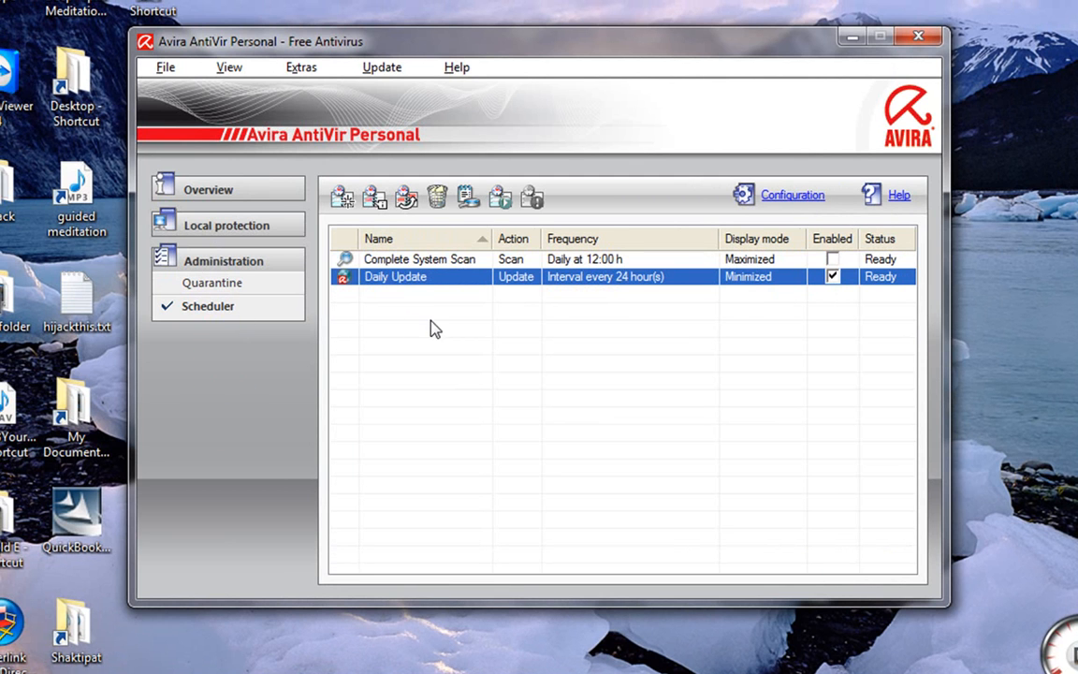
{"action": "mouse_move", "coordinate": [616, 304]}
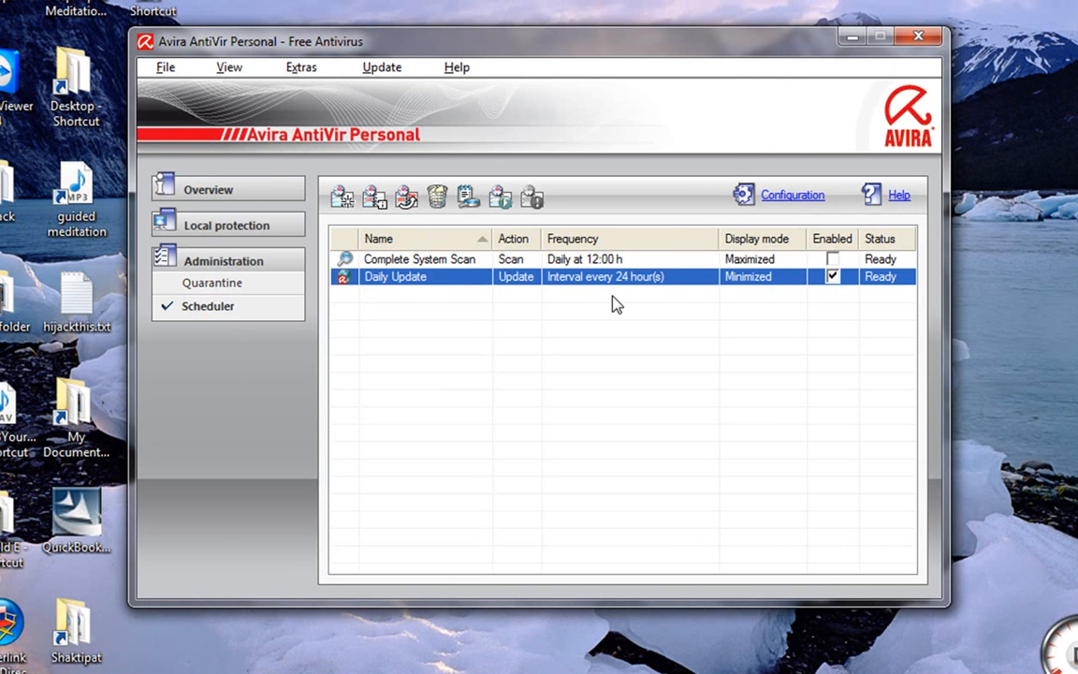
{"action": "double_click", "coordinate": [394, 276]}
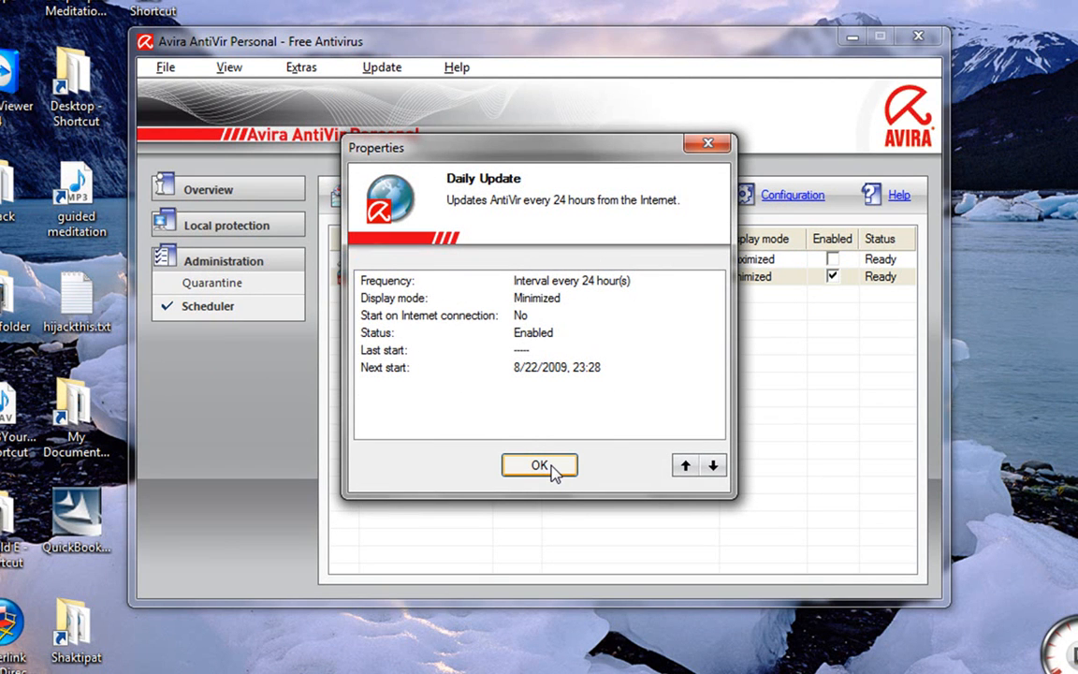
{"action": "left_click", "coordinate": [539, 465]}
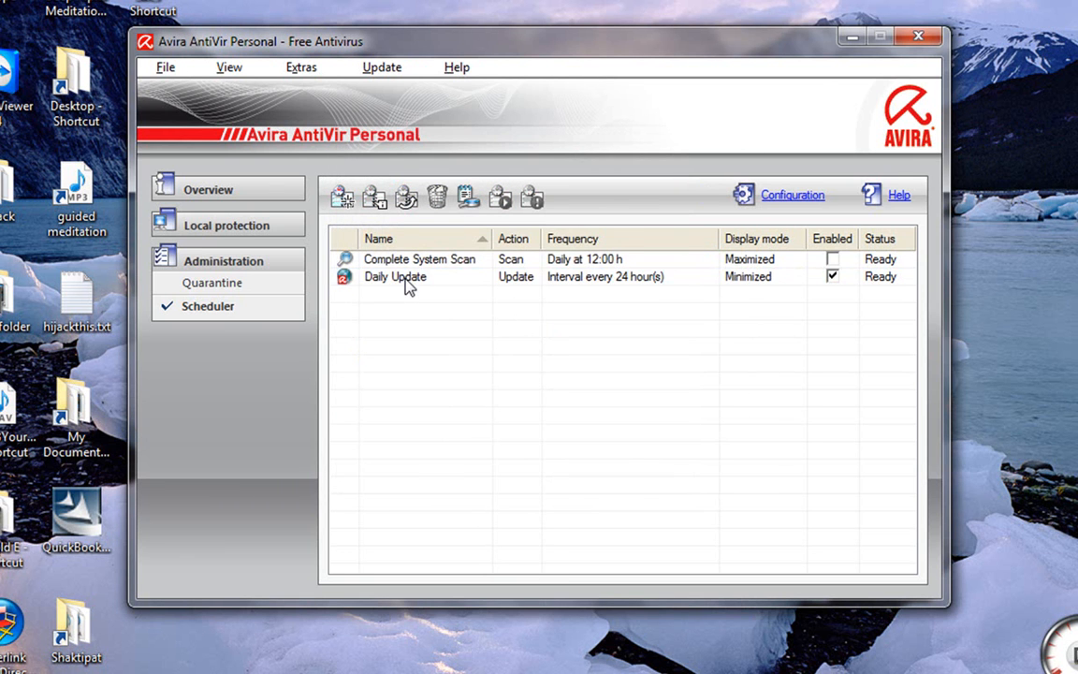
- Start editing the Daily Update job from its context menu
{"action": "right_click", "coordinate": [395, 276]}
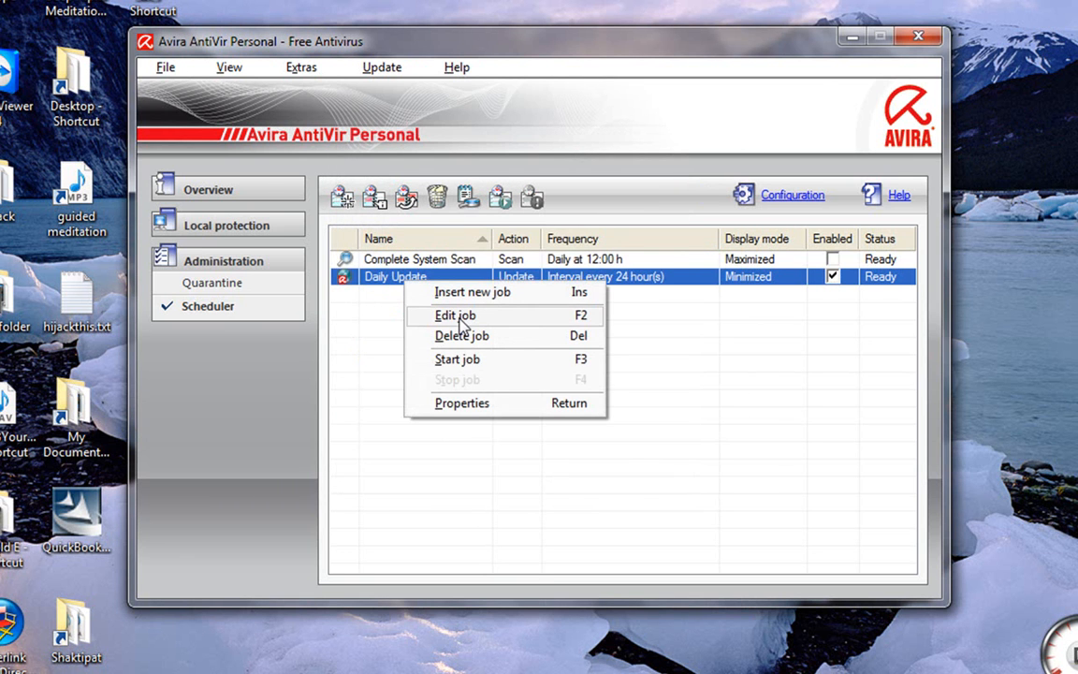
{"action": "left_click", "coordinate": [455, 314]}
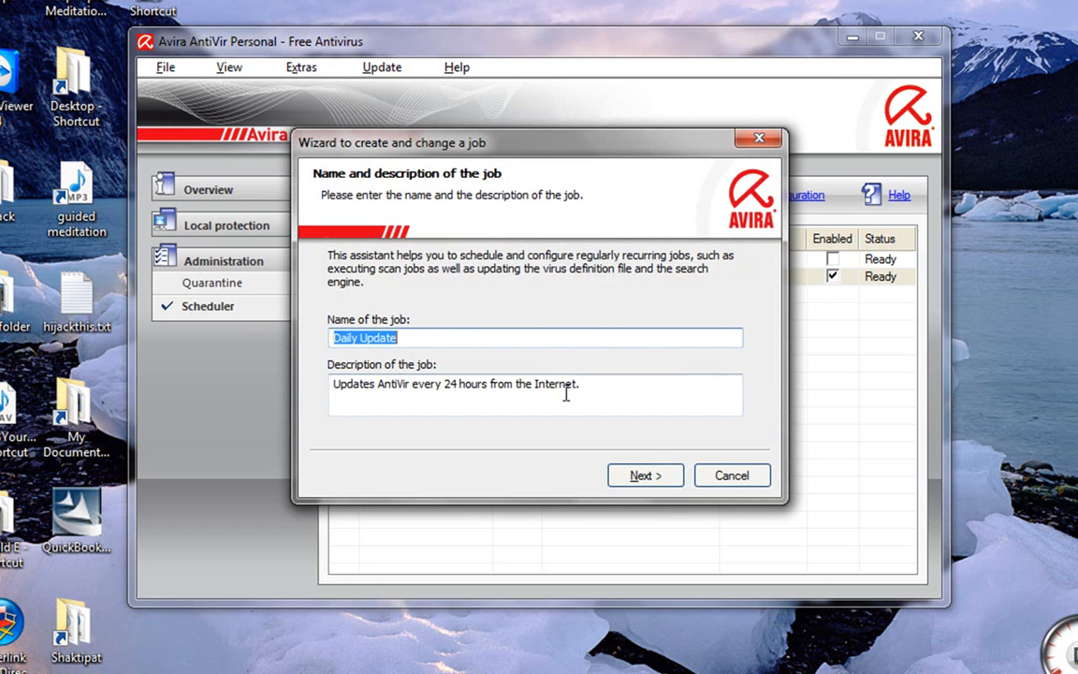
- Try Daily and Weekly schedules, then settle on an Interval schedule of 01 Day
{"action": "left_click", "coordinate": [645, 476]}
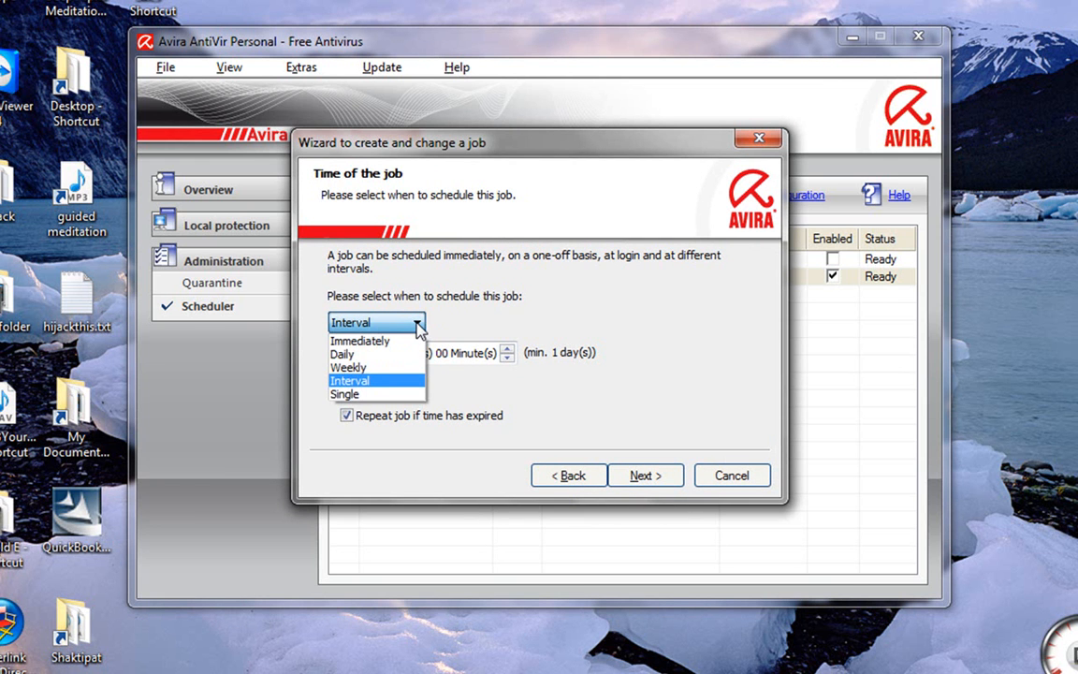
{"action": "mouse_move", "coordinate": [354, 394]}
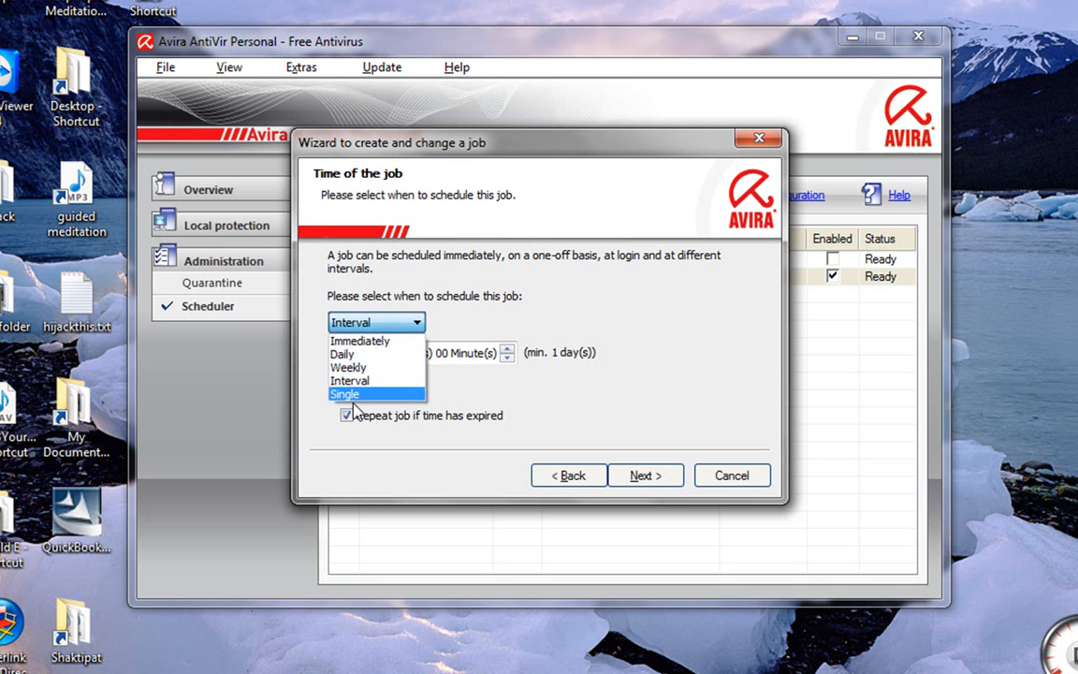
{"action": "mouse_move", "coordinate": [349, 380]}
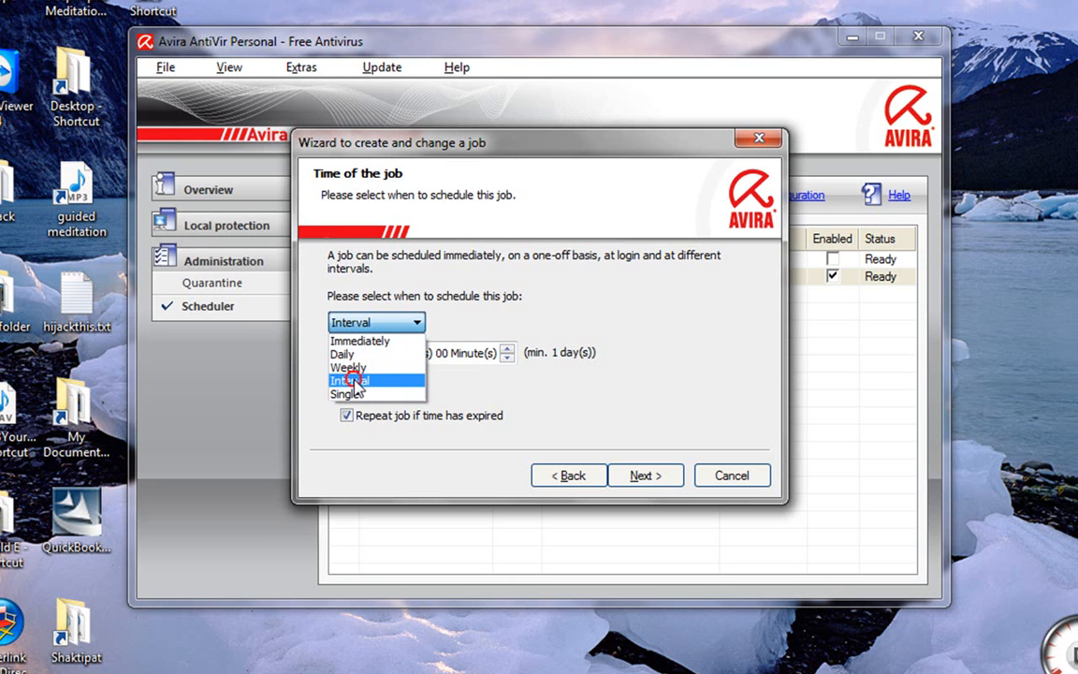
{"action": "left_click", "coordinate": [350, 380]}
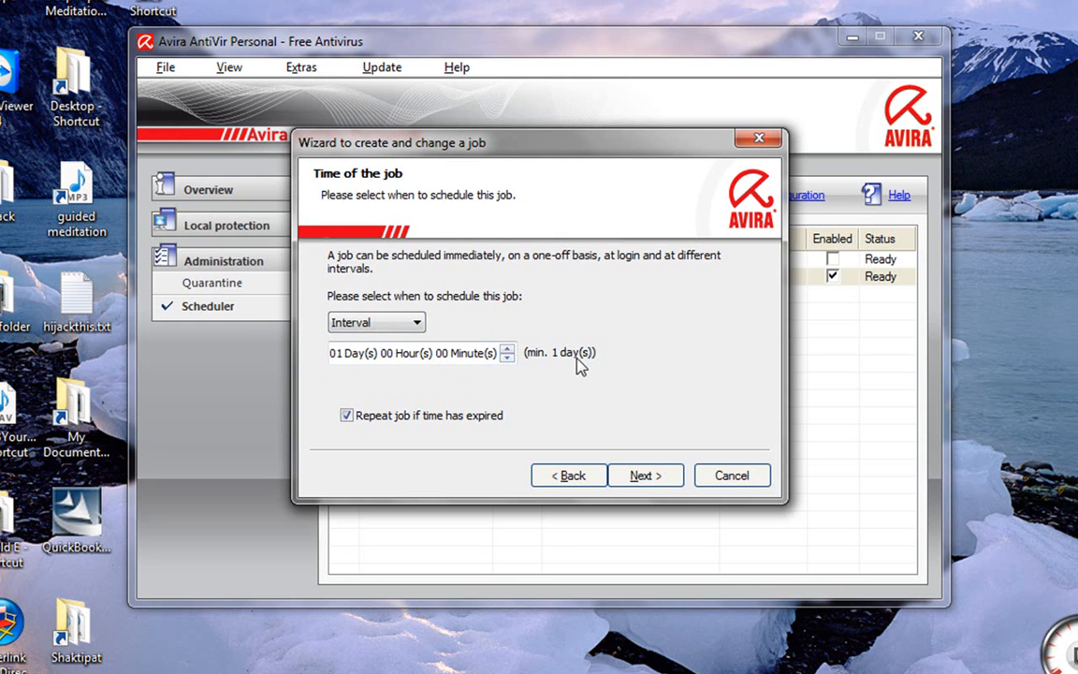
{"action": "mouse_move", "coordinate": [477, 428]}
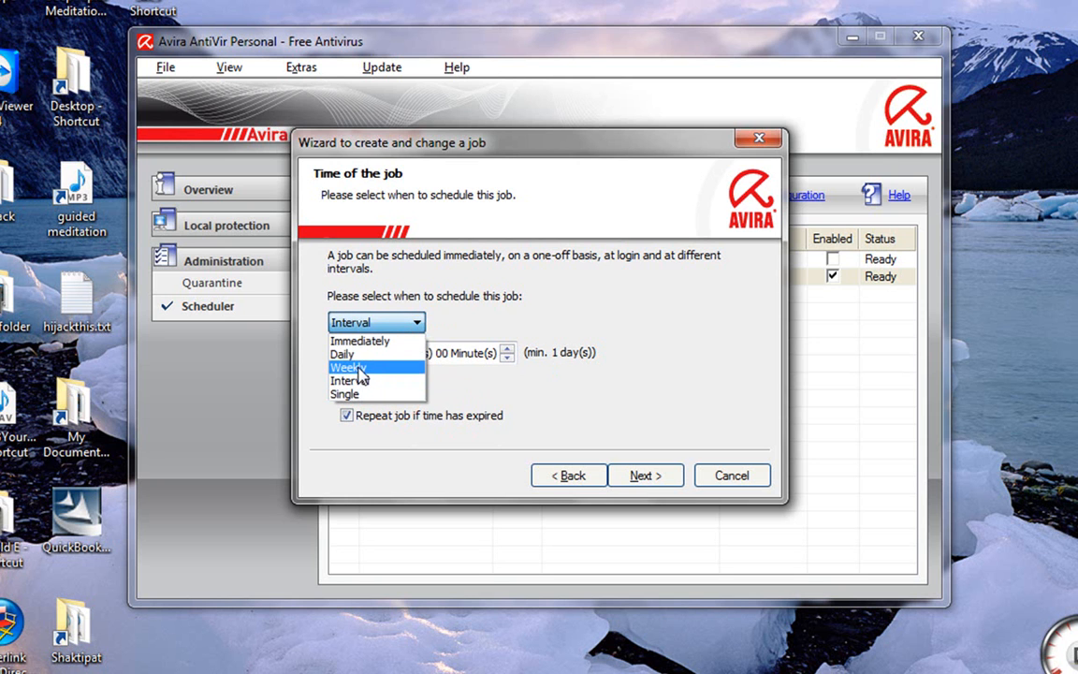
{"action": "left_click", "coordinate": [343, 354]}
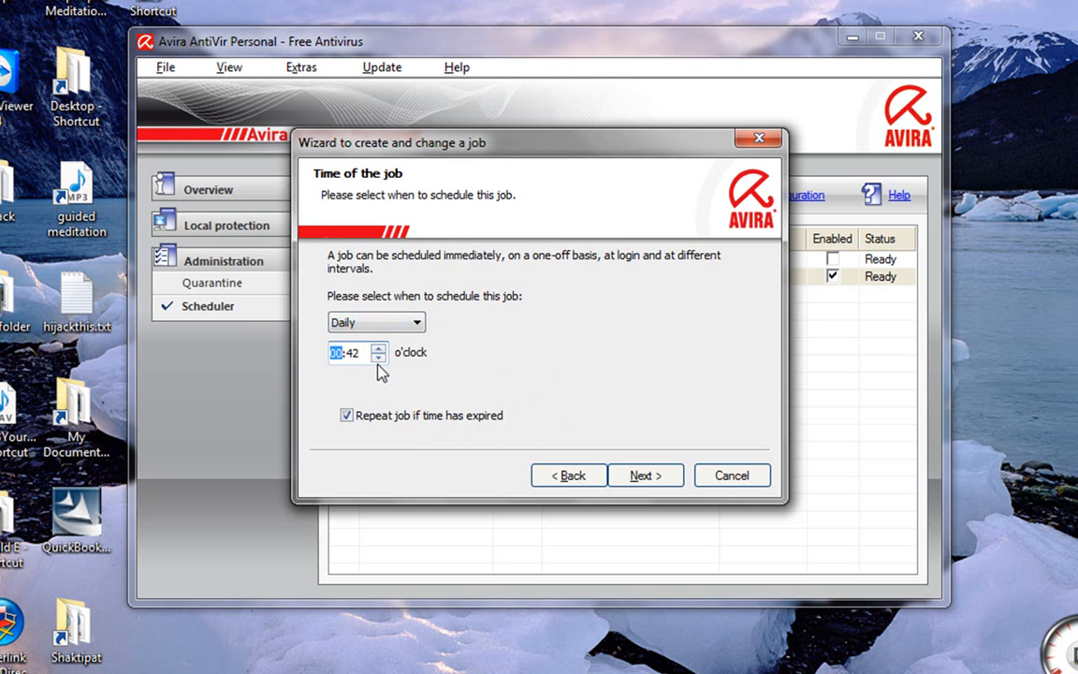
{"action": "left_click", "coordinate": [376, 322]}
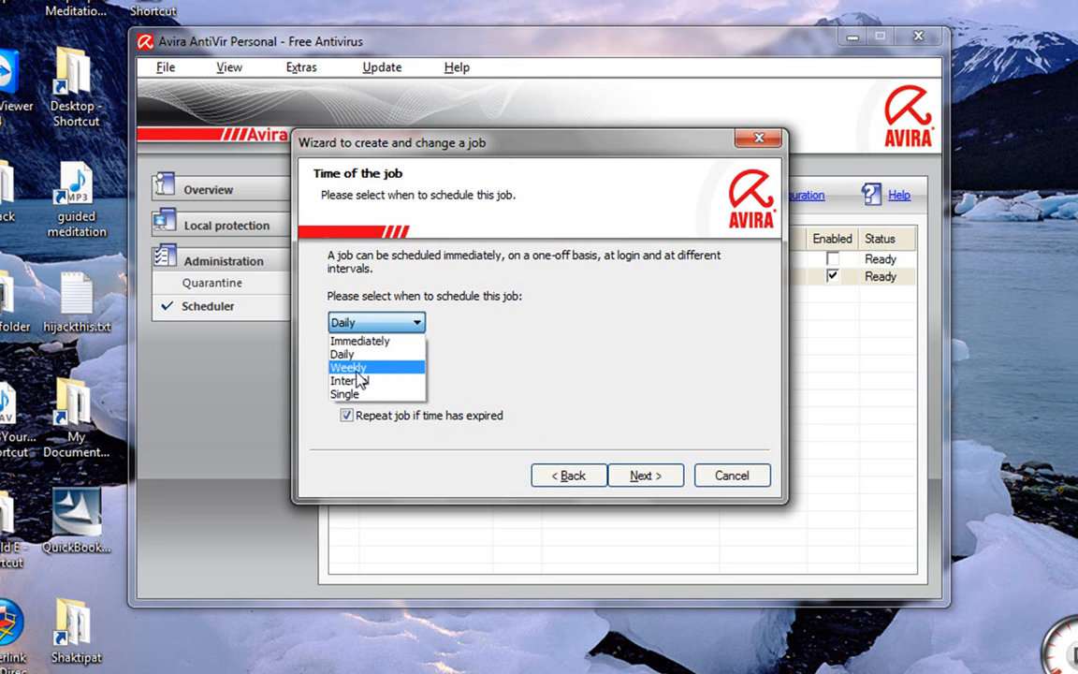
{"action": "left_click", "coordinate": [348, 366]}
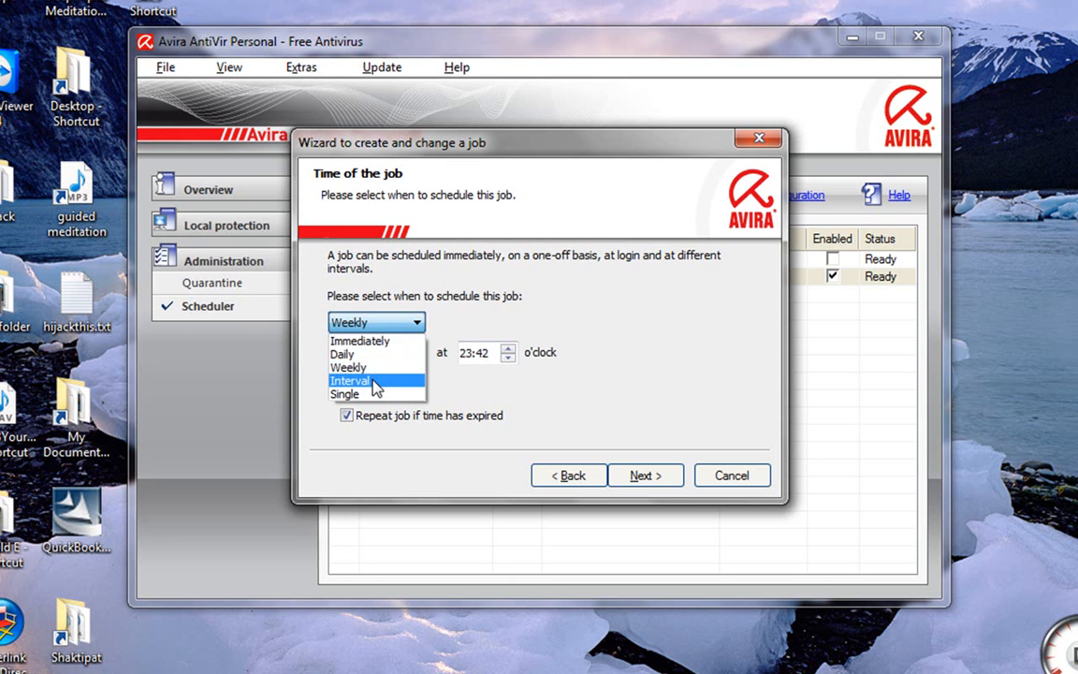
{"action": "left_click", "coordinate": [350, 381]}
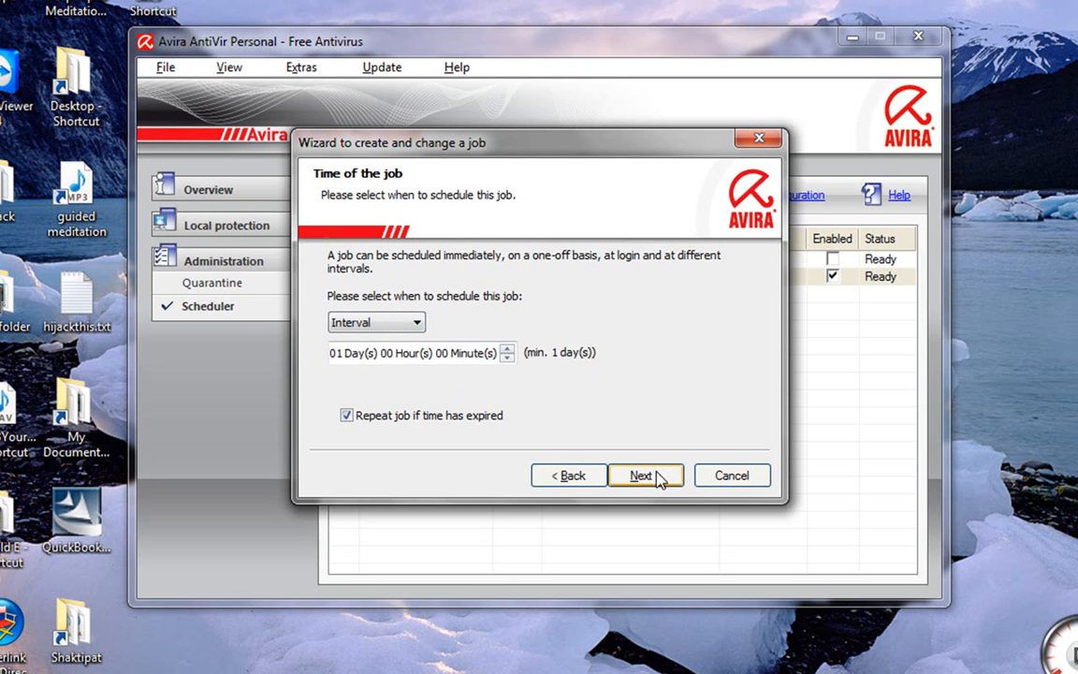
- Set the job's display mode to minimized
{"action": "left_click", "coordinate": [646, 475]}
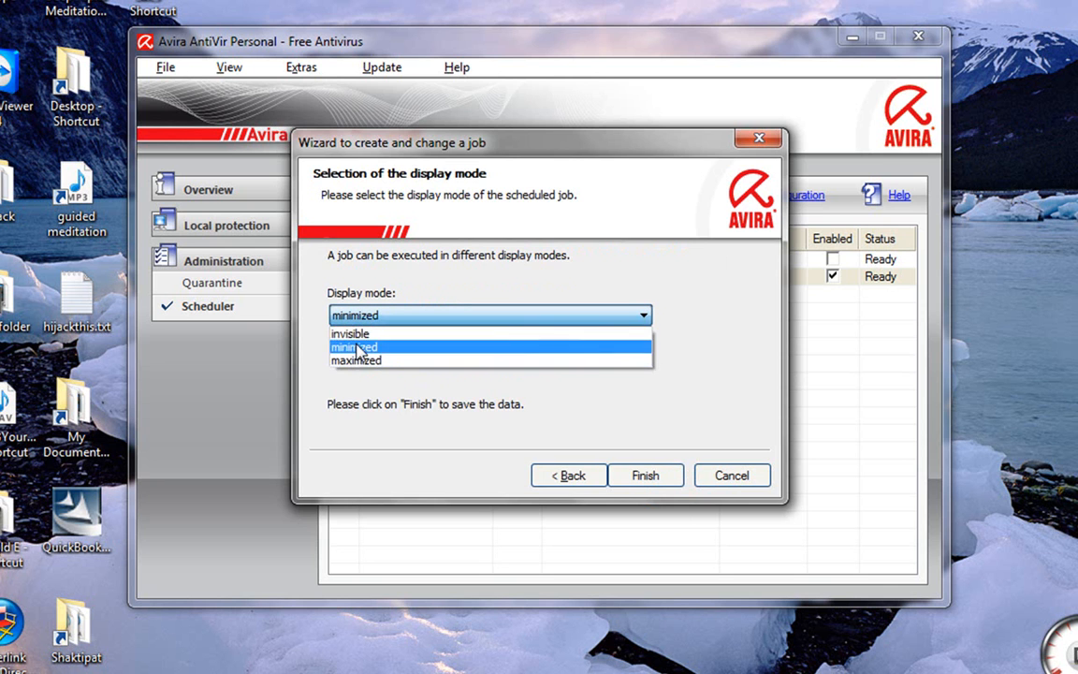
{"action": "left_click", "coordinate": [350, 334]}
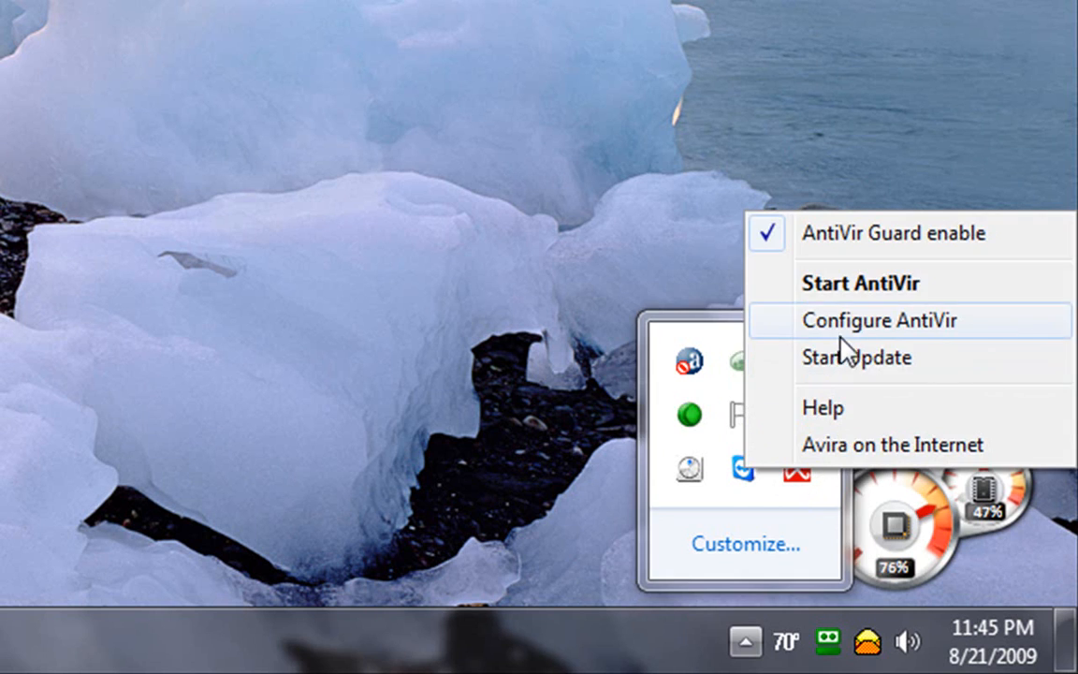
- Open Configure AntiVir from the tray menu and toggle Expert mode off then back on
{"action": "left_click", "coordinate": [880, 320]}
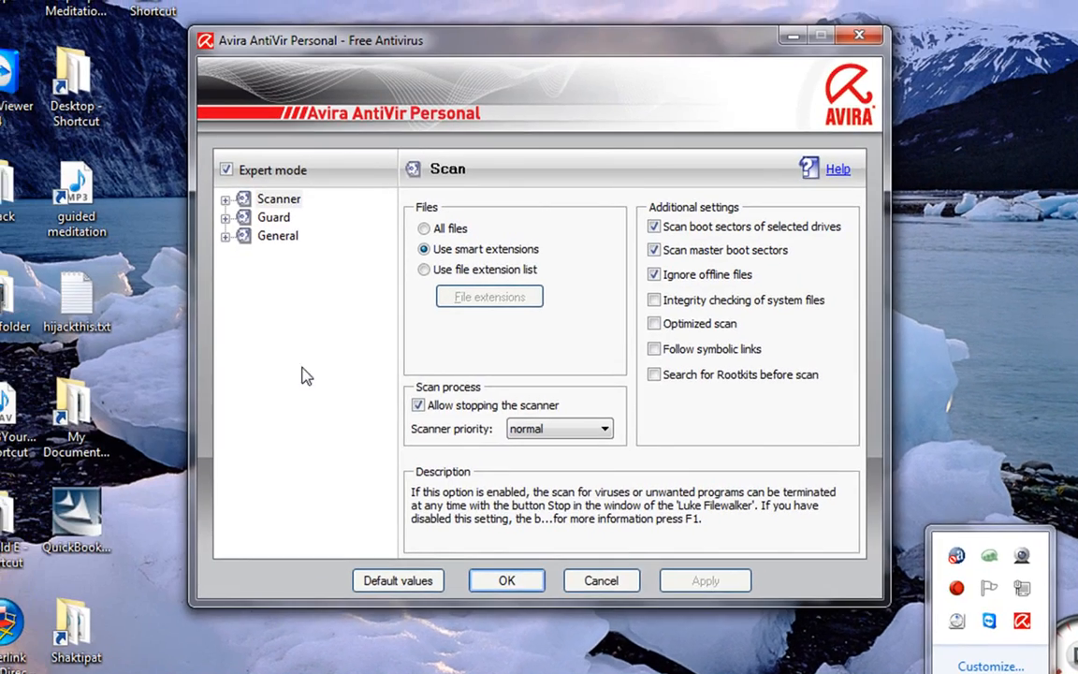
{"action": "left_click", "coordinate": [225, 169]}
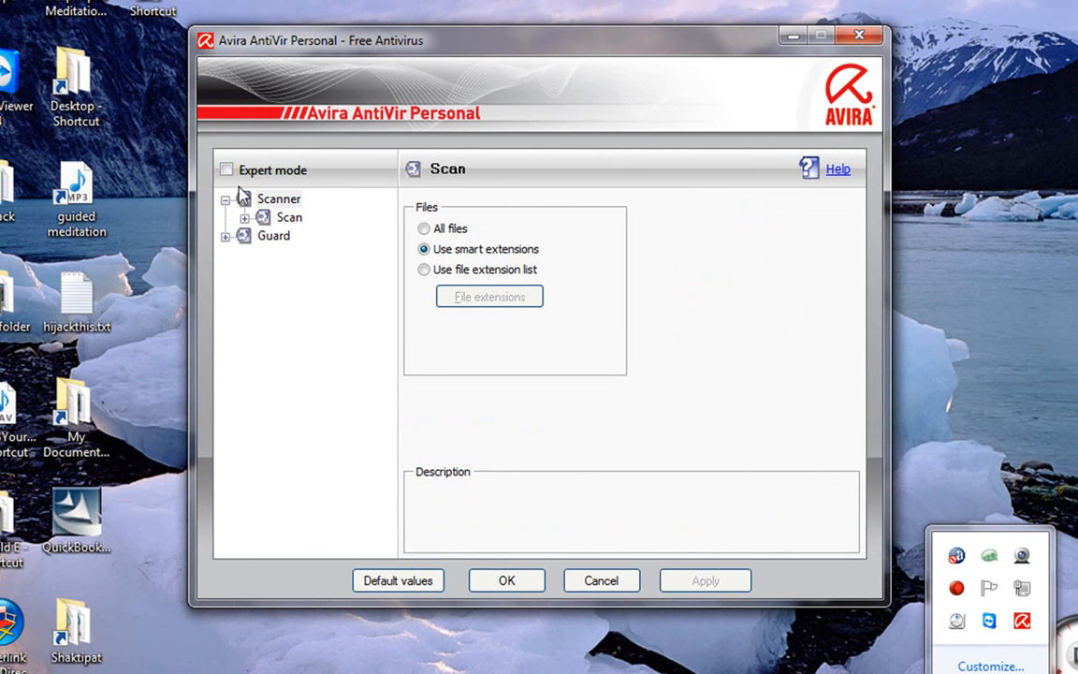
{"action": "left_click", "coordinate": [225, 169]}
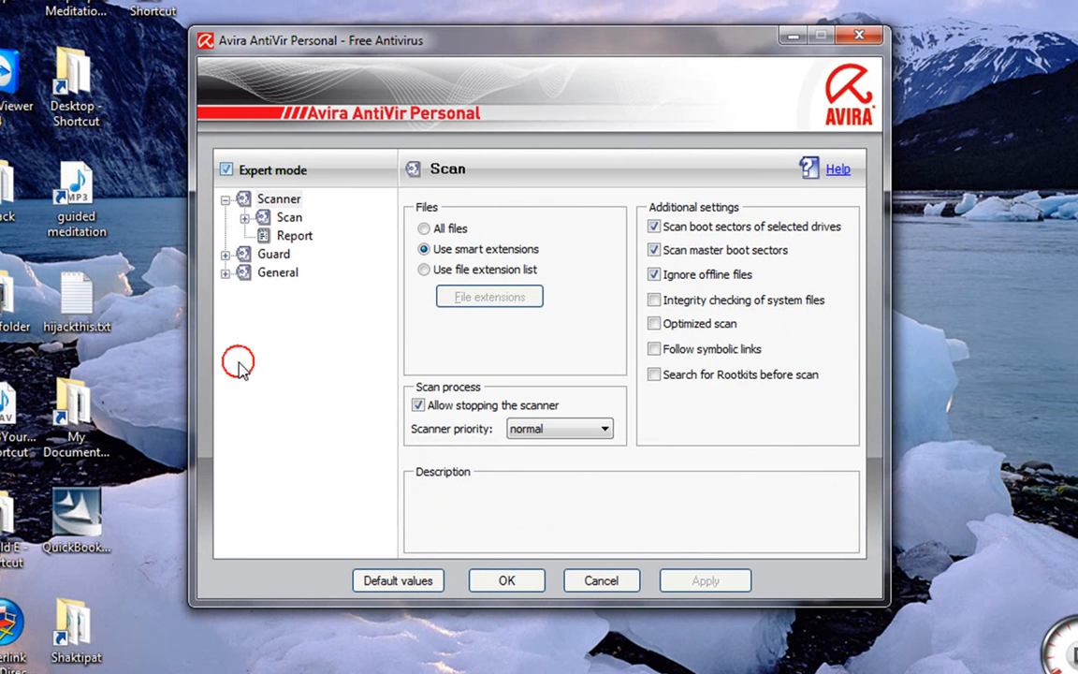
{"action": "mouse_move", "coordinate": [232, 284]}
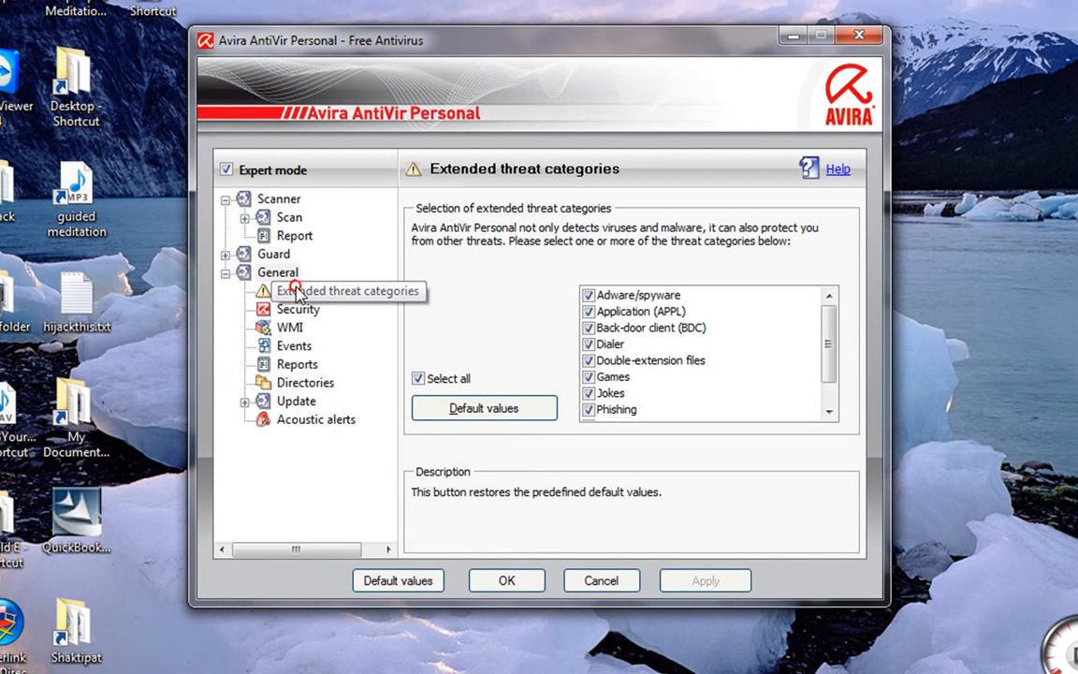
- Browse the General pages — Security, WMI, Events, Extended threat categories — ending on Update
{"action": "left_click", "coordinate": [297, 309]}
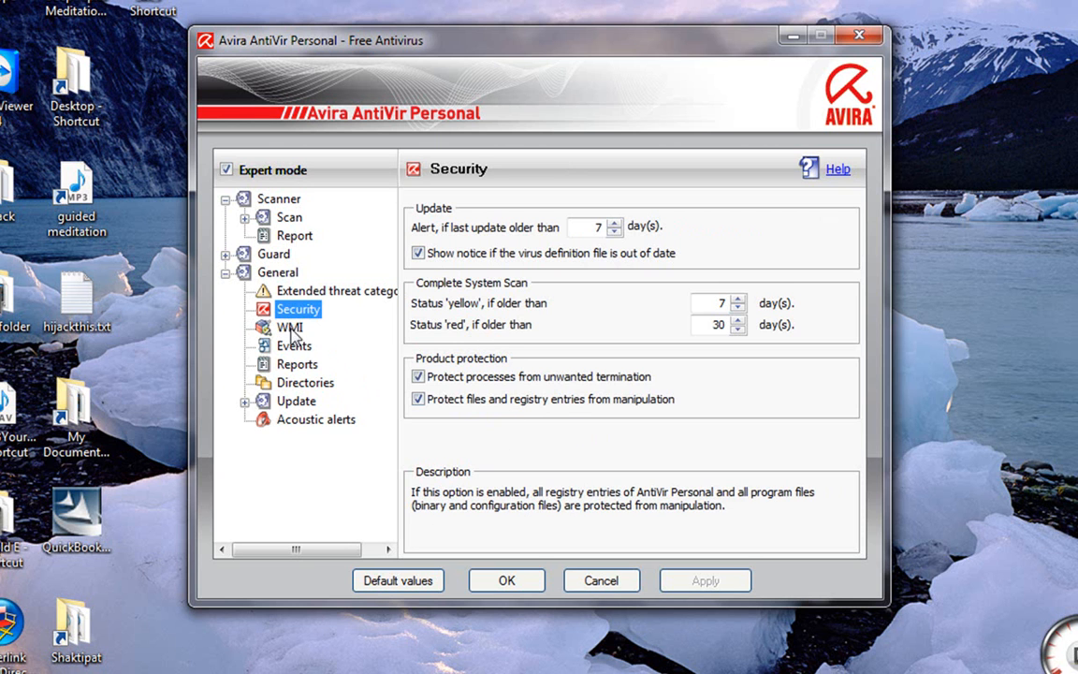
{"action": "mouse_move", "coordinate": [590, 419]}
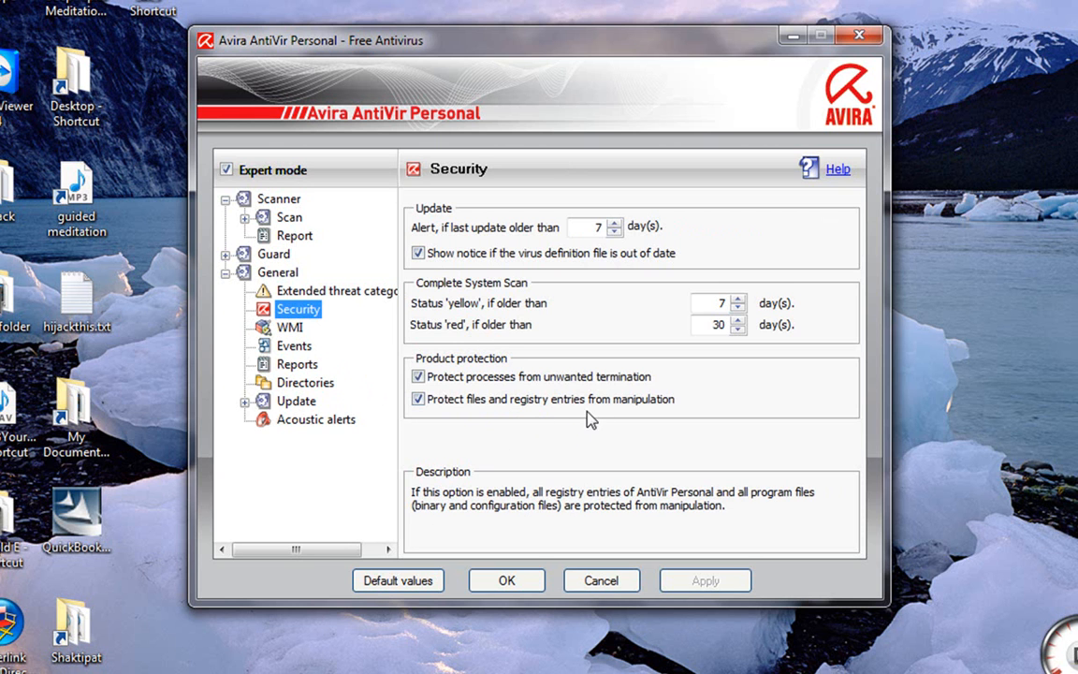
{"action": "left_click", "coordinate": [289, 326]}
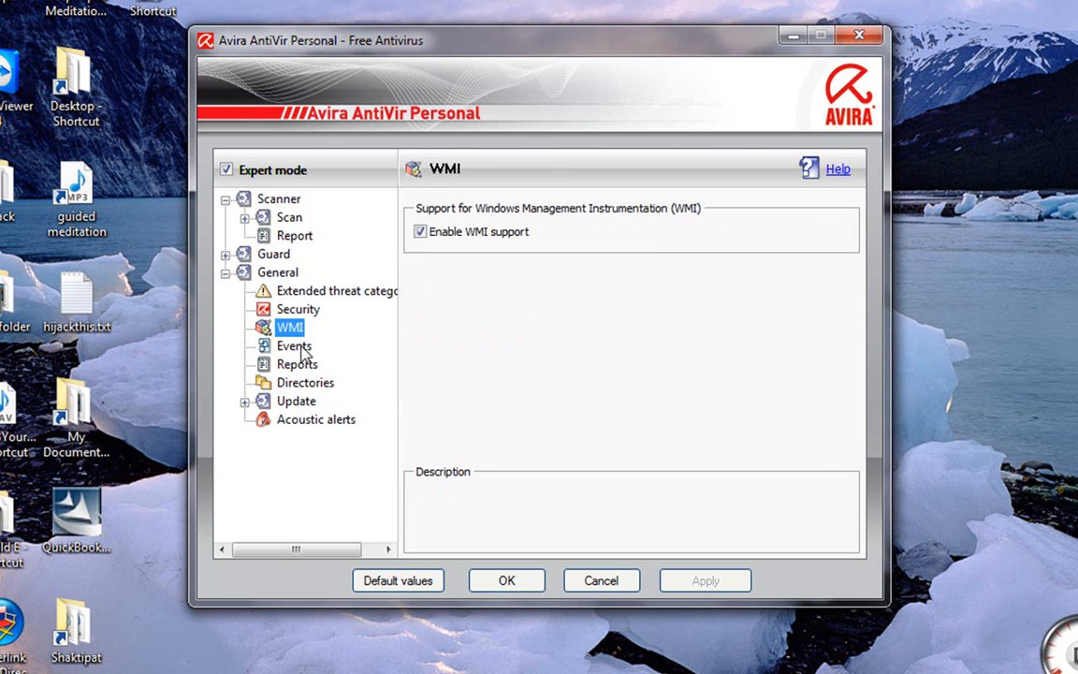
{"action": "left_click", "coordinate": [294, 345]}
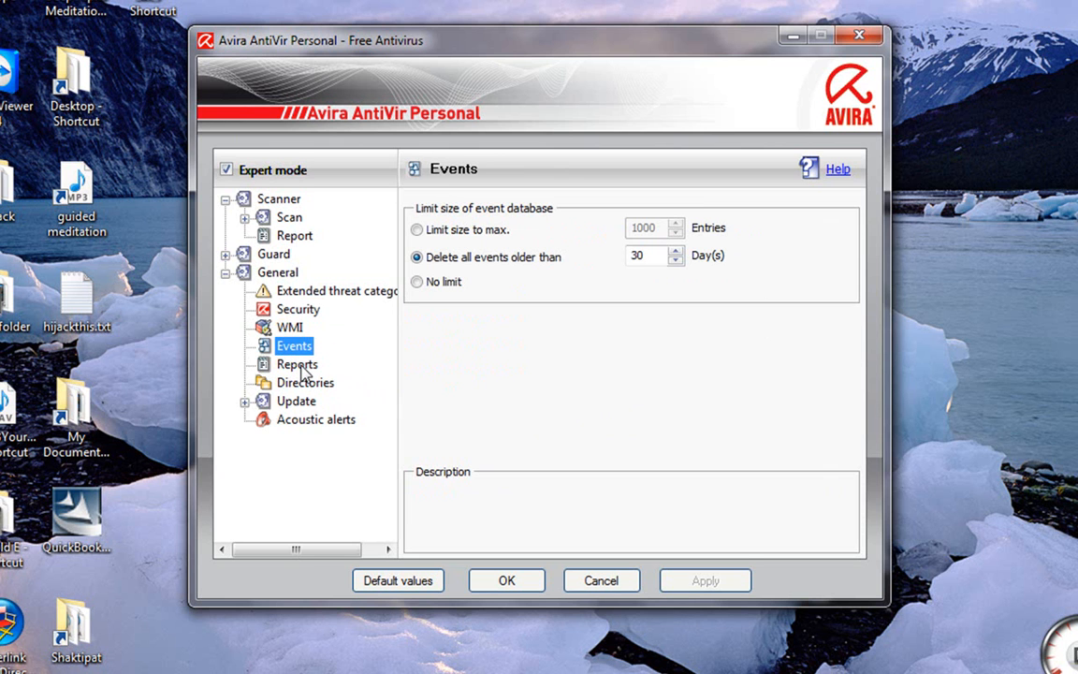
{"action": "left_click", "coordinate": [337, 291]}
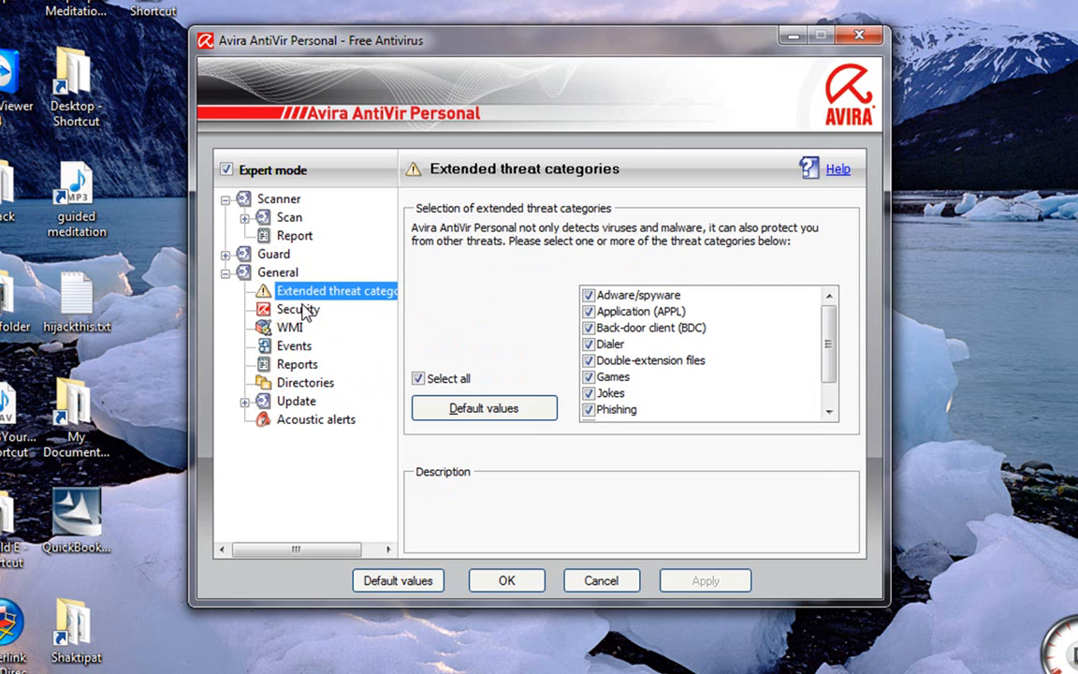
{"action": "left_click", "coordinate": [298, 308]}
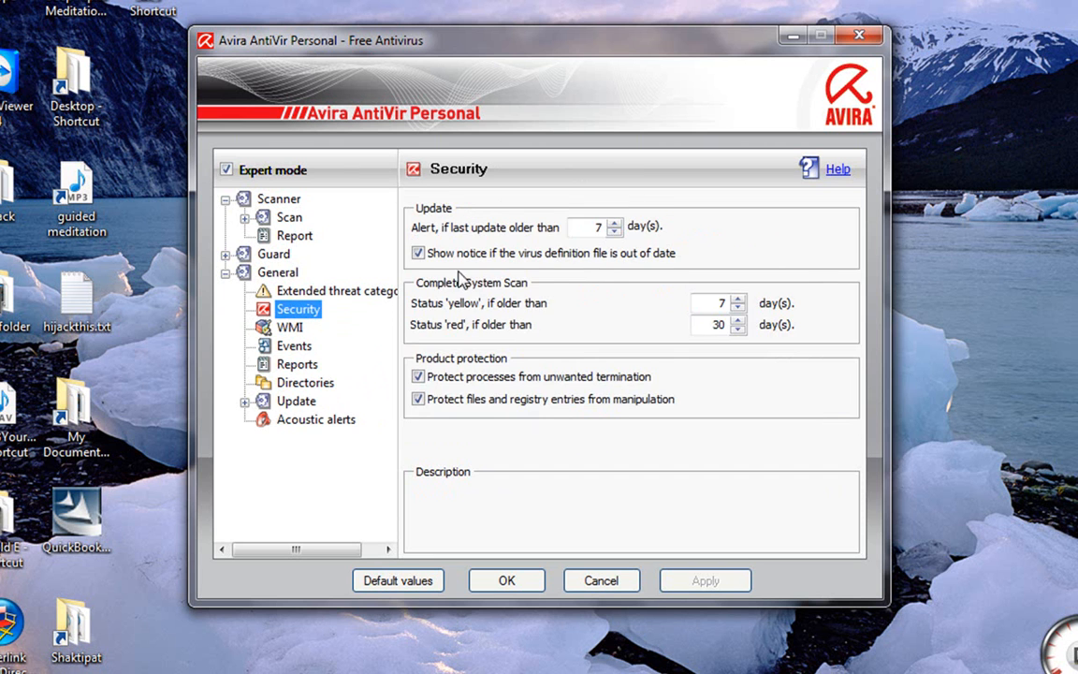
{"action": "left_click", "coordinate": [296, 400]}
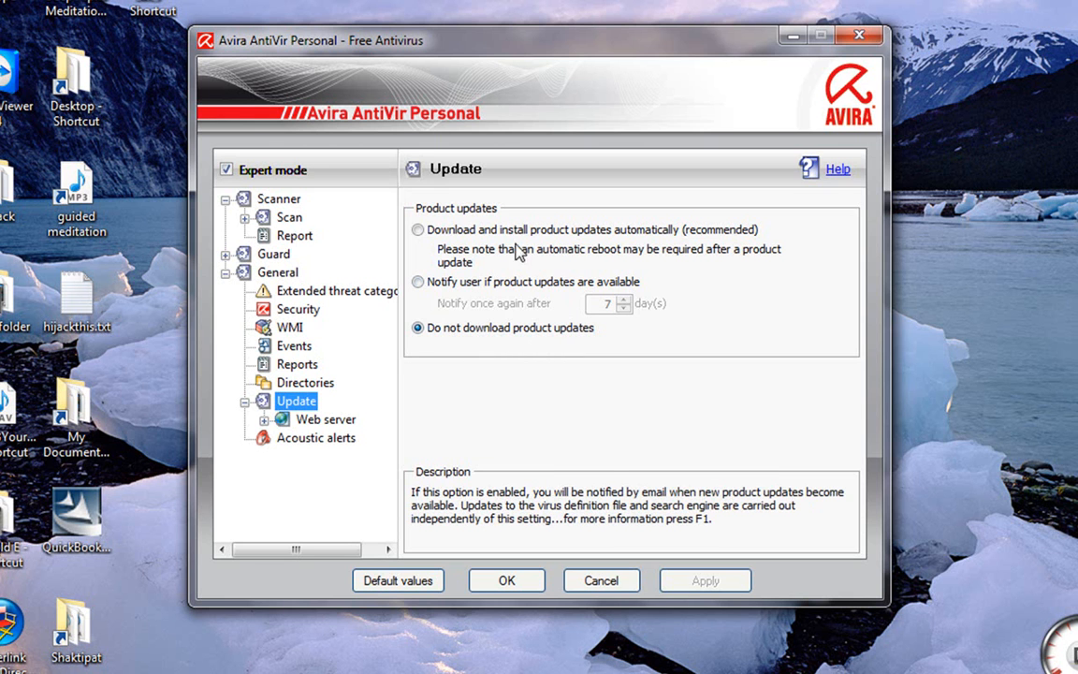
{"action": "mouse_move", "coordinate": [606, 246]}
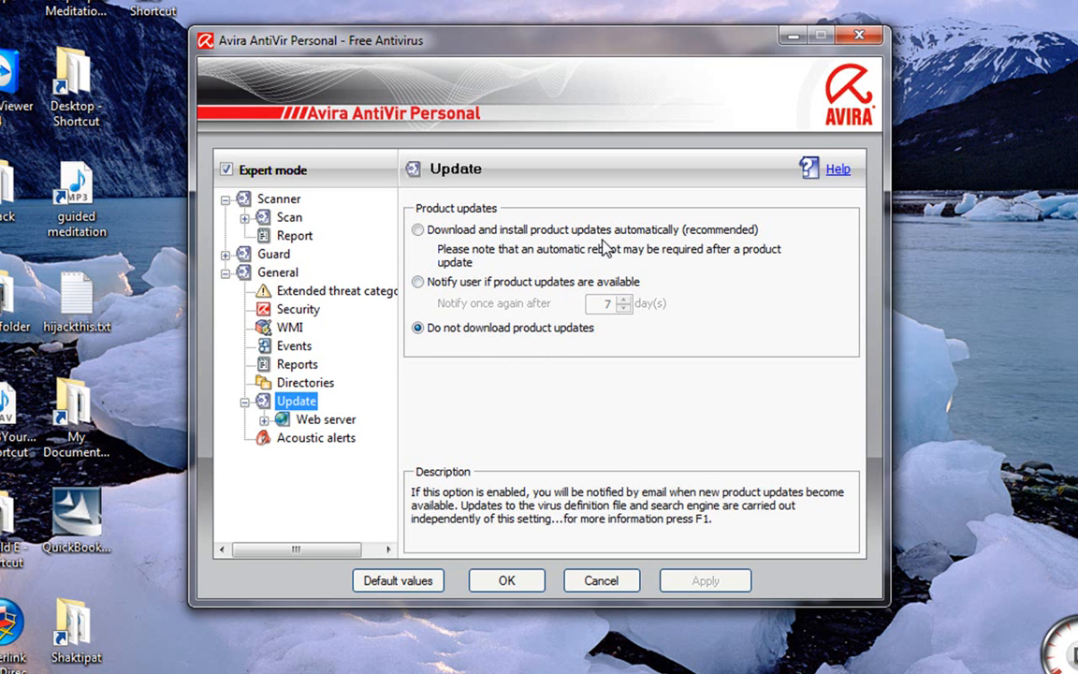
- Select 'Download and install product updates automatically (recommended)'
{"action": "left_click", "coordinate": [417, 230]}
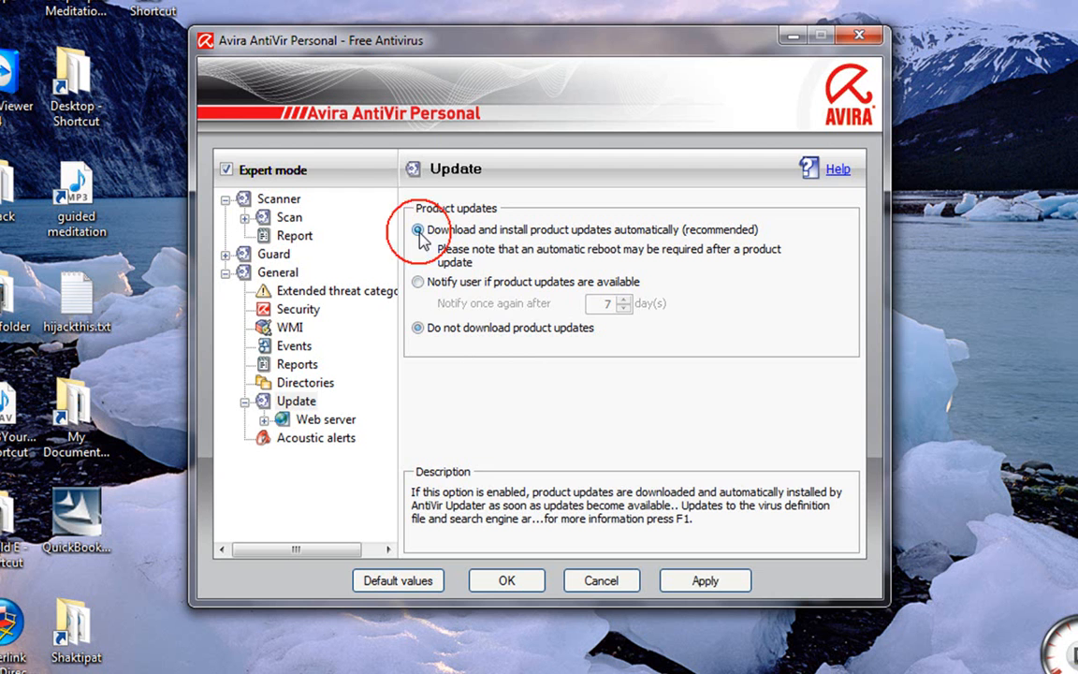